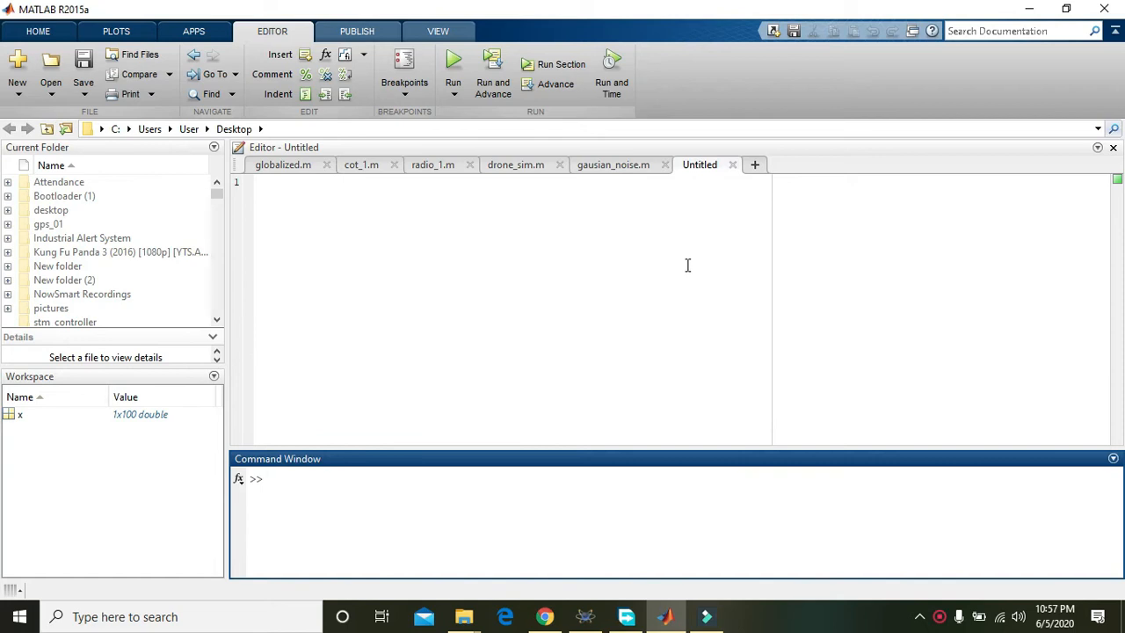
- Launch the GUIDE Quick Start by entering the guide command in the Command Window
click(281, 478)
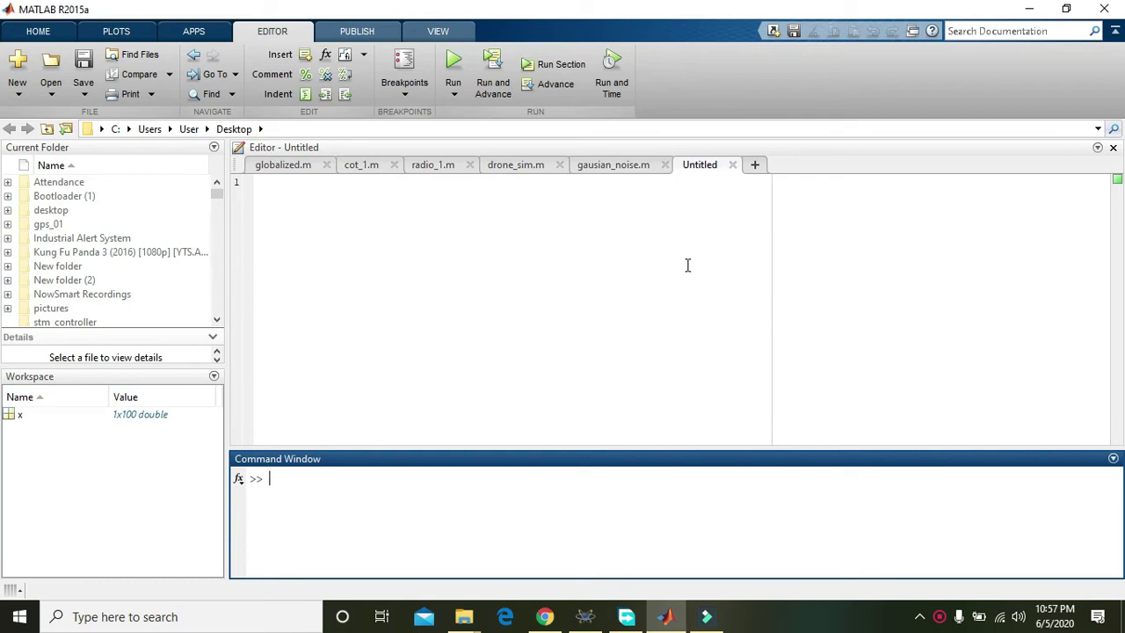
mouse_move(541, 212)
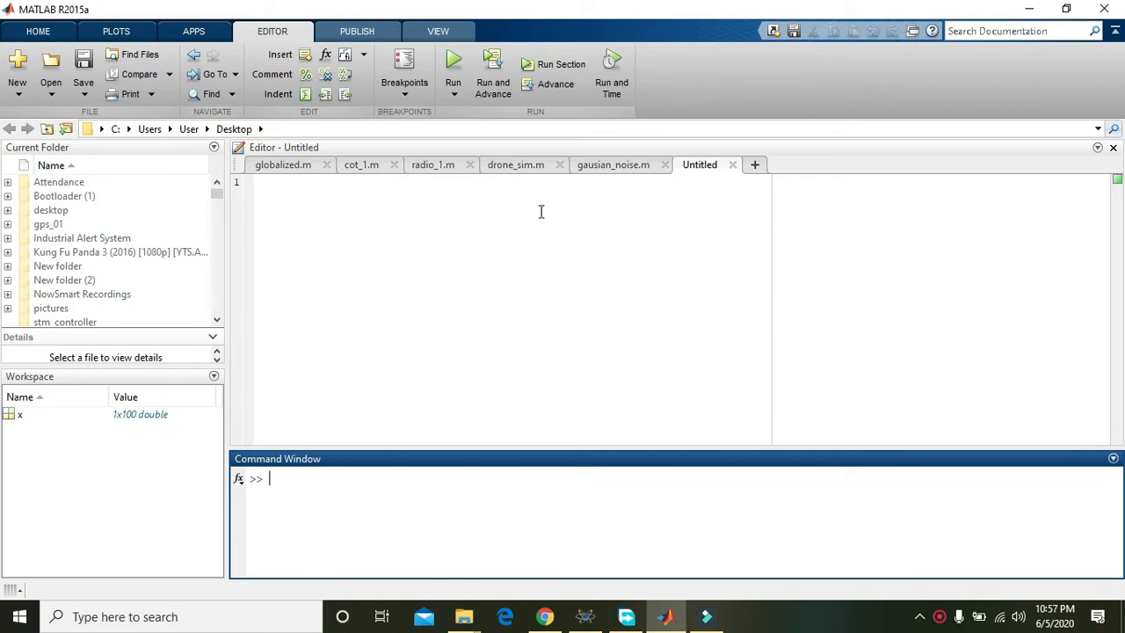
click(541, 211)
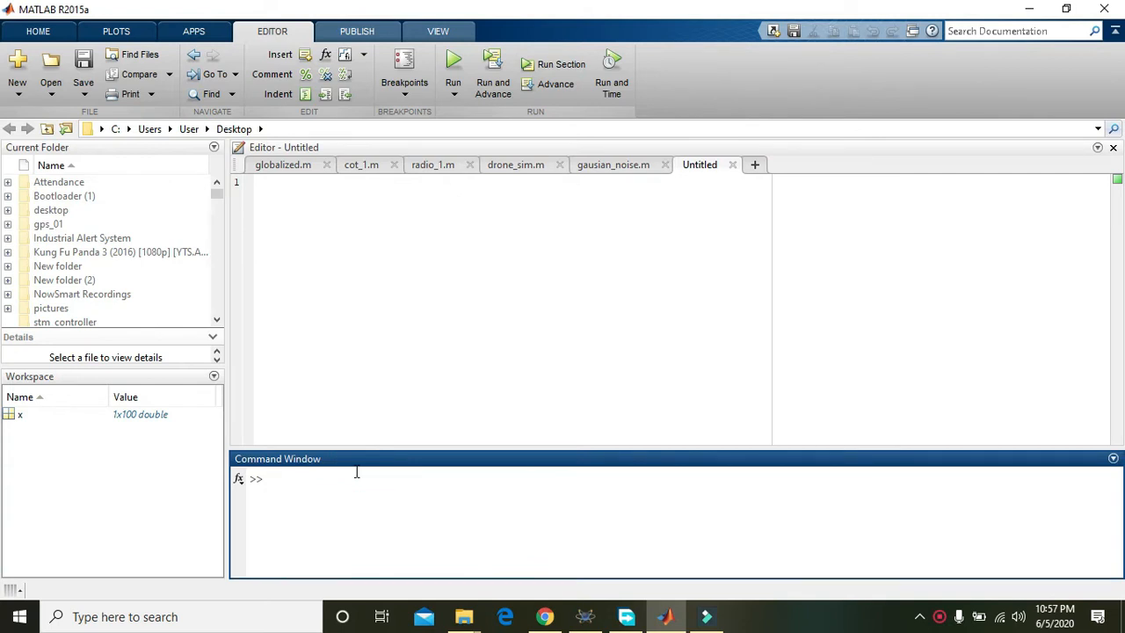
text(guide)
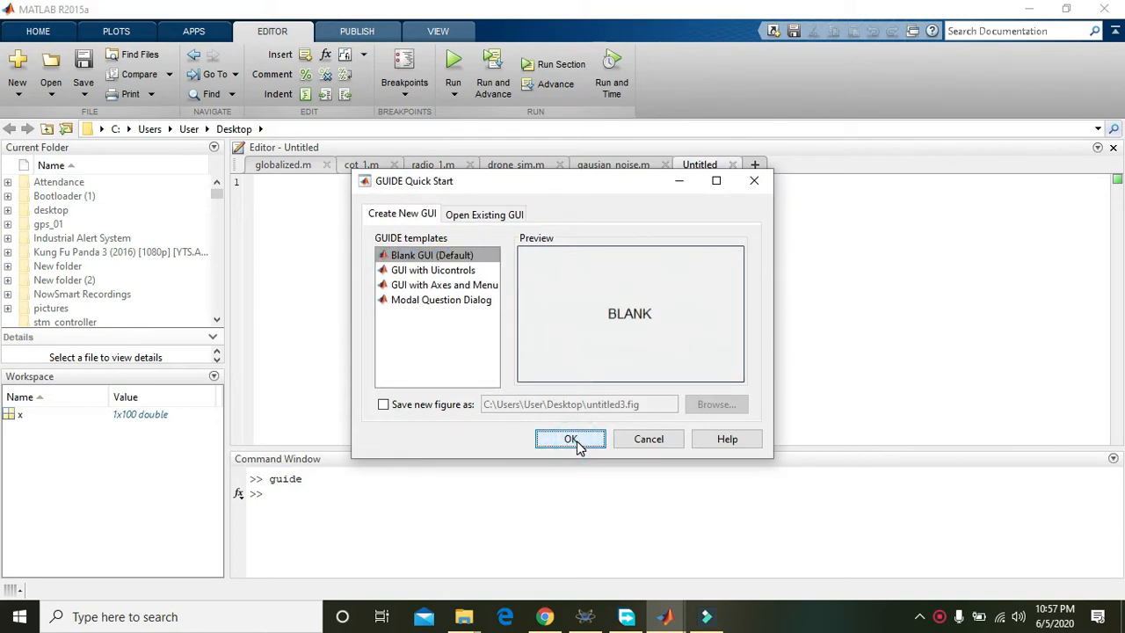
- Create a blank GUI, maximize GUIDE, enlarge the canvas and draw a wide top static text
click(570, 439)
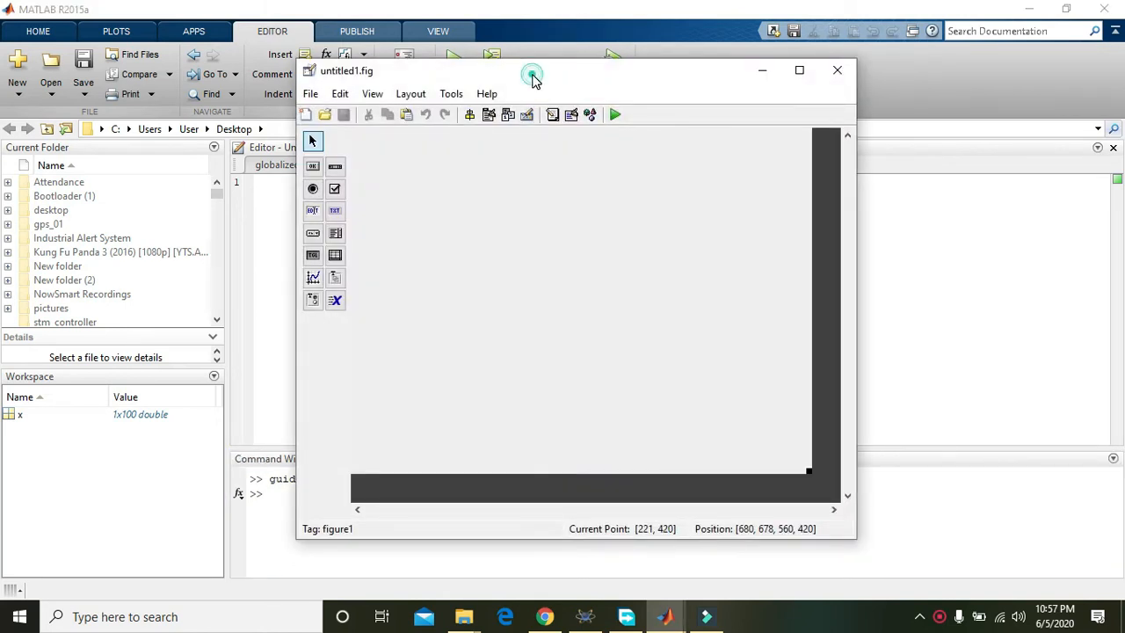
click(798, 70)
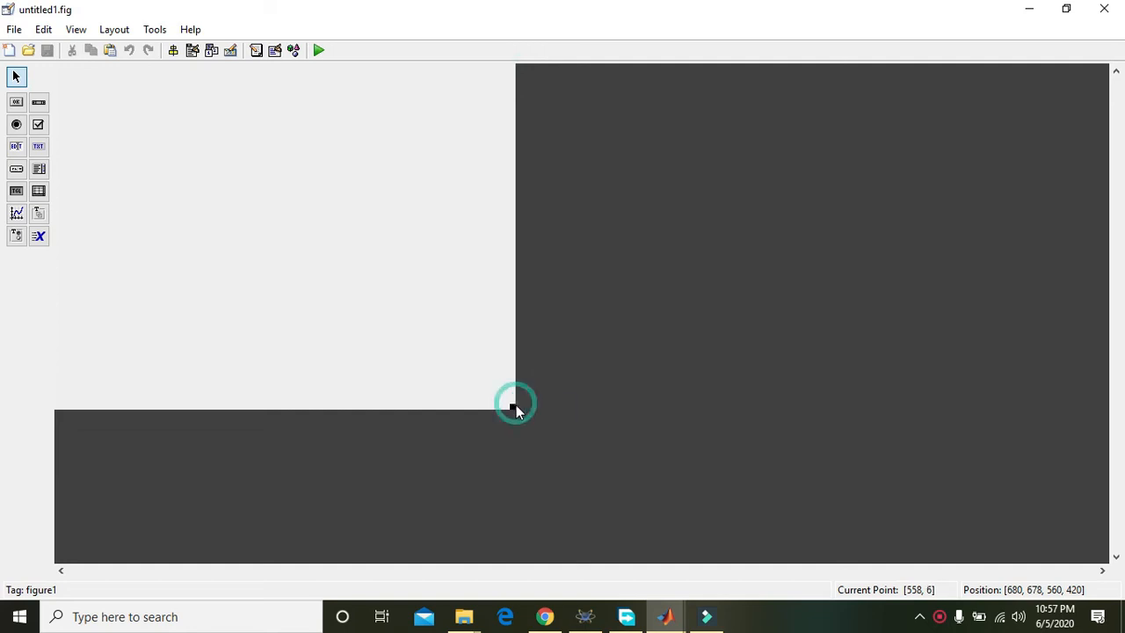
drag(515, 406, 1034, 525)
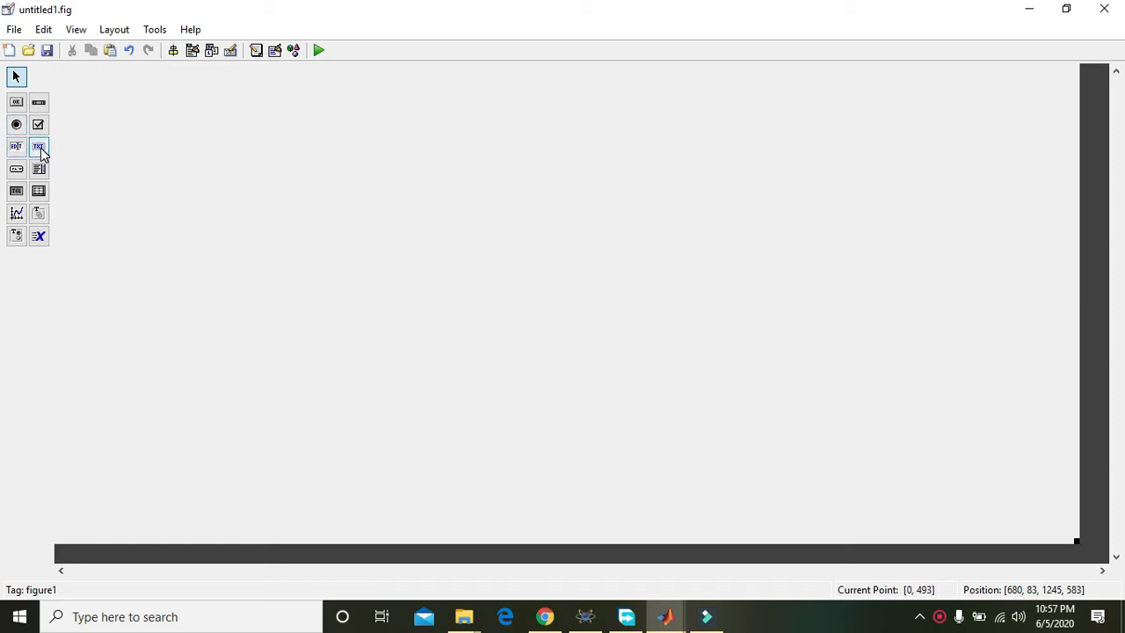
drag(103, 77, 251, 135)
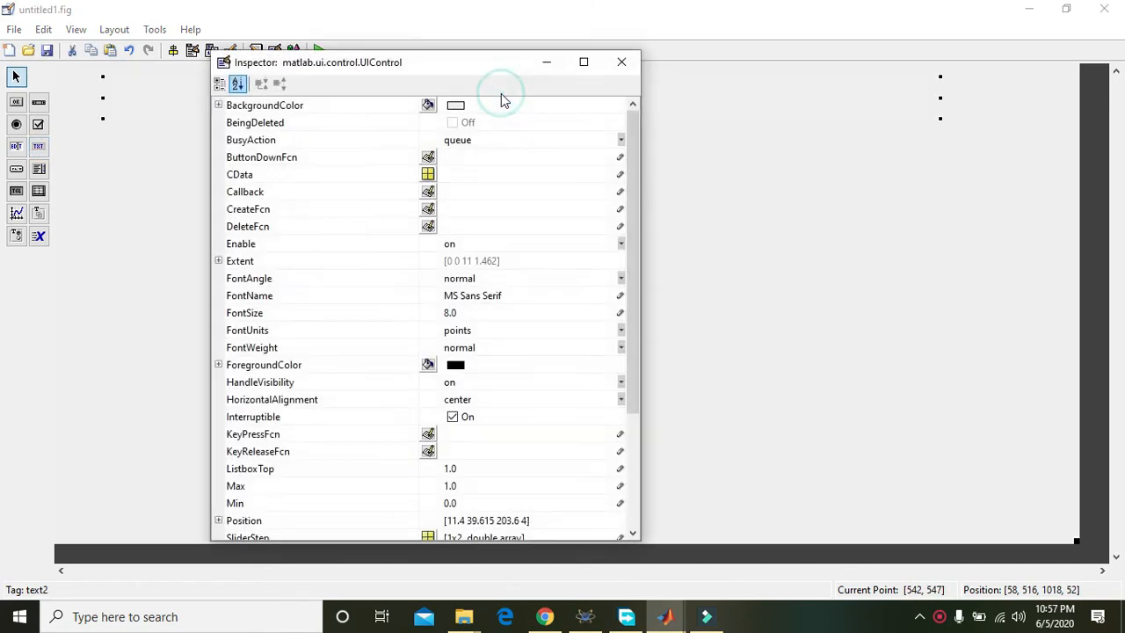
- Give the label a black background, yellow text, font size 20 and bold weight
click(426, 105)
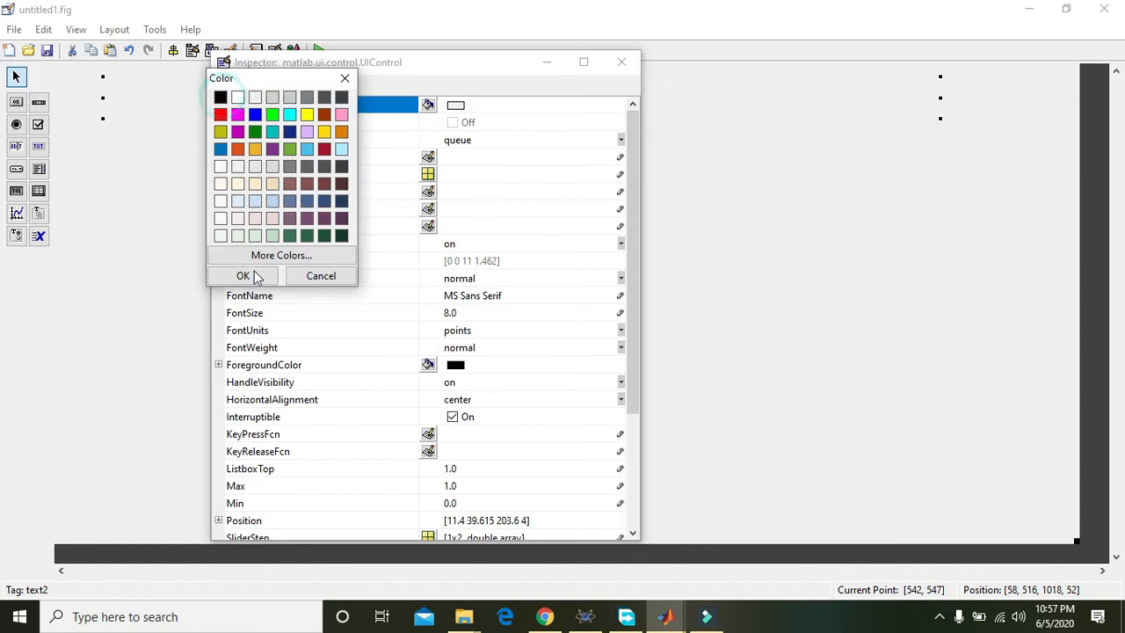
click(242, 274)
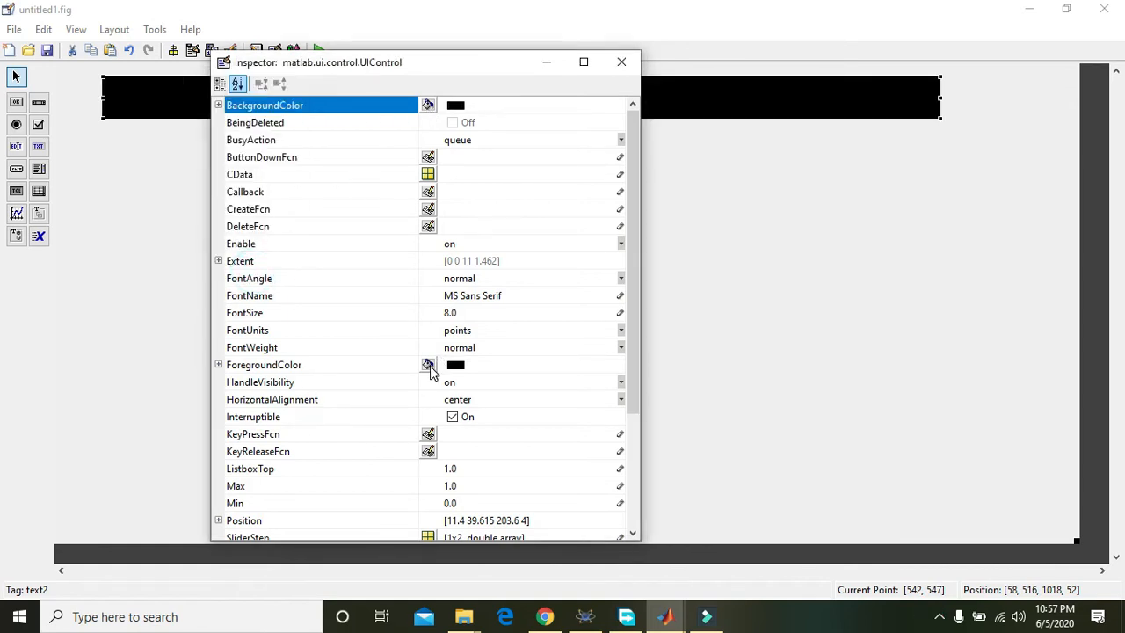
click(428, 364)
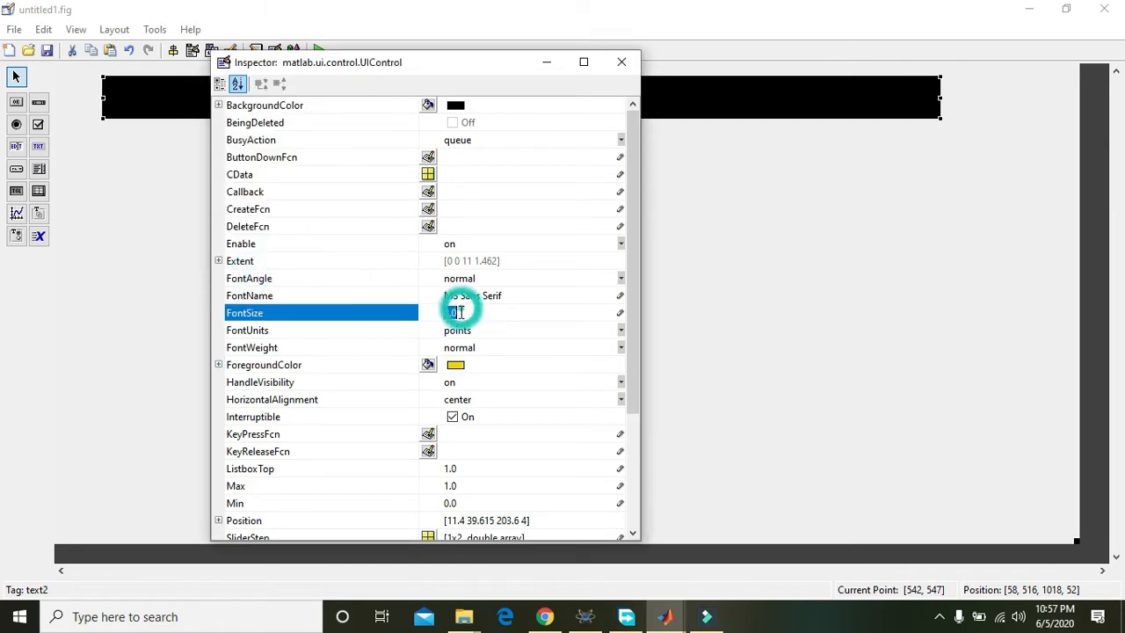
text(20)
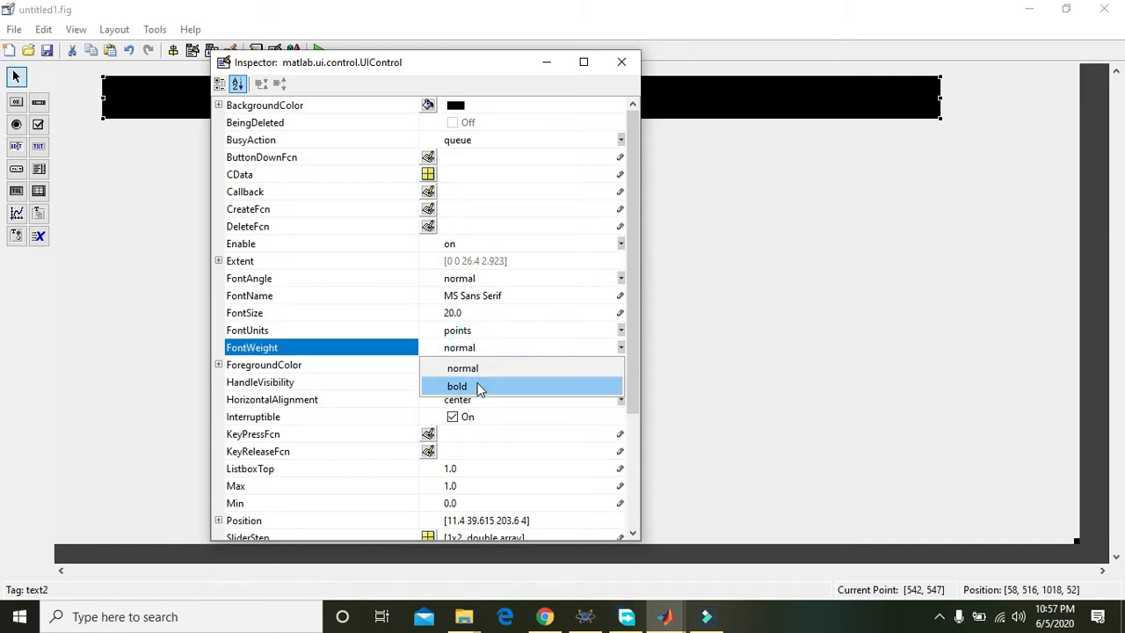
click(456, 386)
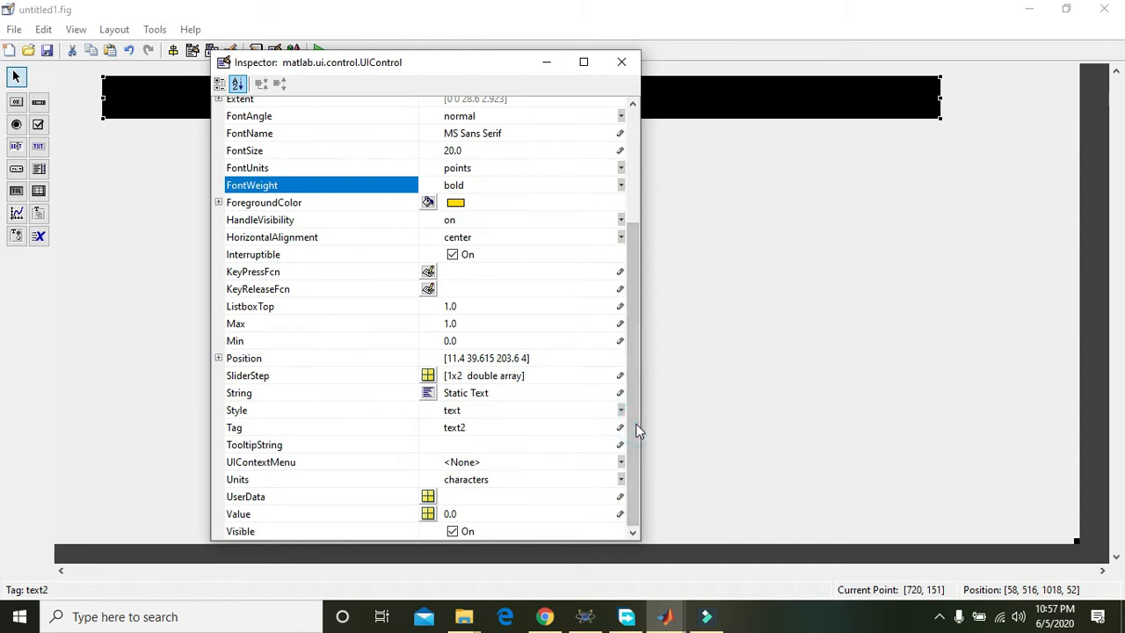
mouse_move(492, 410)
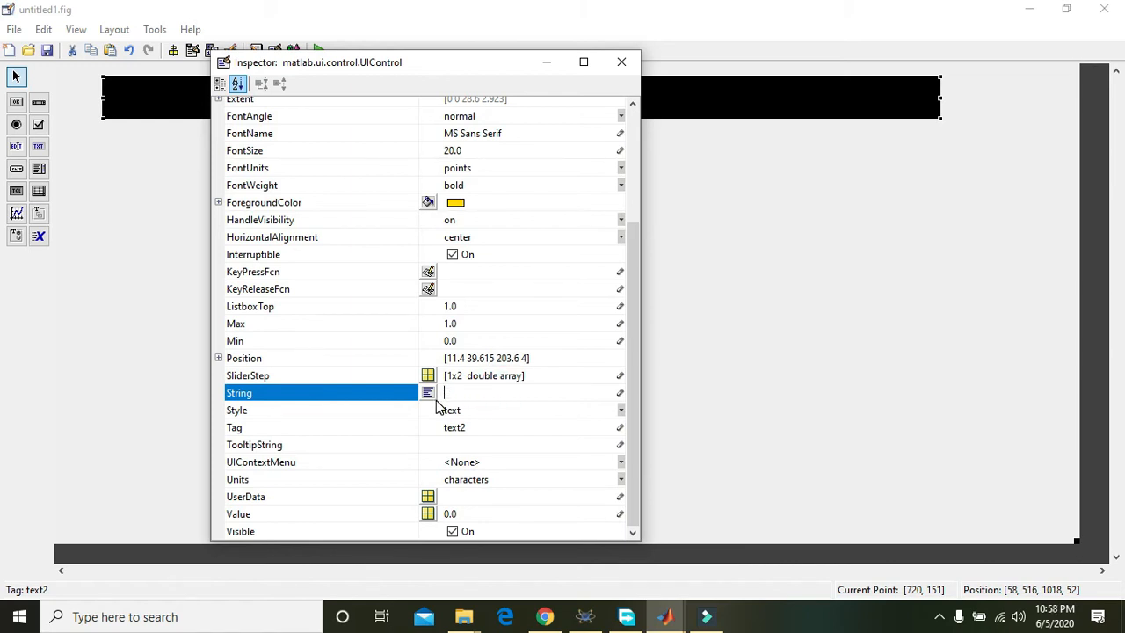
- Set the label string to 'Salt and Pepper Noise' and close the Property Inspector
text(S)
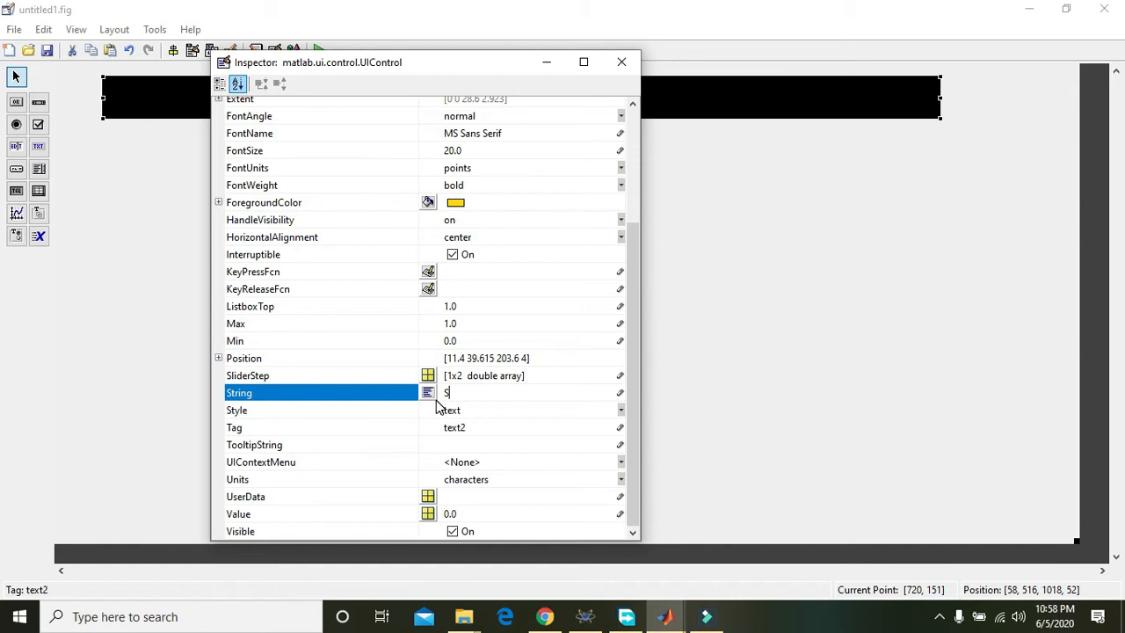
text(Salt)
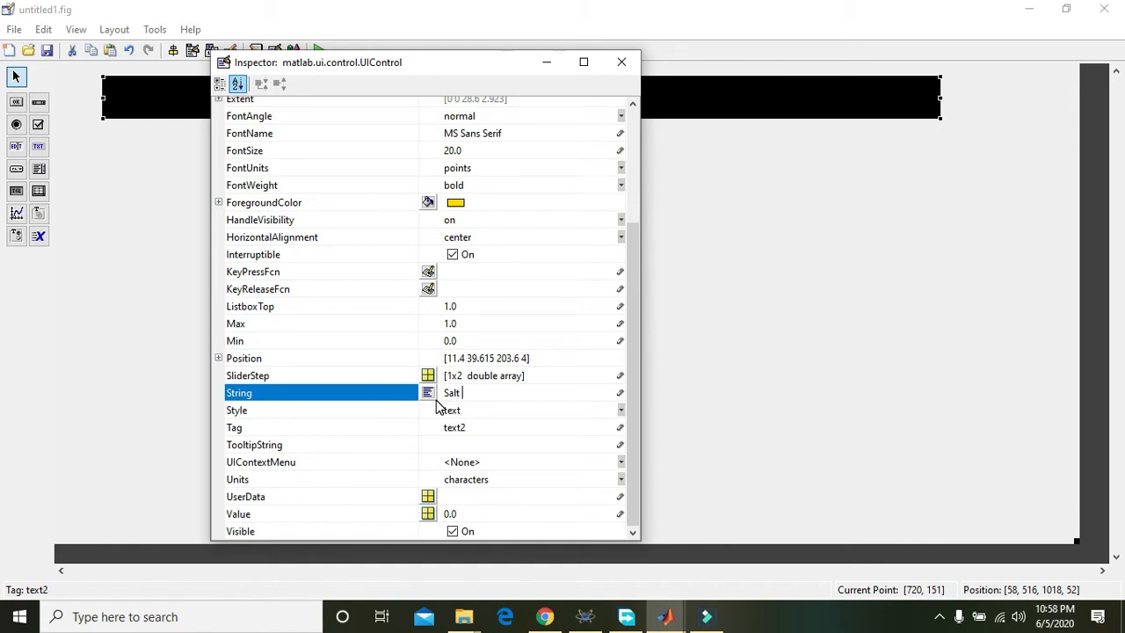
text(and Pepper Noise)
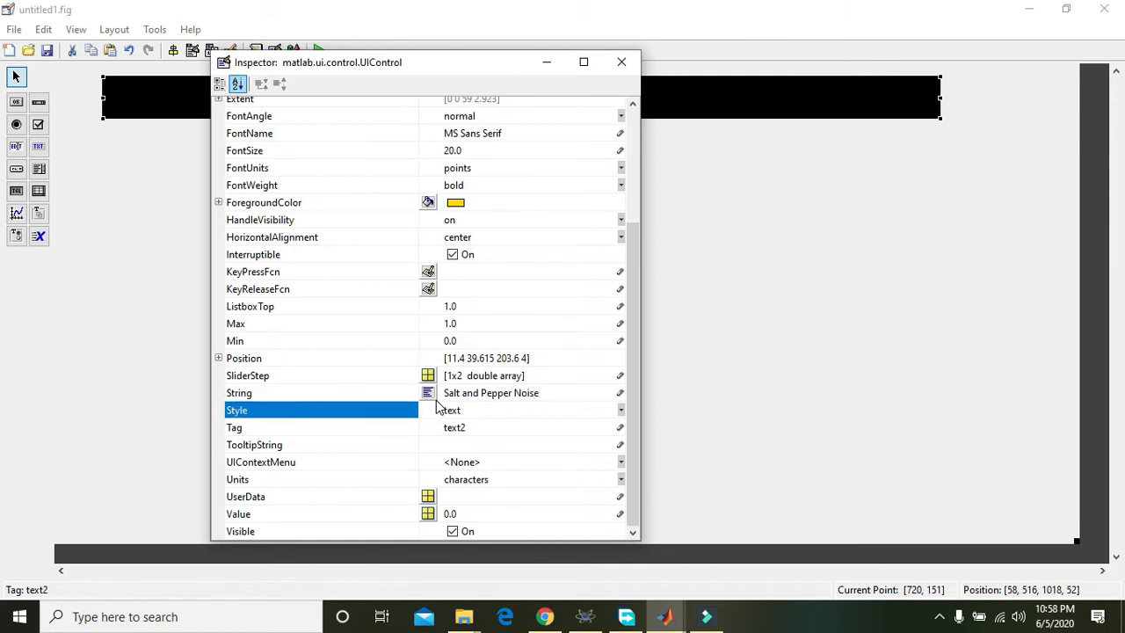
mouse_move(621, 61)
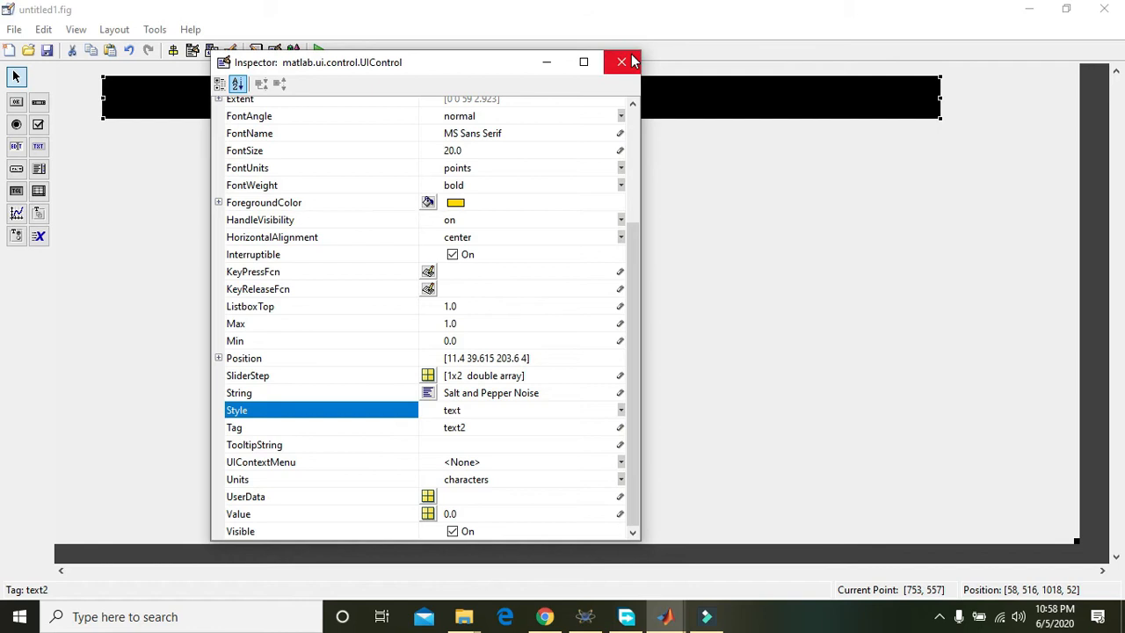
click(620, 61)
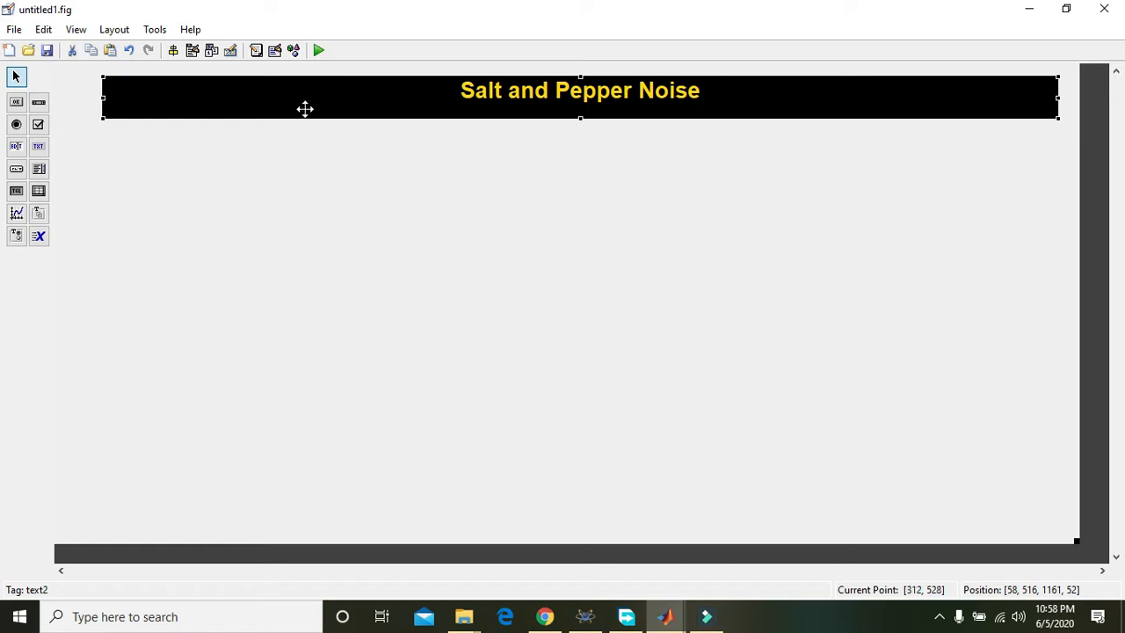
- Place a push button below the title and give it a grey background
click(16, 101)
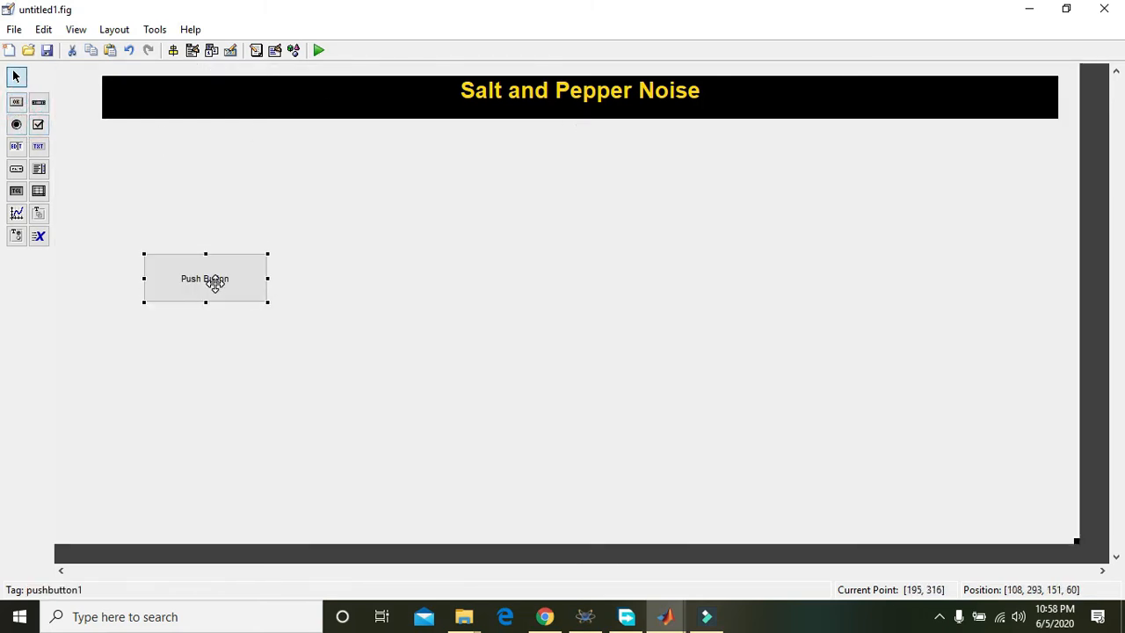
drag(204, 278, 231, 279)
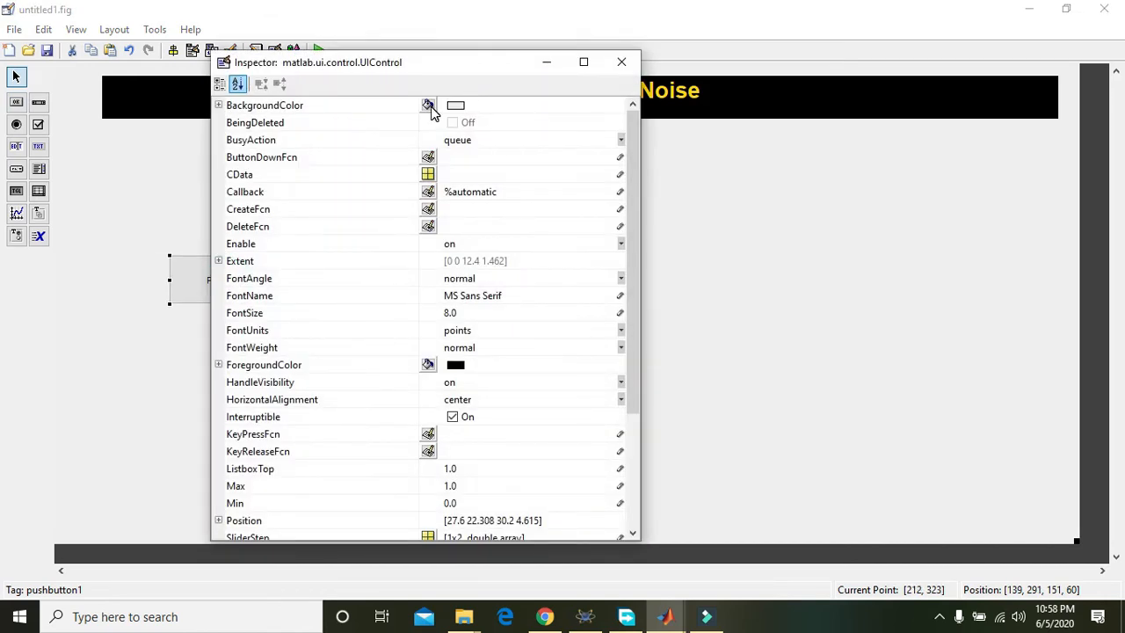
click(427, 104)
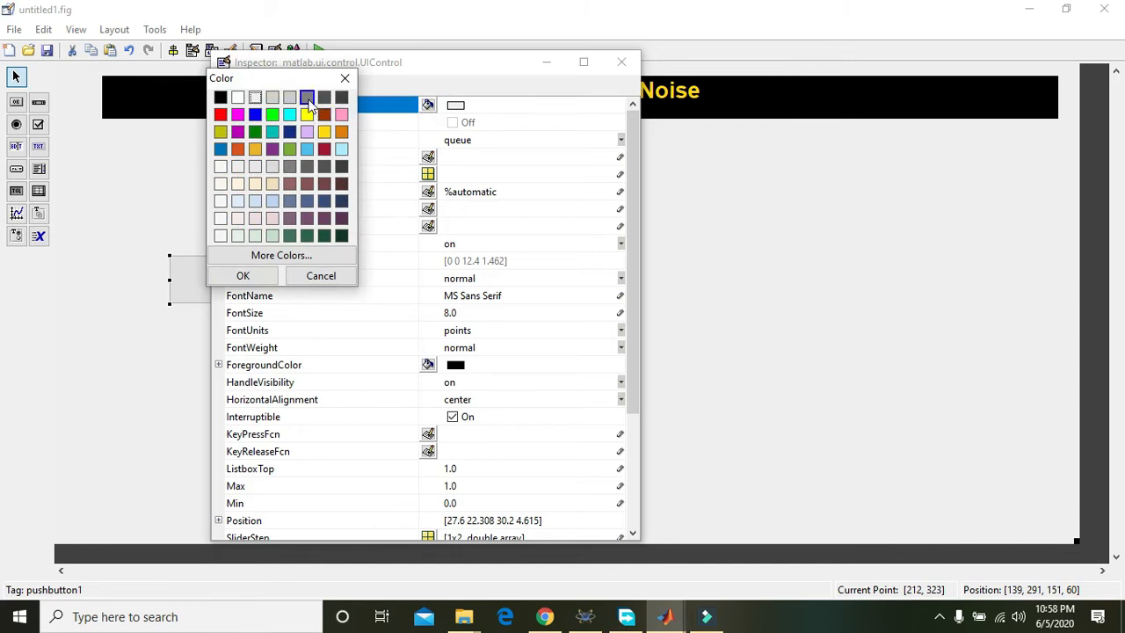
click(242, 275)
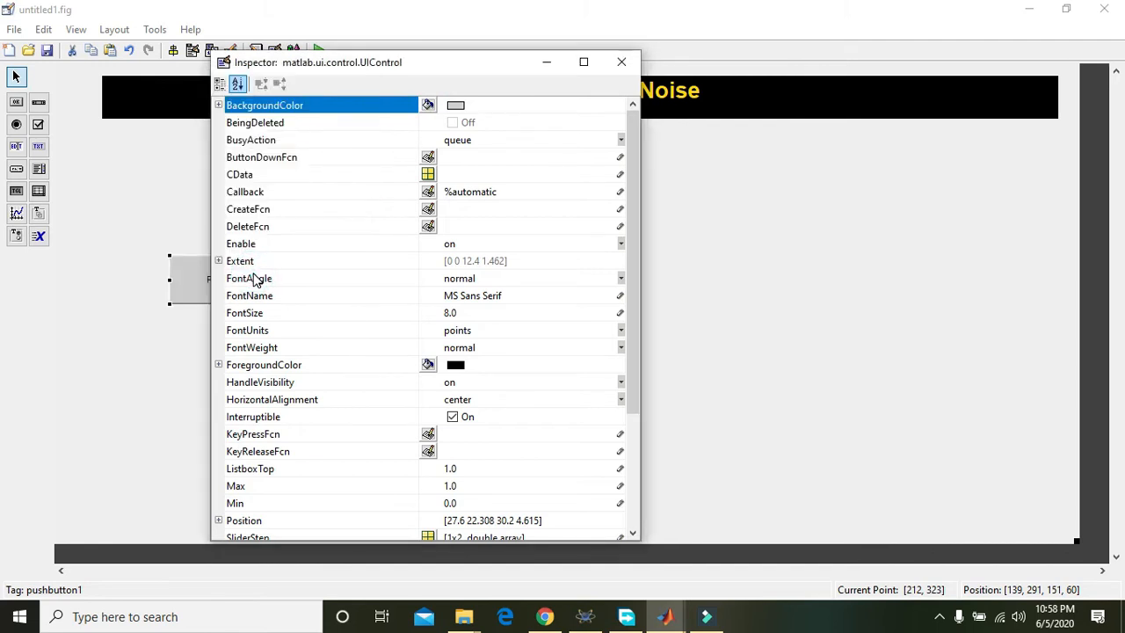
- Make the button text bold, size 18, reading 'image', and close its properties
click(620, 347)
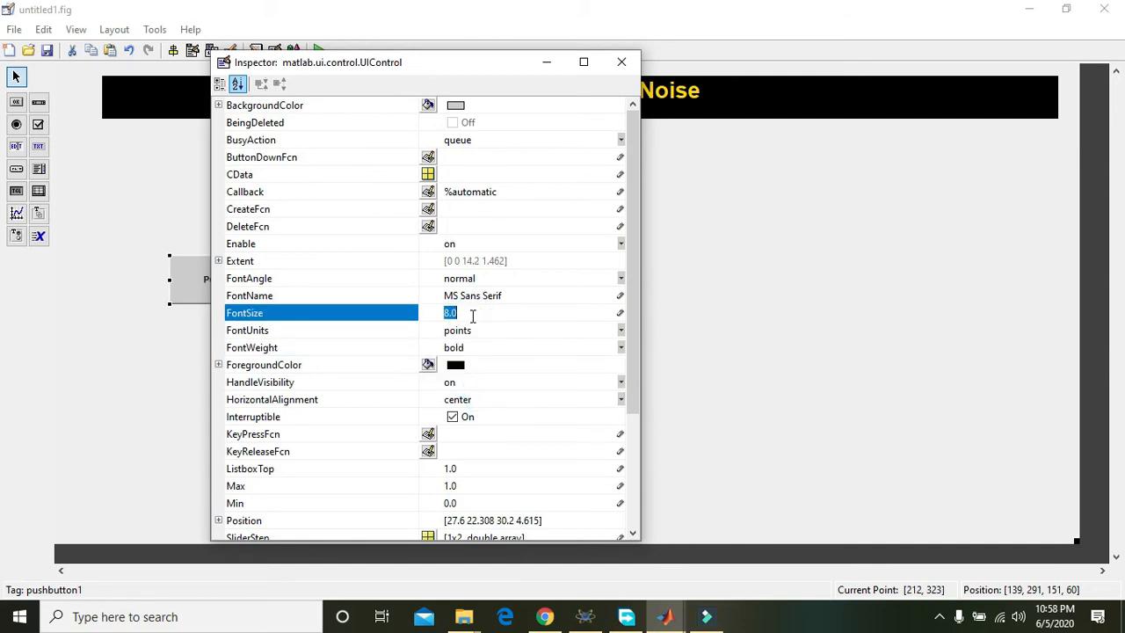
text(18)
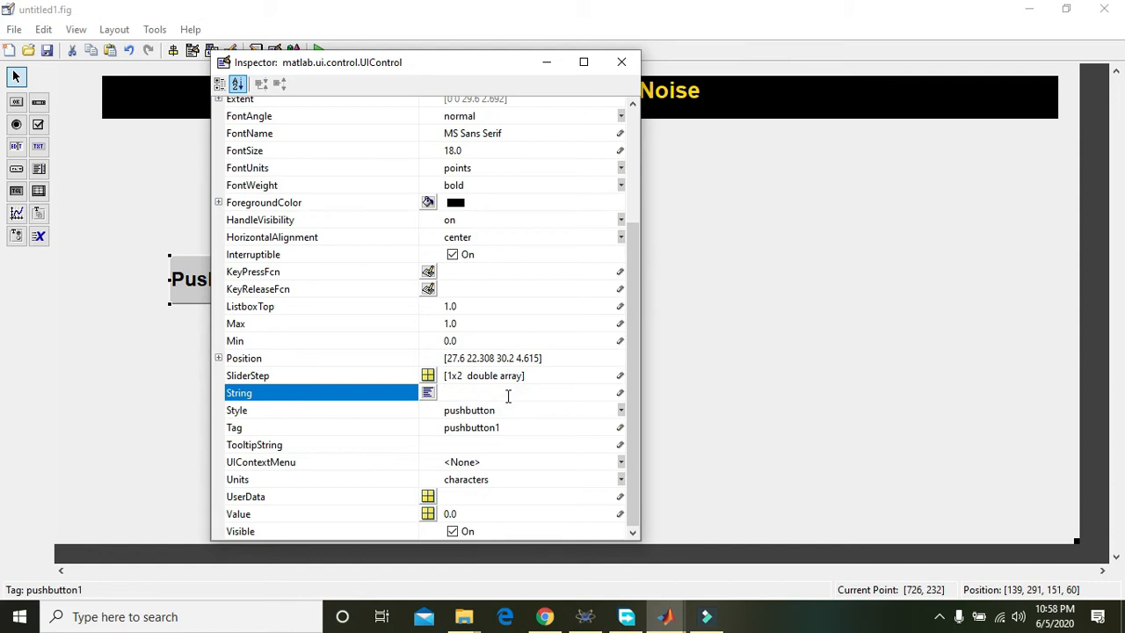
text(image)
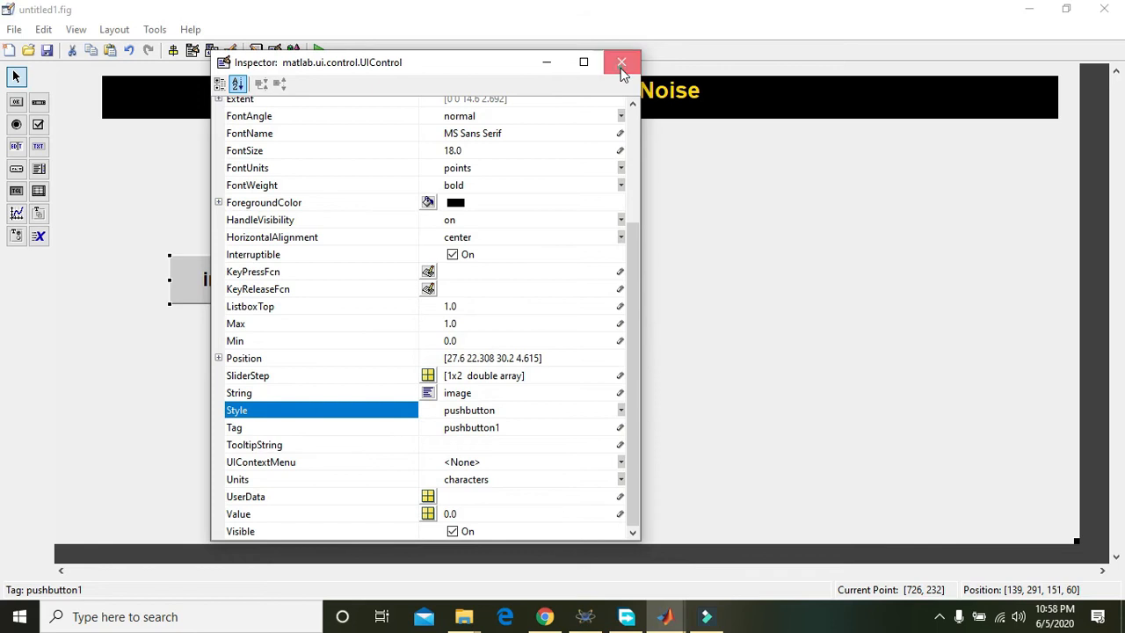
click(617, 61)
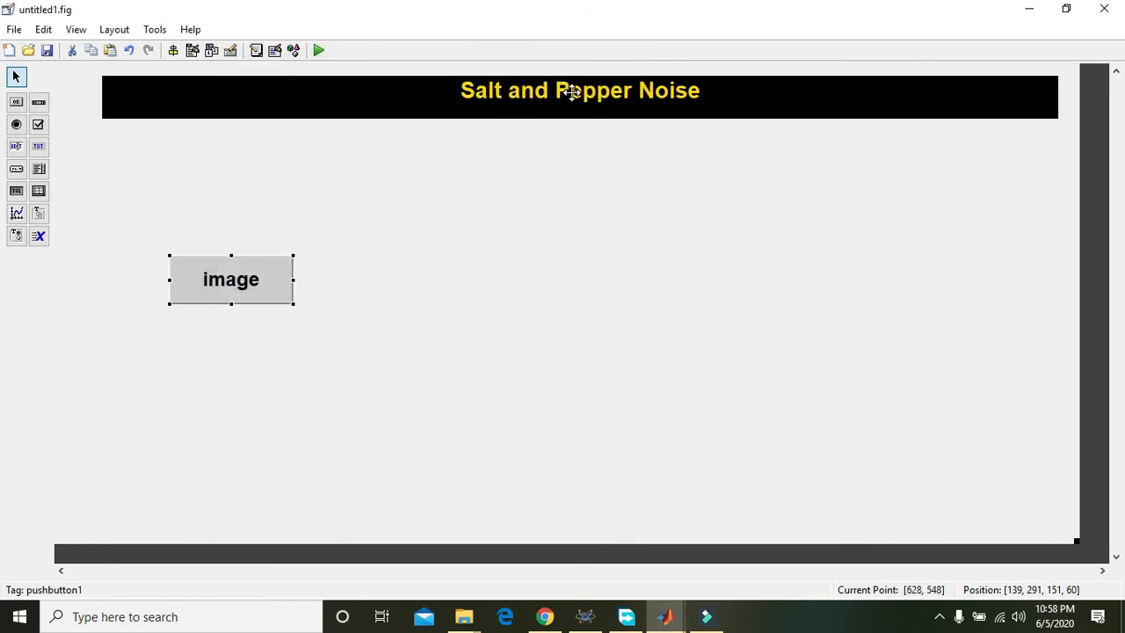
mouse_move(230, 278)
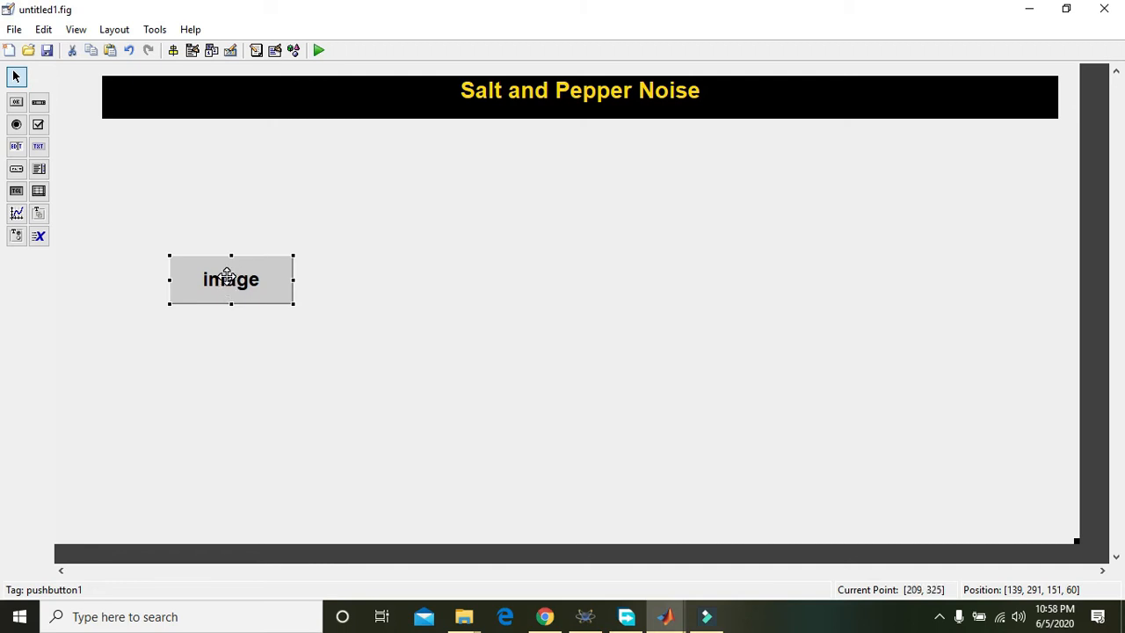
- Open the push button's callback and save the layout as noise_1
right_click(226, 277)
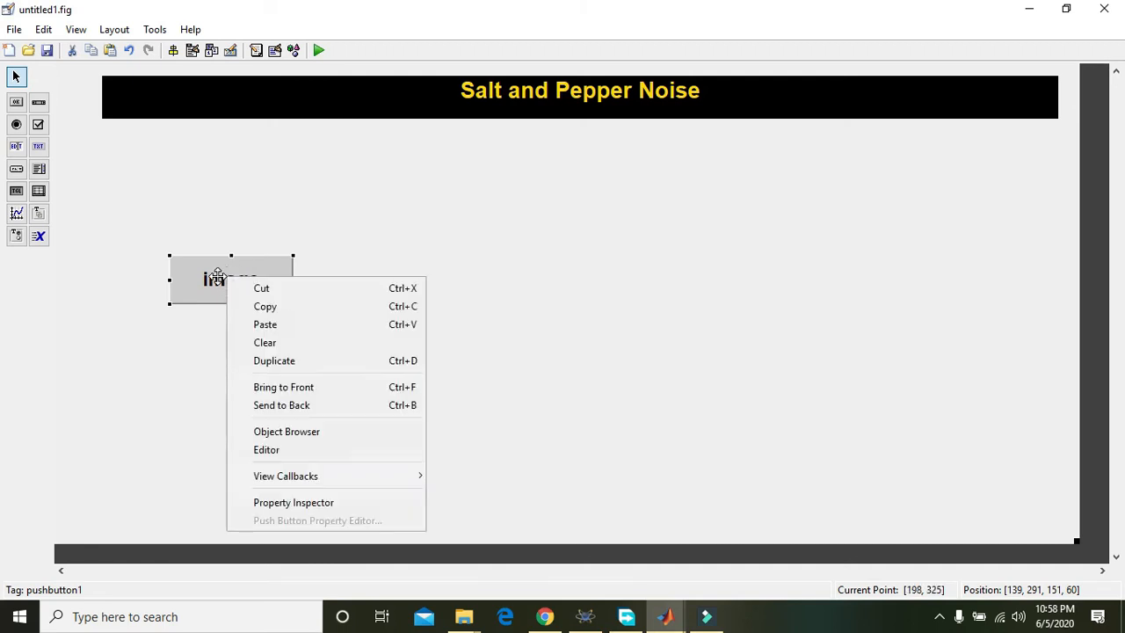
mouse_move(315, 476)
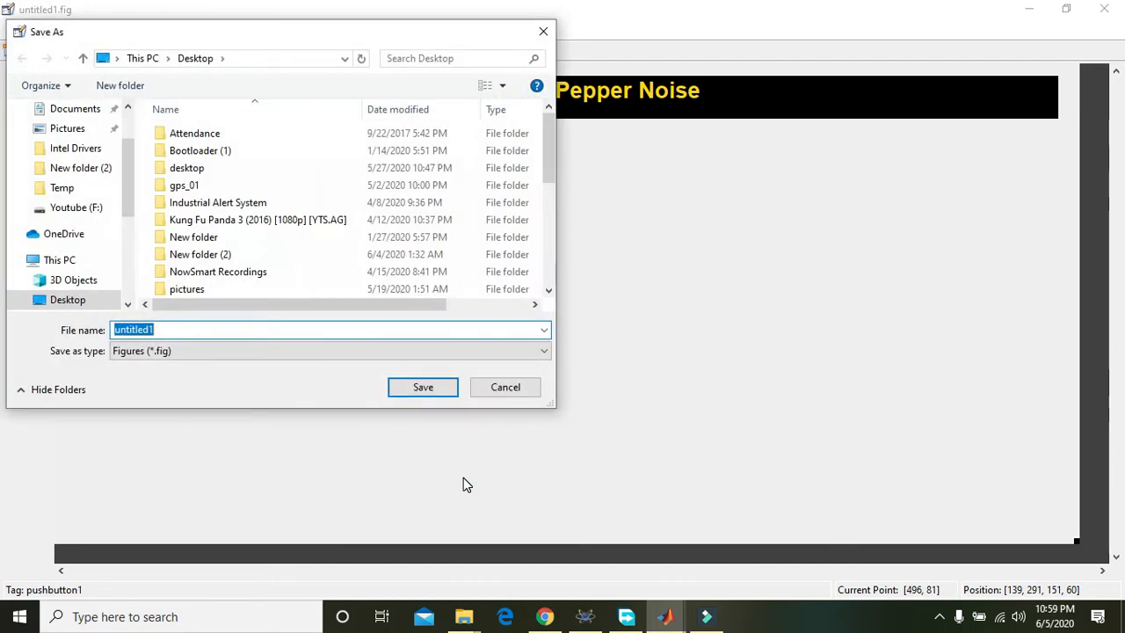
text(n)
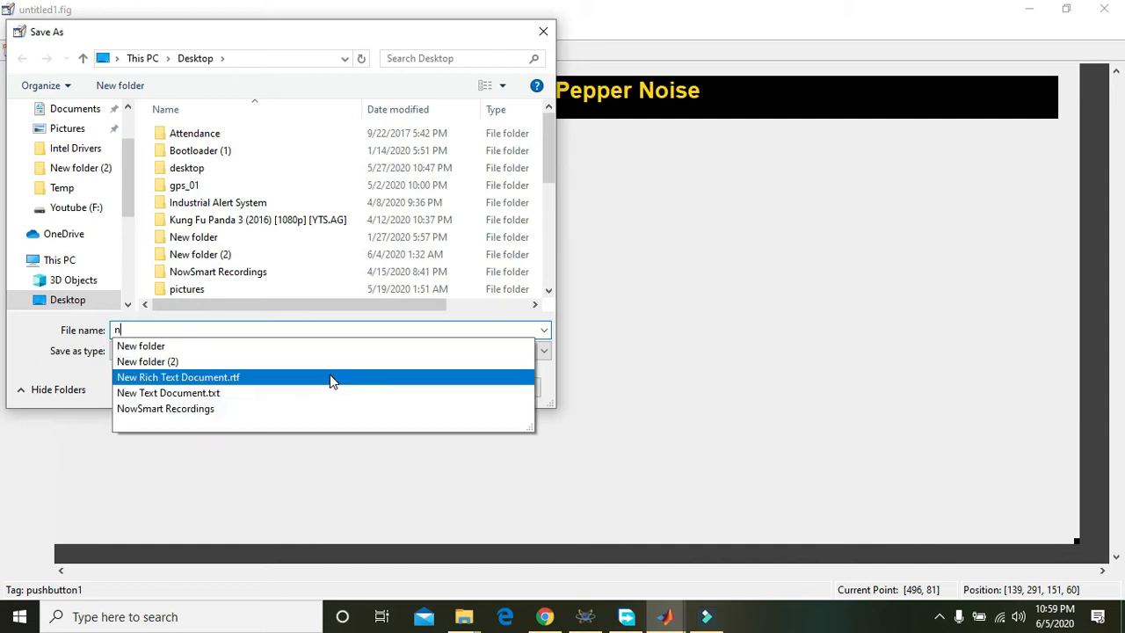
text(noise_)
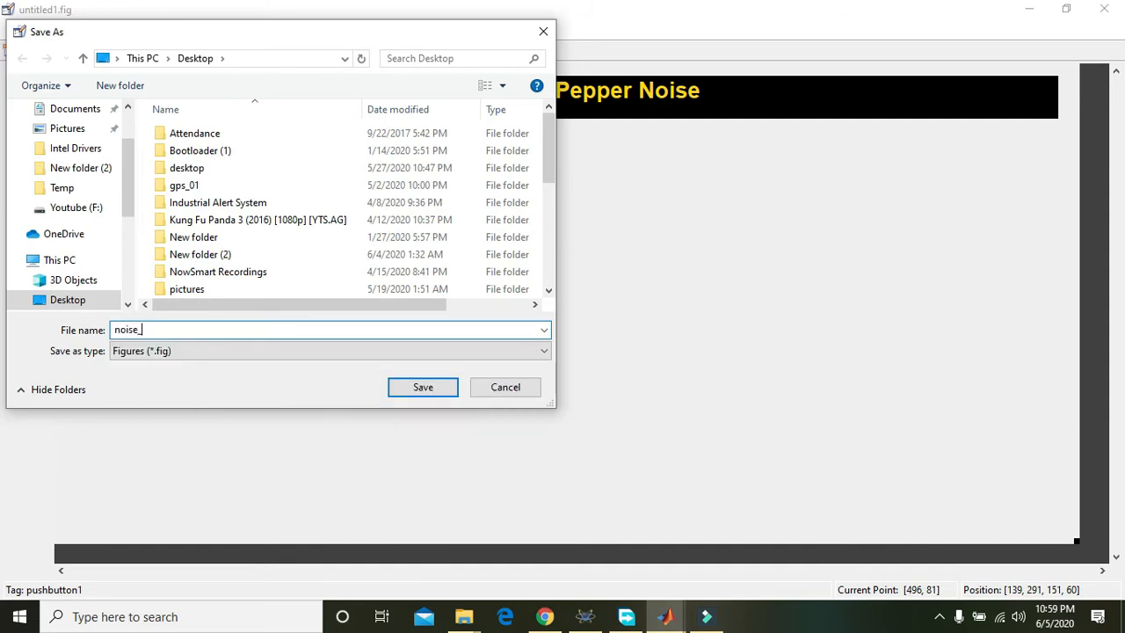
click(422, 387)
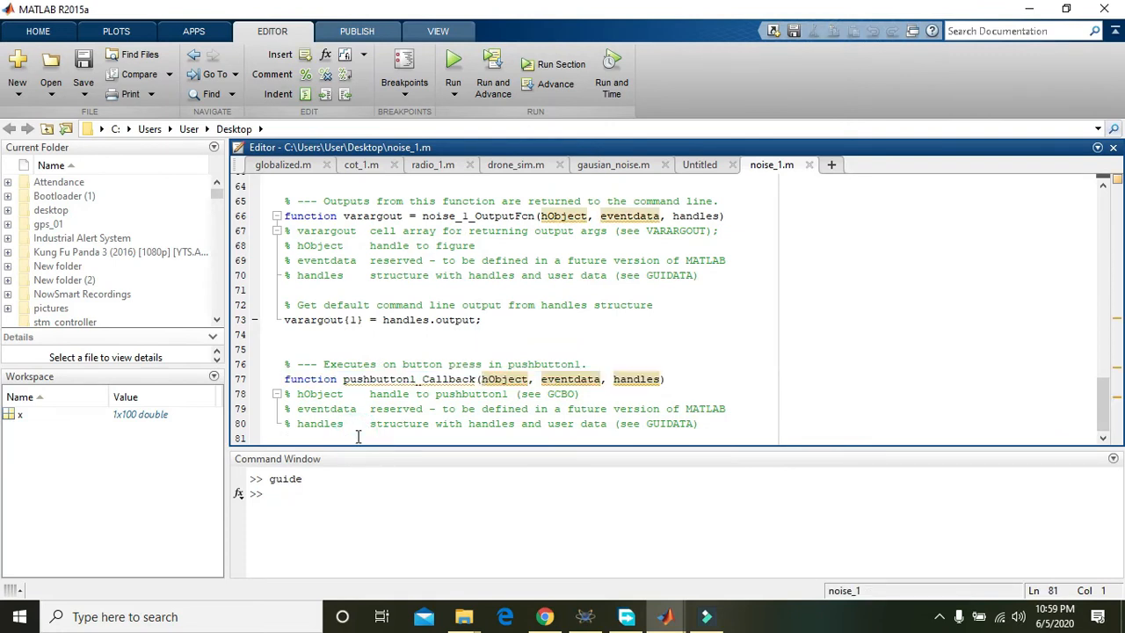
- Write t=imread('peppers.png') in pushbutton1_Callback
text(im)
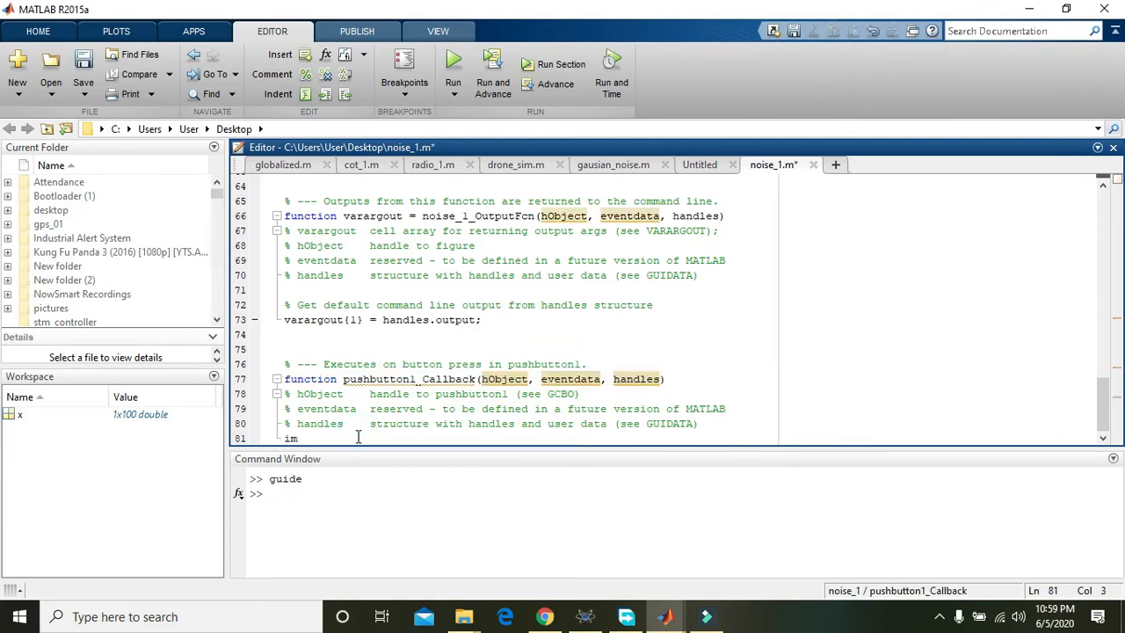
key(BackSpace)
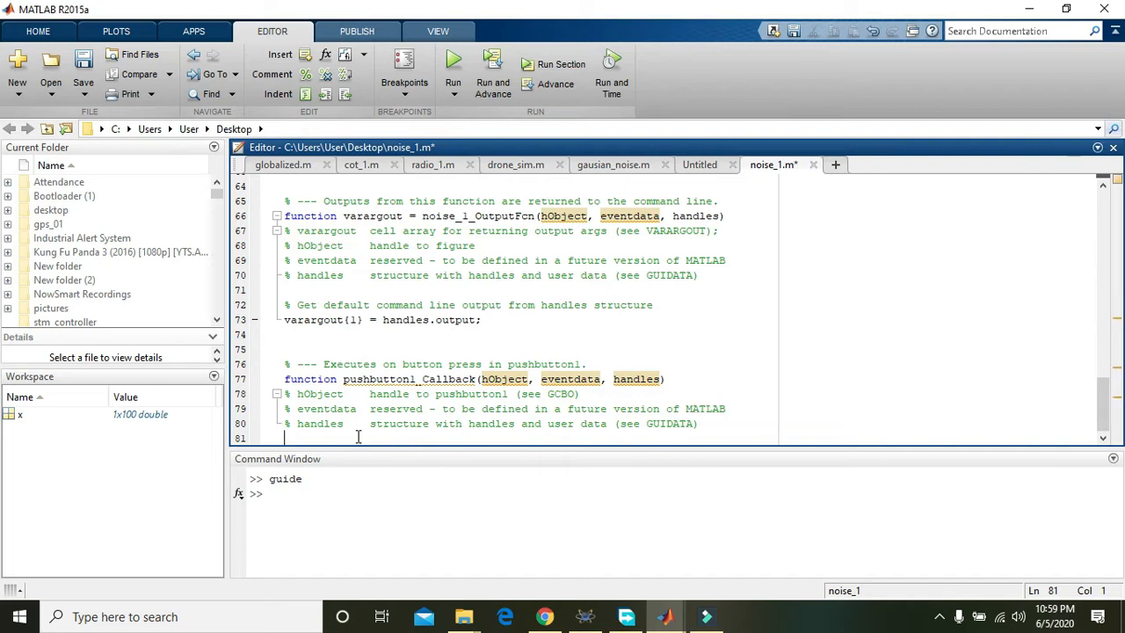
text(t=i)
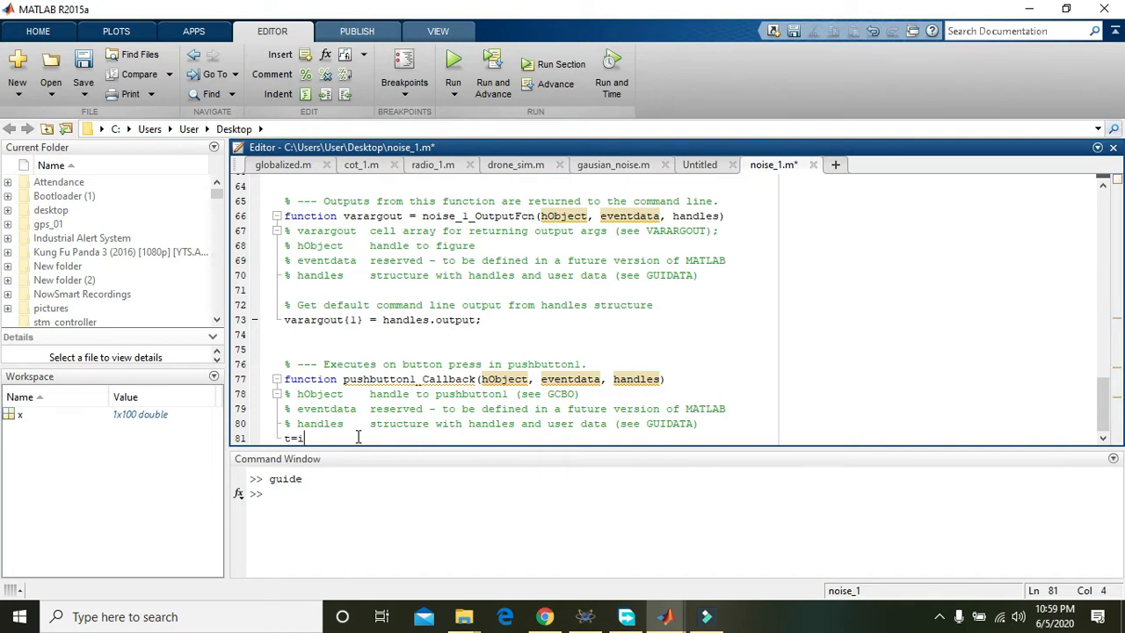
text(mread())
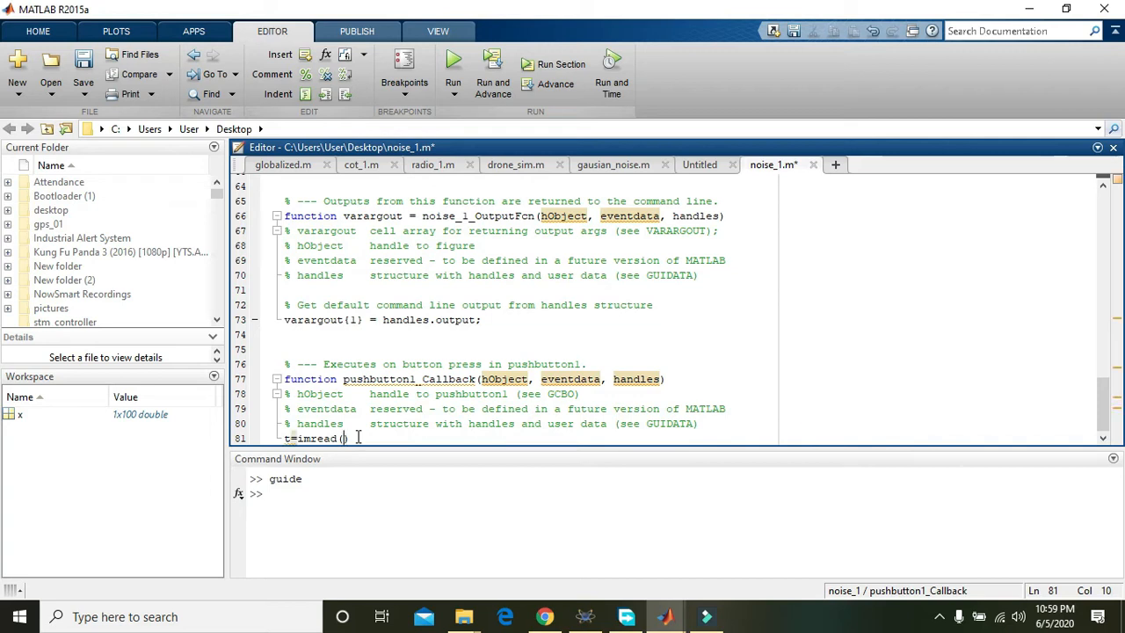
text('')
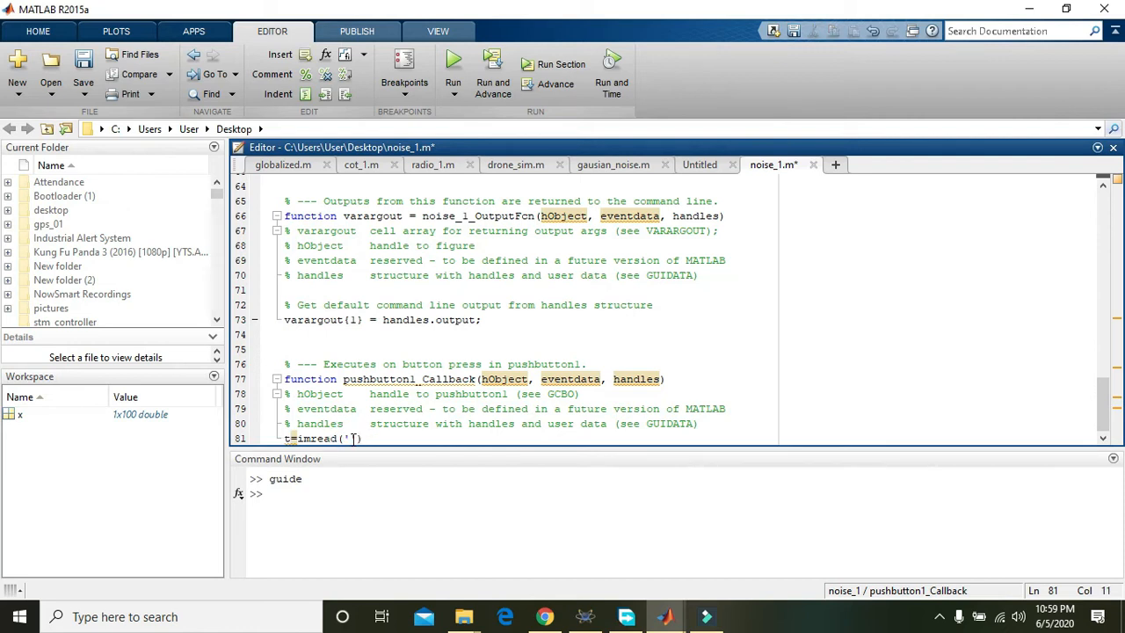
text(peppers.)
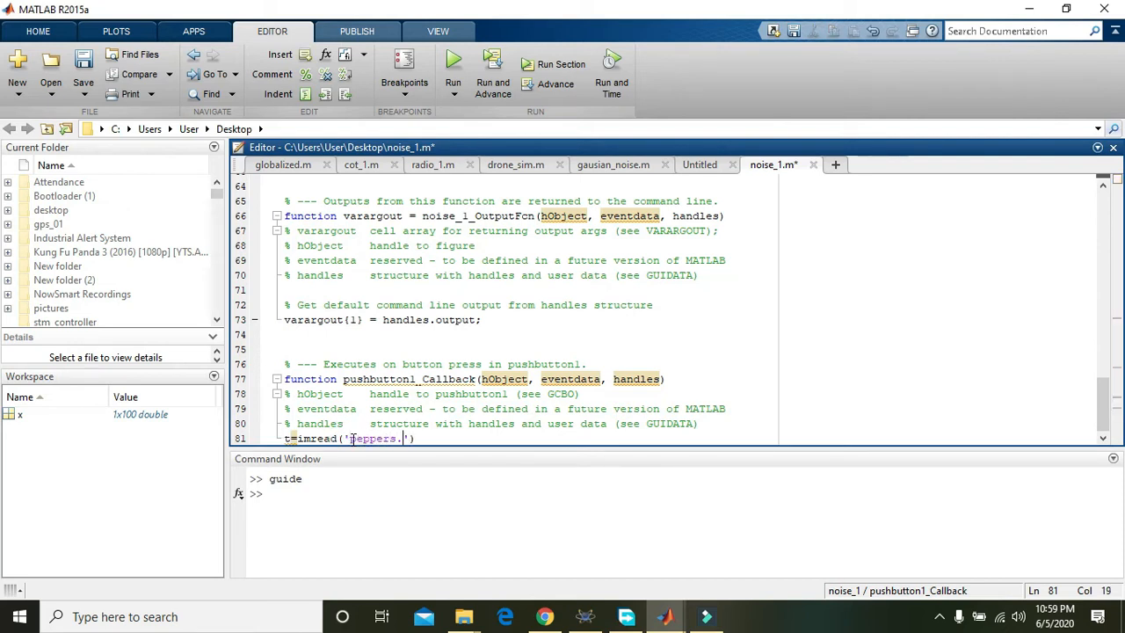
text(png)
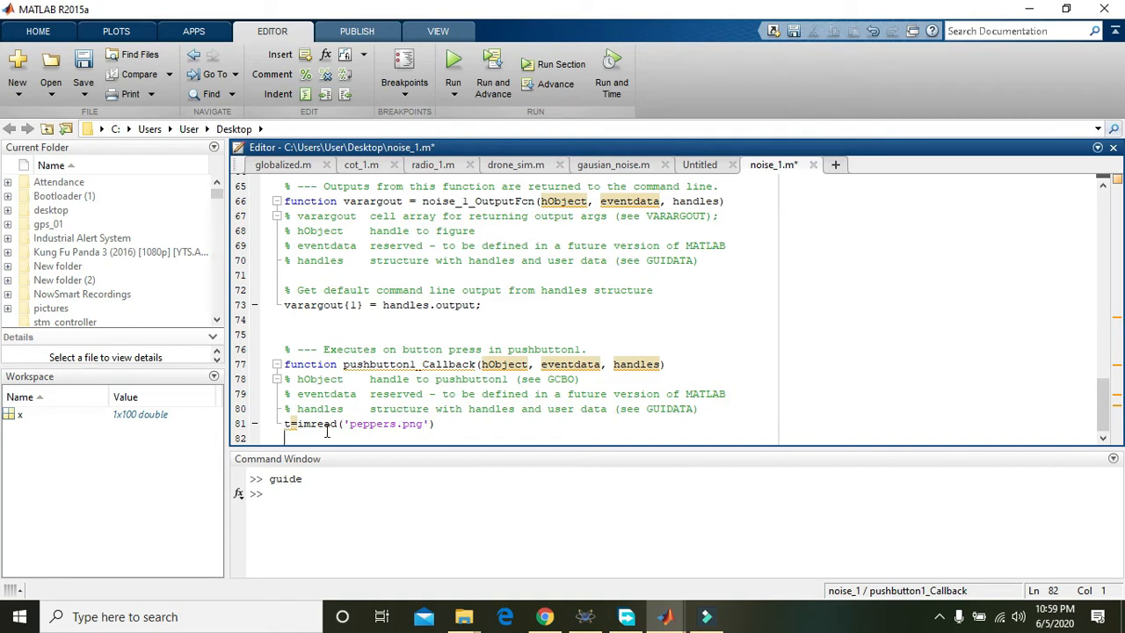
- Add a display call on t, typed as inshow(t)
text(insh)
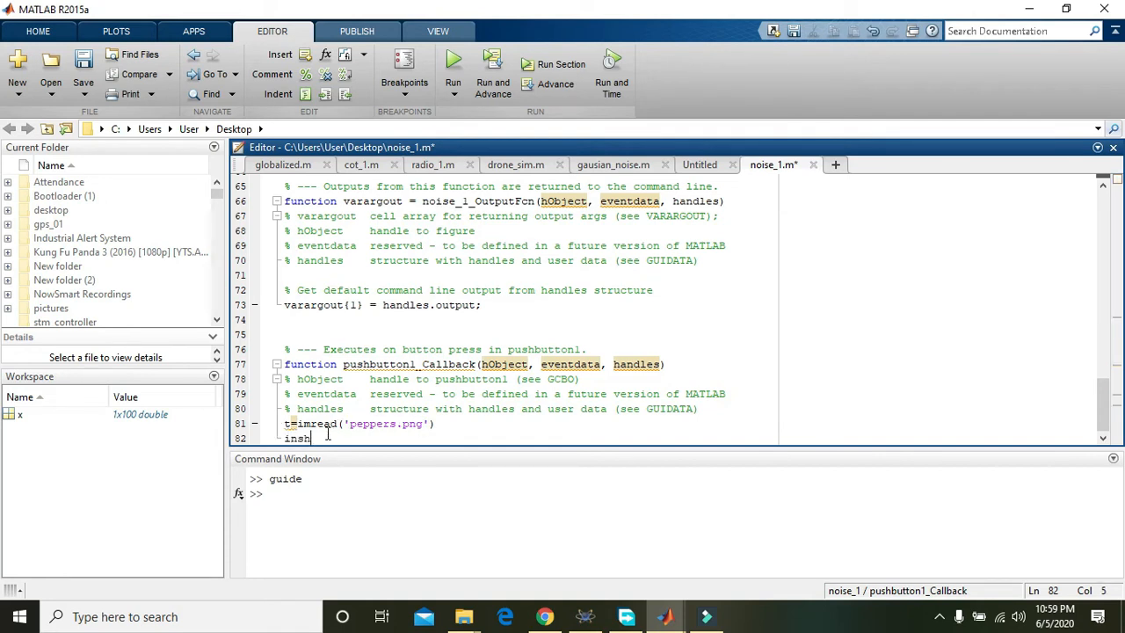
text(ow())
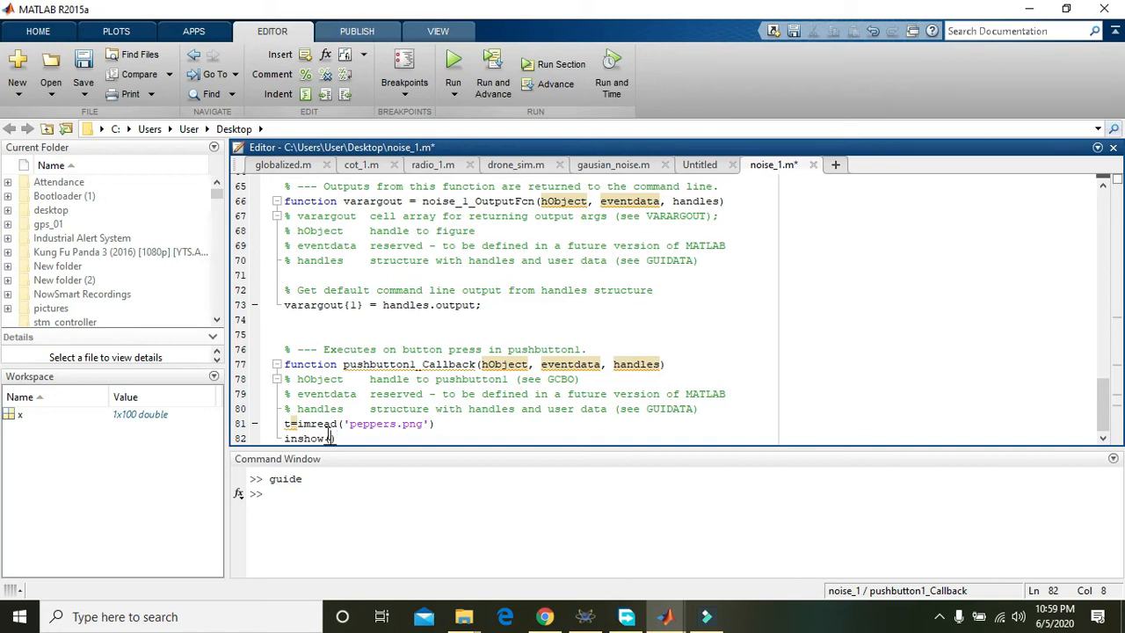
text(t)
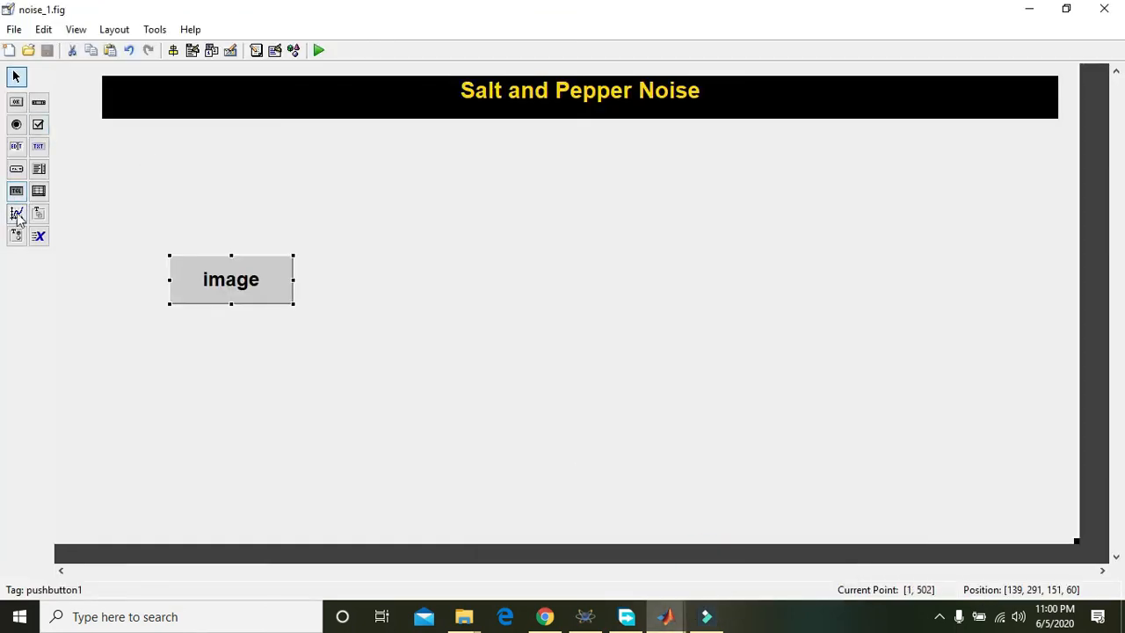
- Draw axes1 to the right of the image button and bring up its options
drag(342, 141, 628, 352)
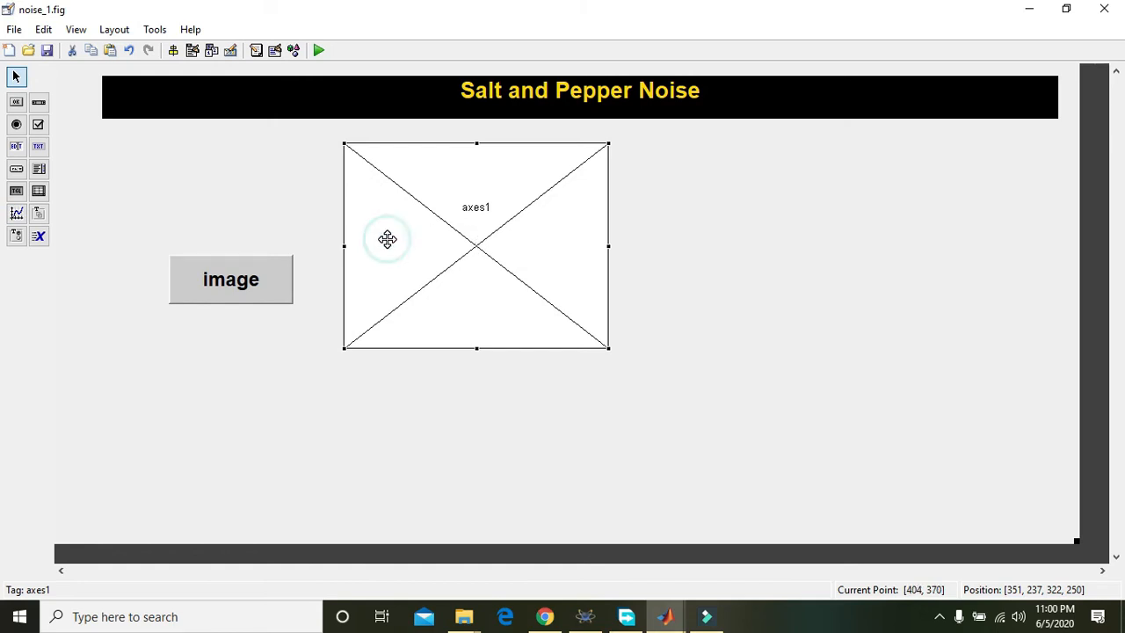
right_click(230, 279)
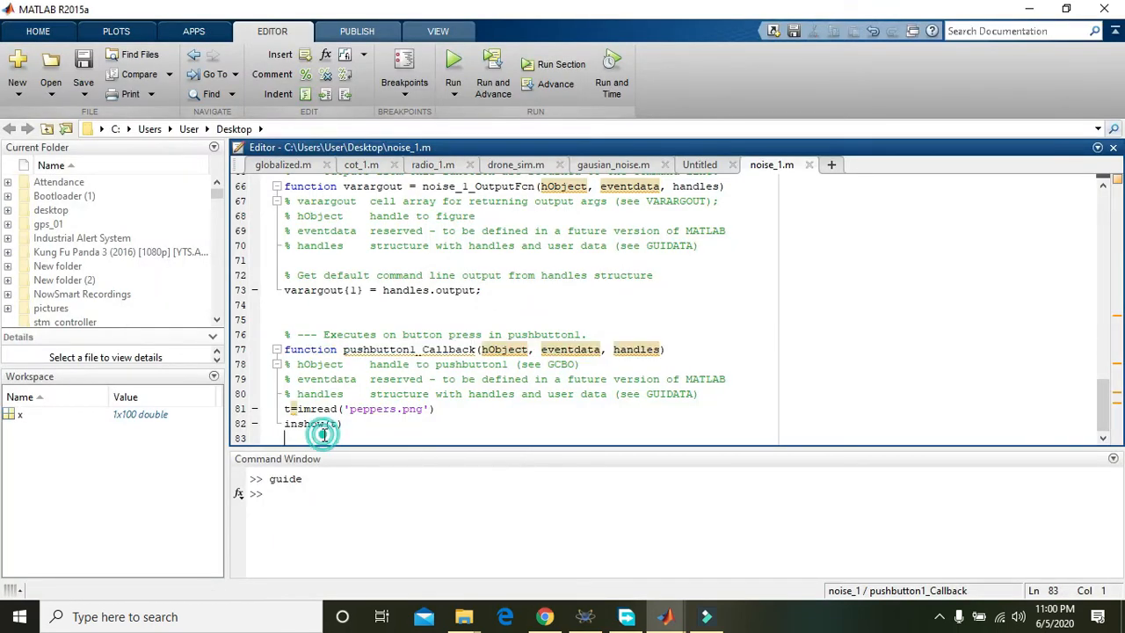
- Insert axes(handles.axes1) and move the display line beneath it, removing the blank line
text(axes)
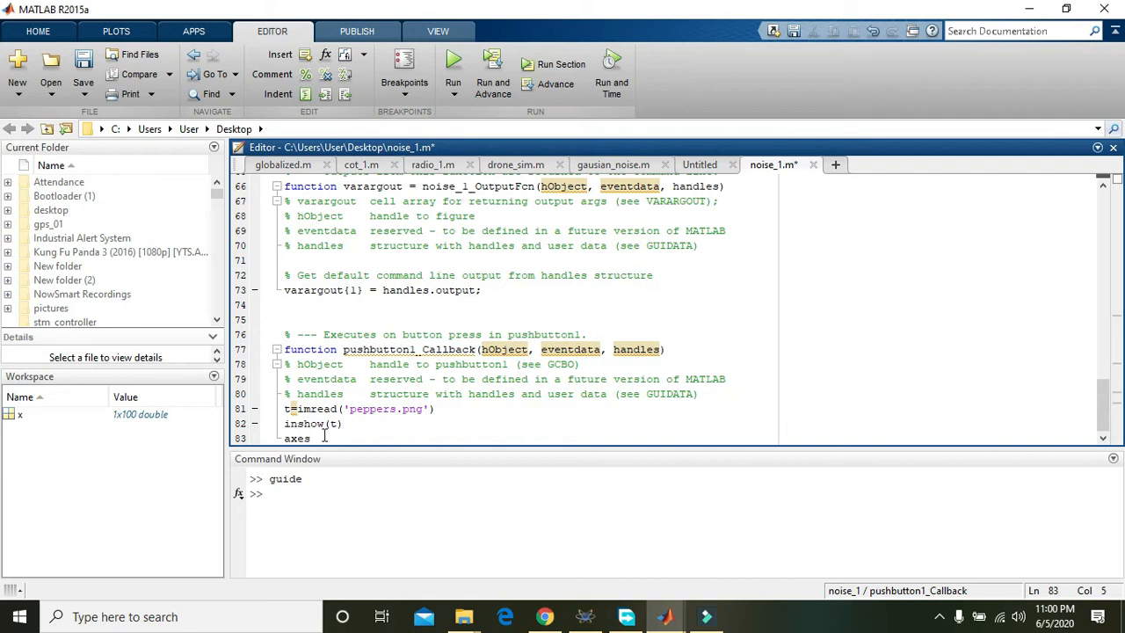
text((handles.axes1)
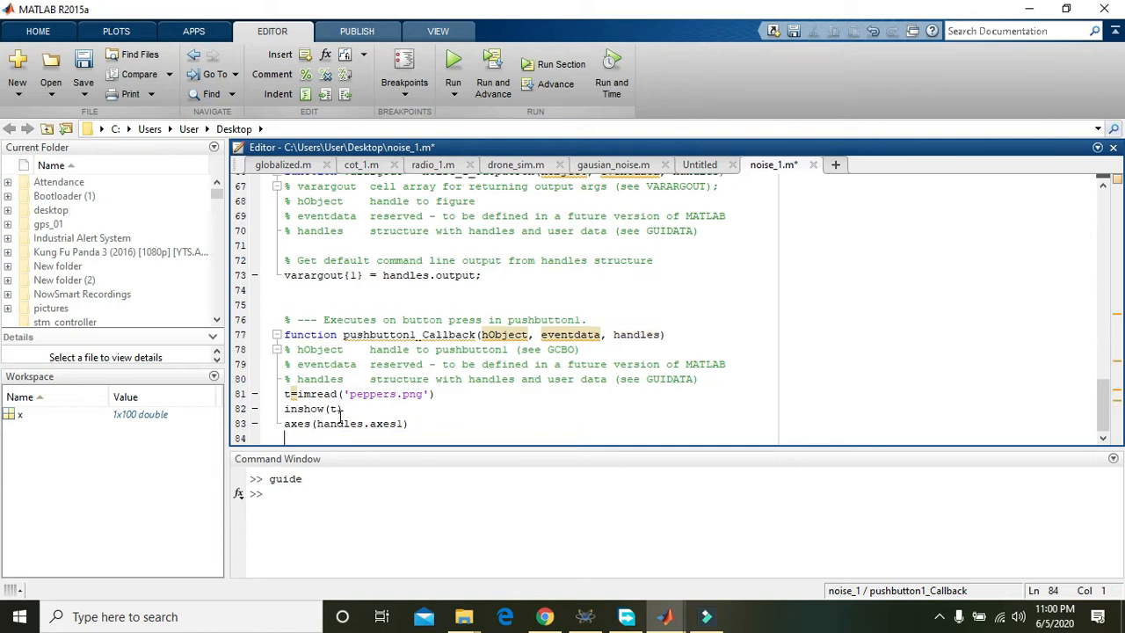
click(336, 407)
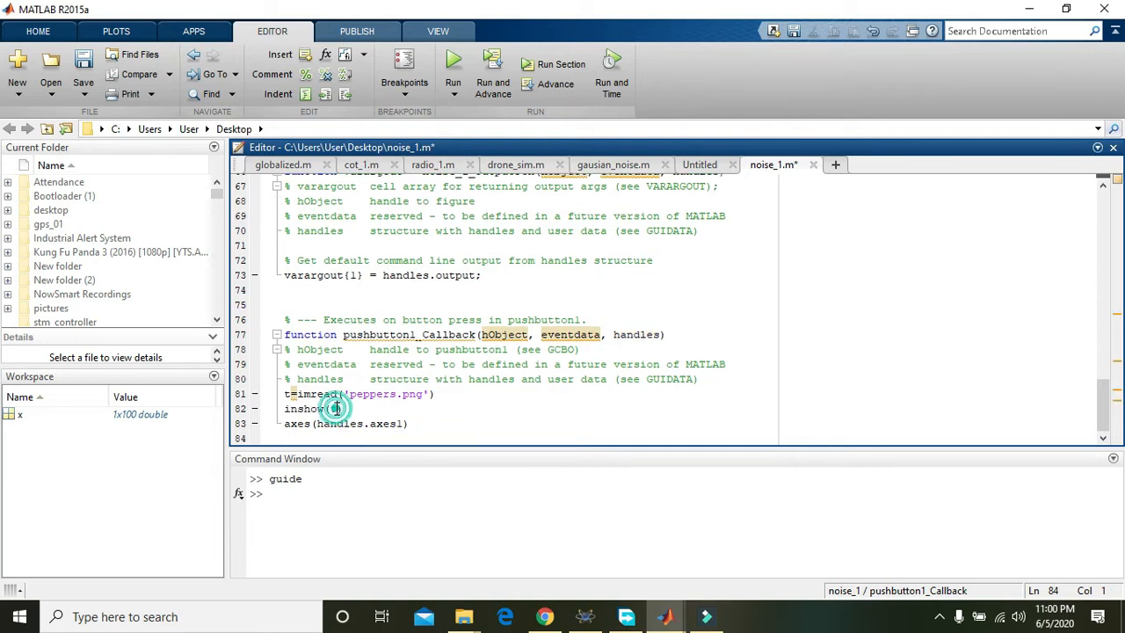
double_click(334, 408)
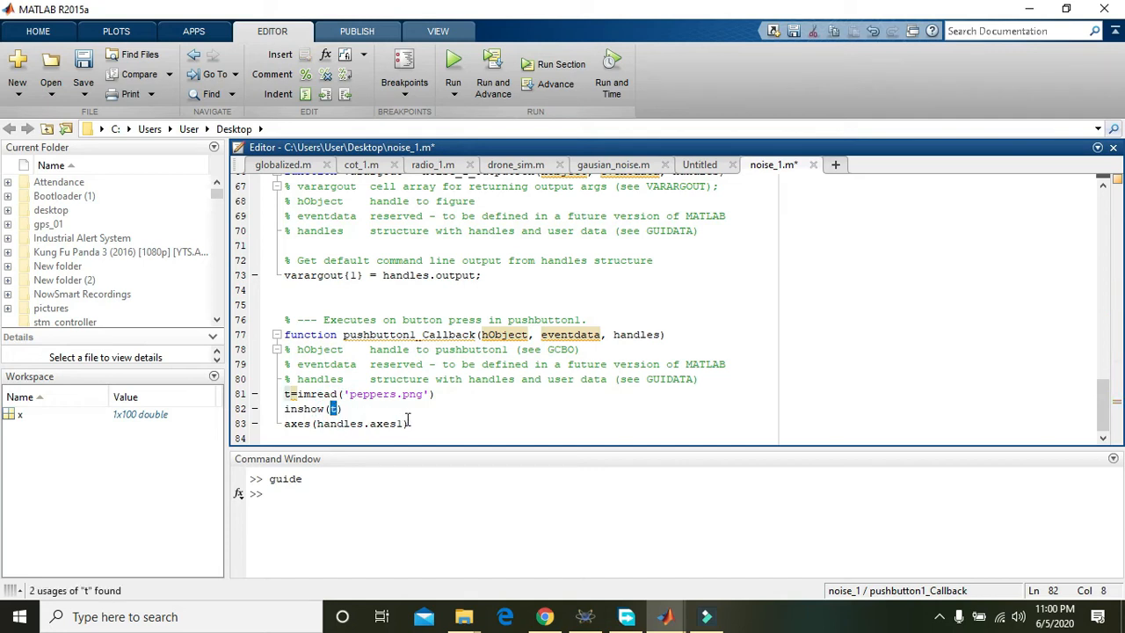
triple_click(345, 423)
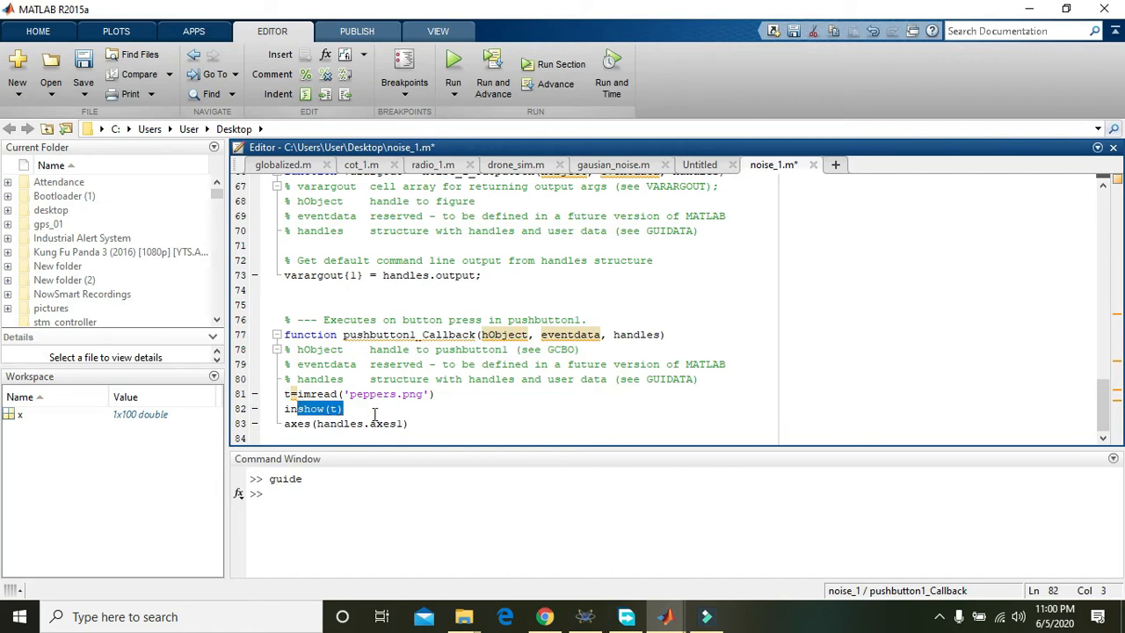
double_click(384, 424)
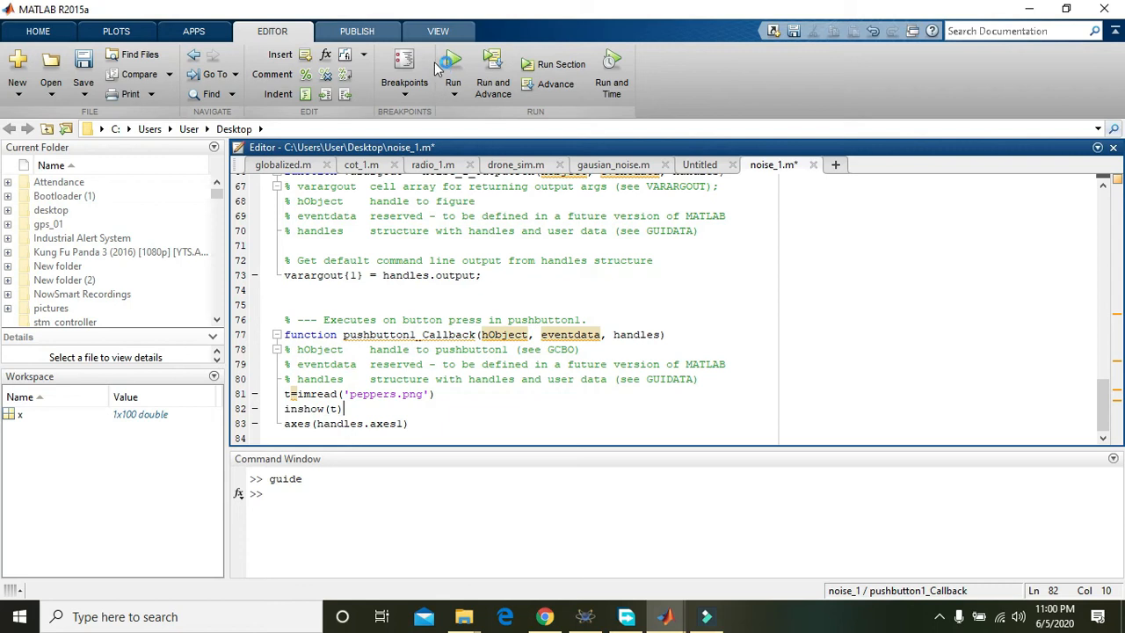
double_click(312, 408)
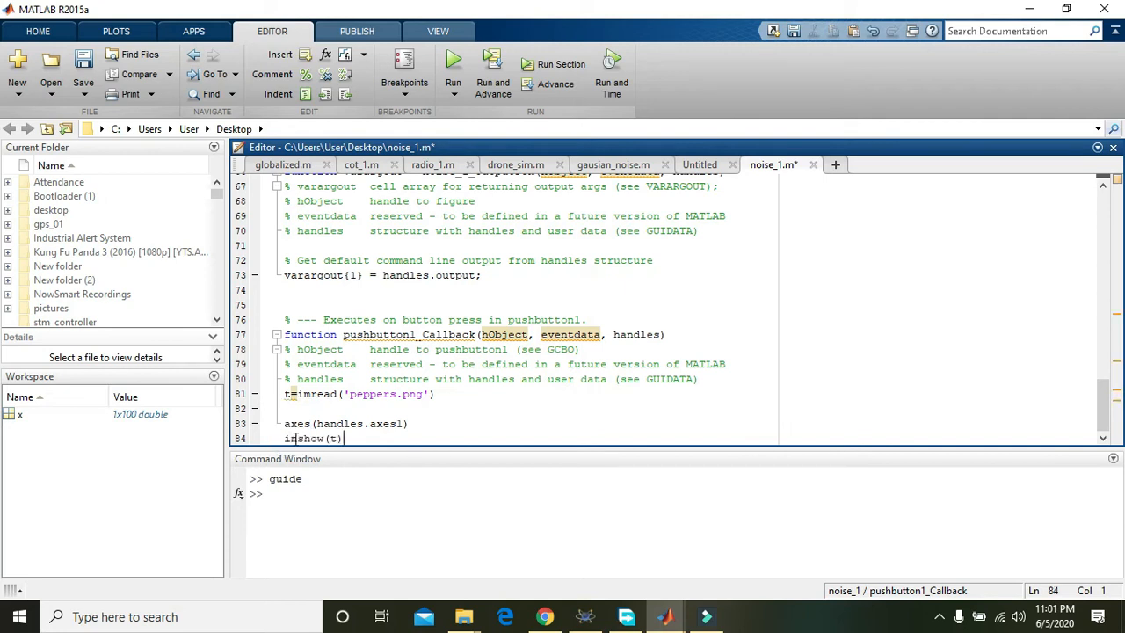
click(285, 408)
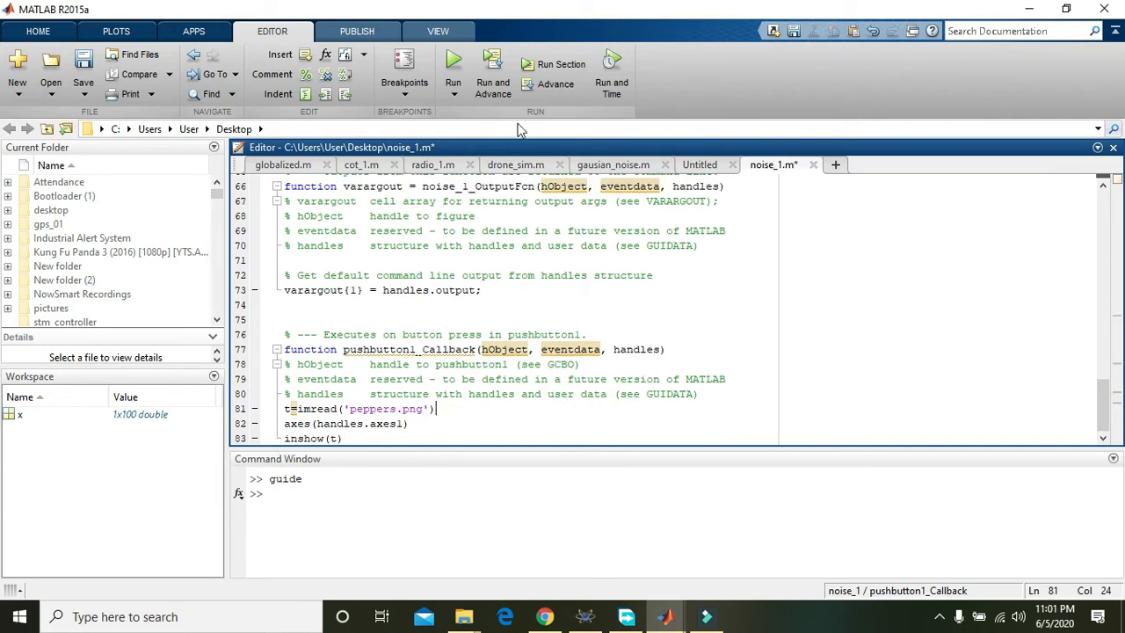
- Run the GUI, correct inshow to imshow, rerun to show peppers, then close it
click(452, 65)
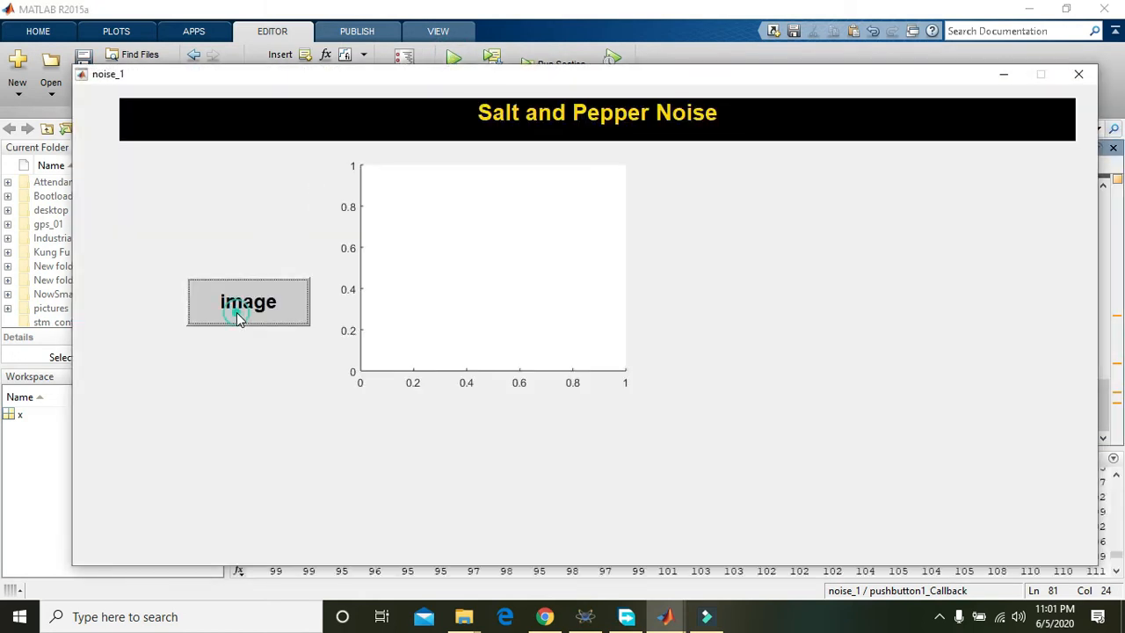
click(241, 316)
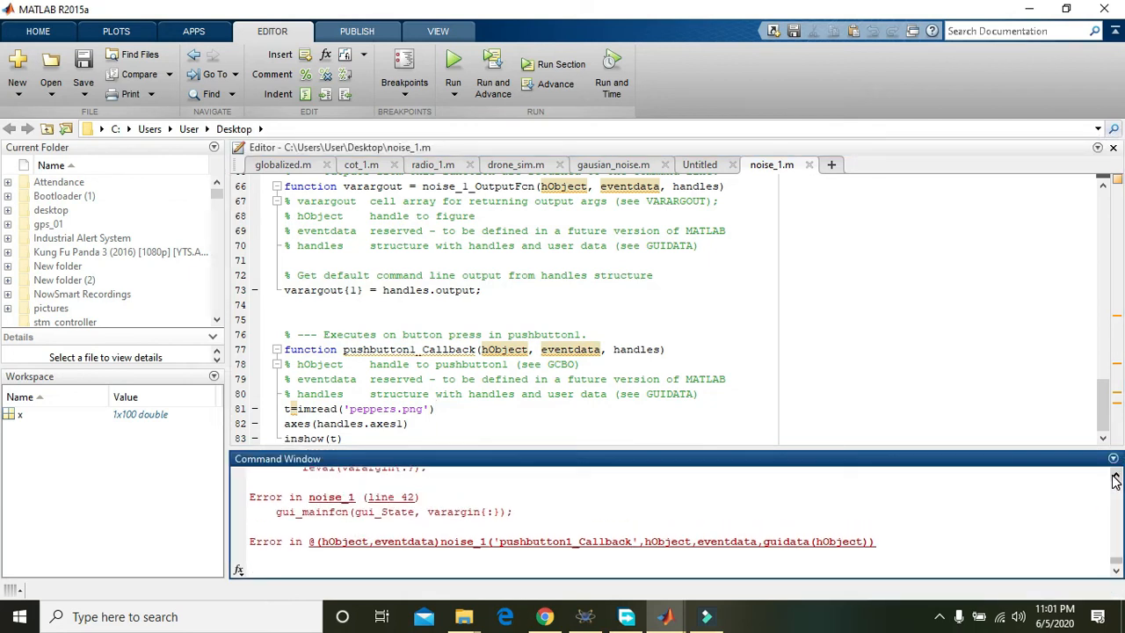
click(283, 437)
text(m)
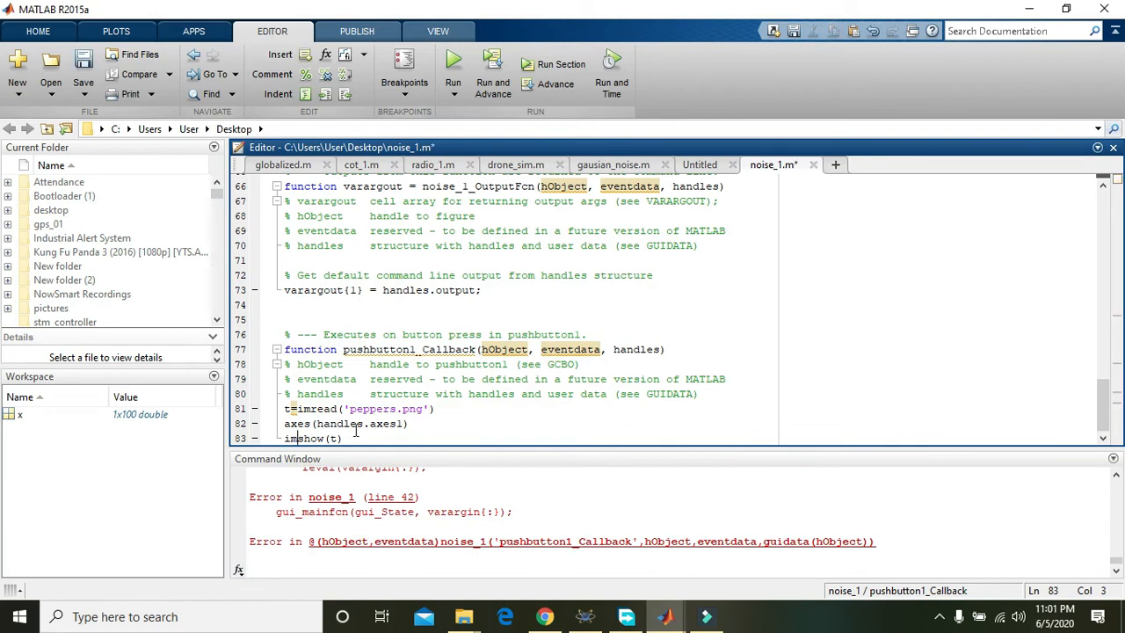
click(448, 57)
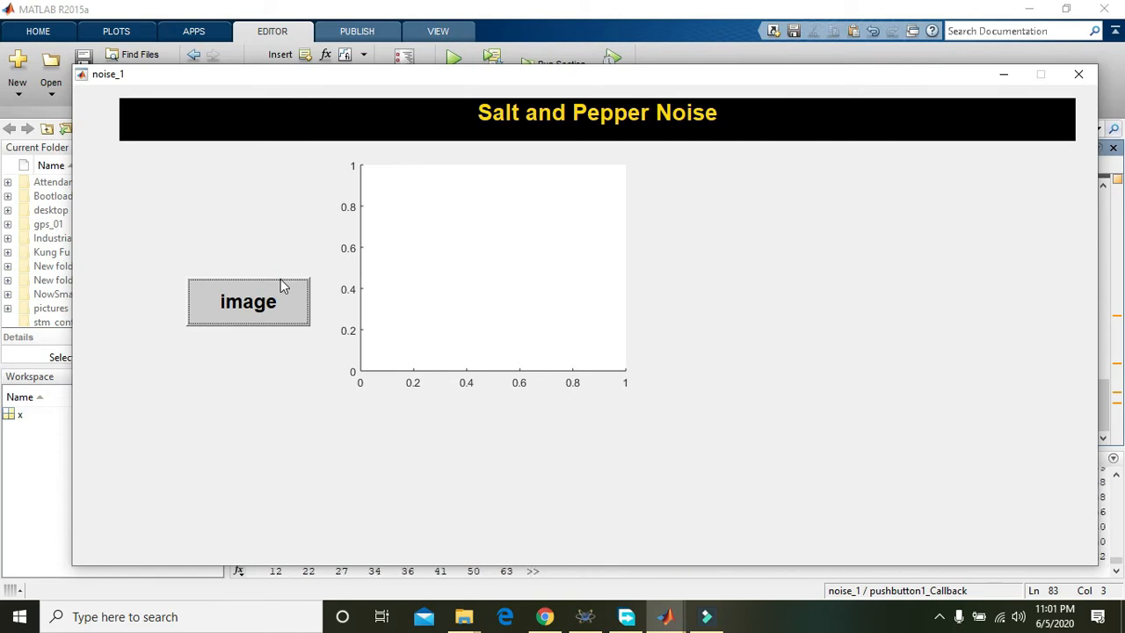
click(248, 302)
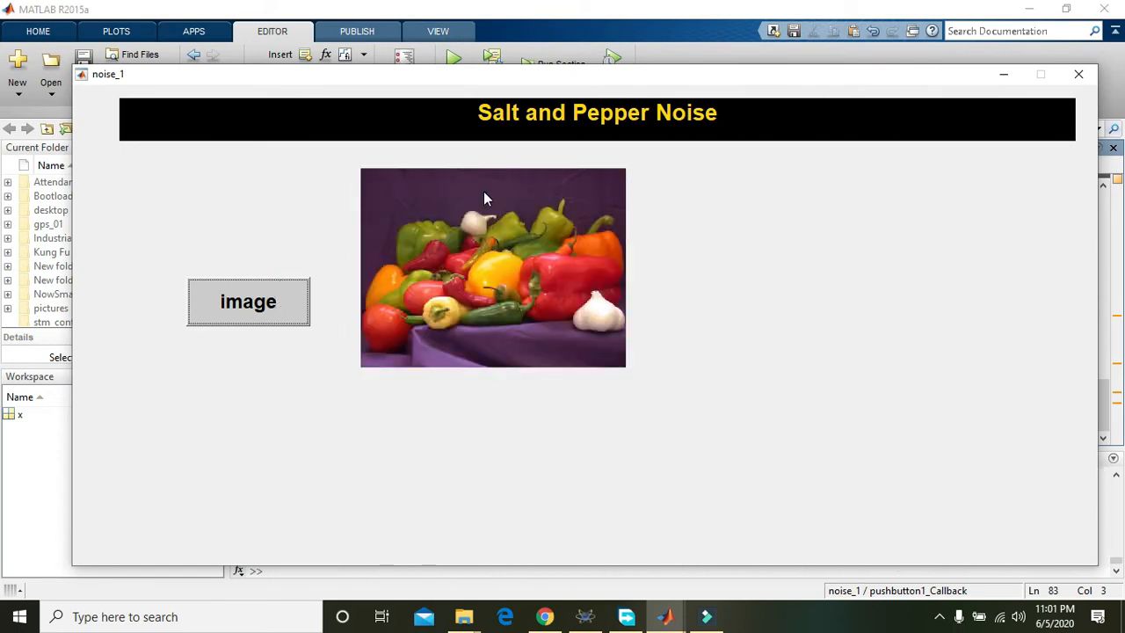
mouse_move(470, 242)
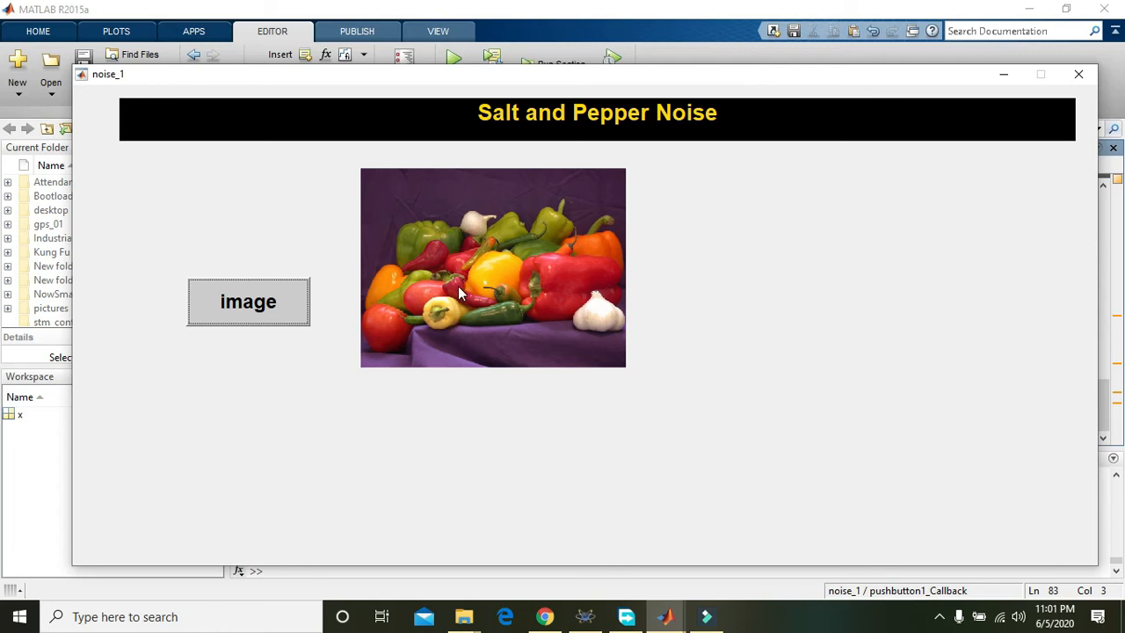
mouse_move(521, 331)
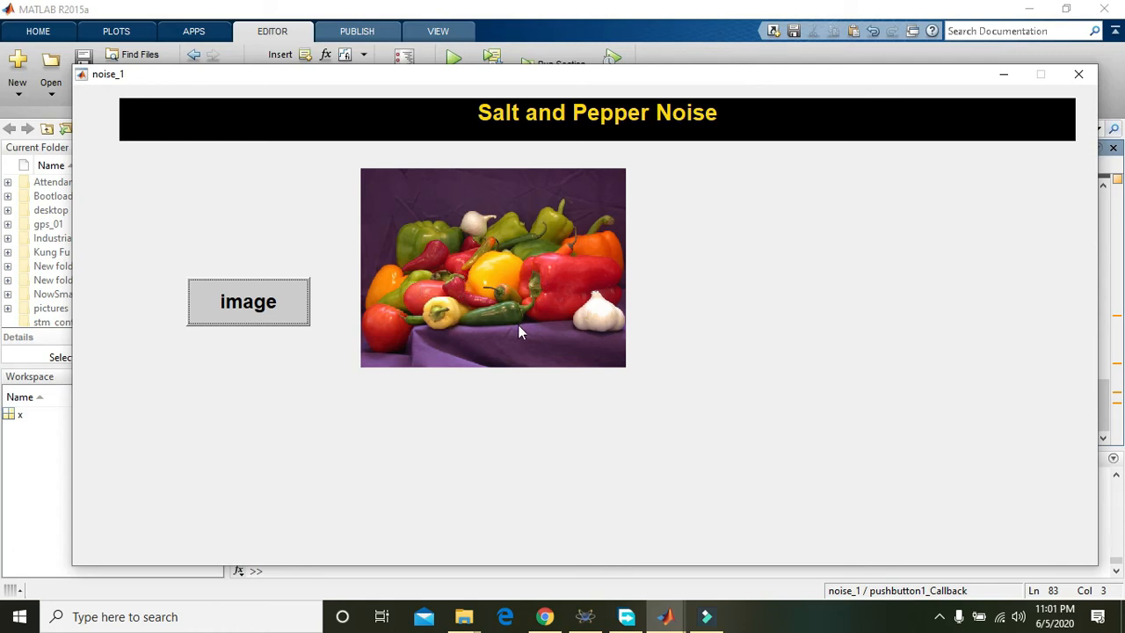
mouse_move(450, 266)
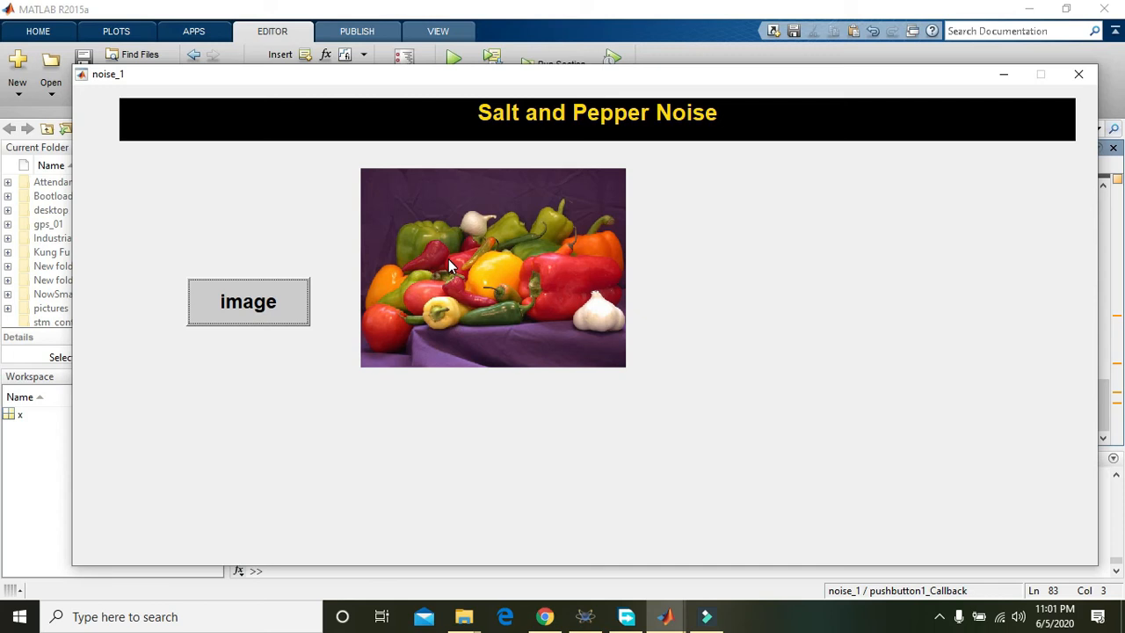
mouse_move(1061, 76)
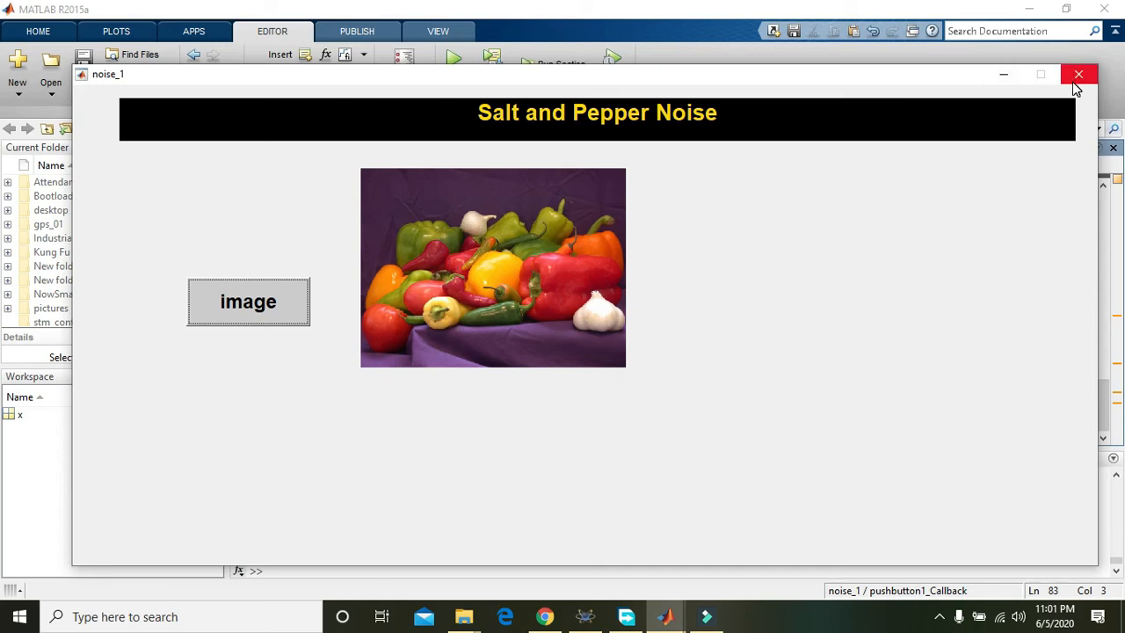
click(1080, 74)
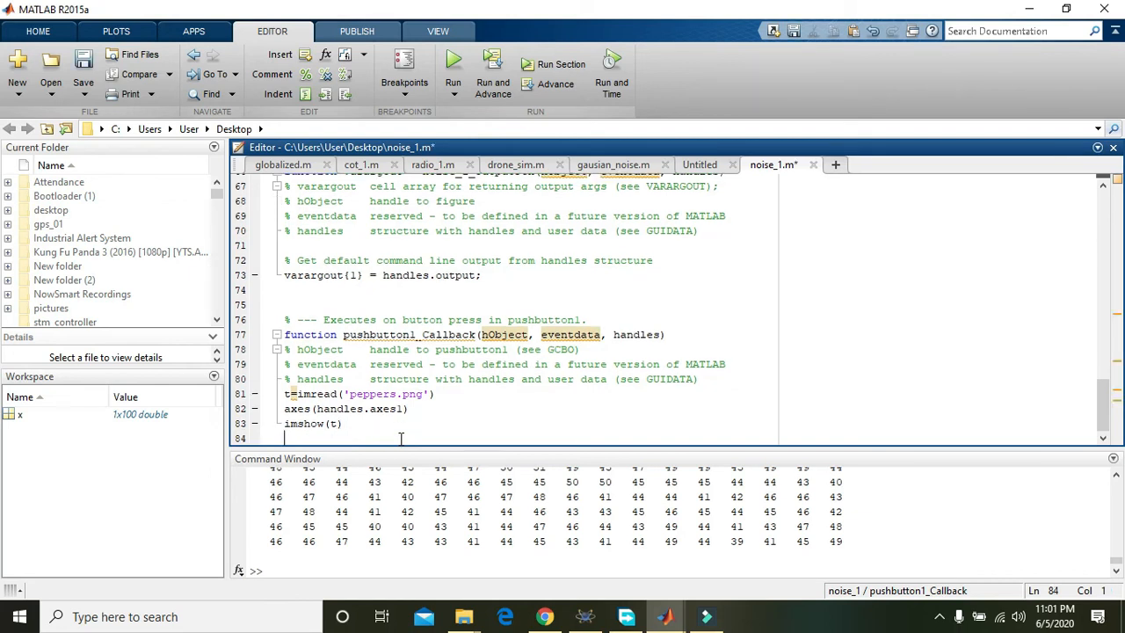
- Add axes(handles.axes2) after imshow(t) in the callback
text(axes.handle)
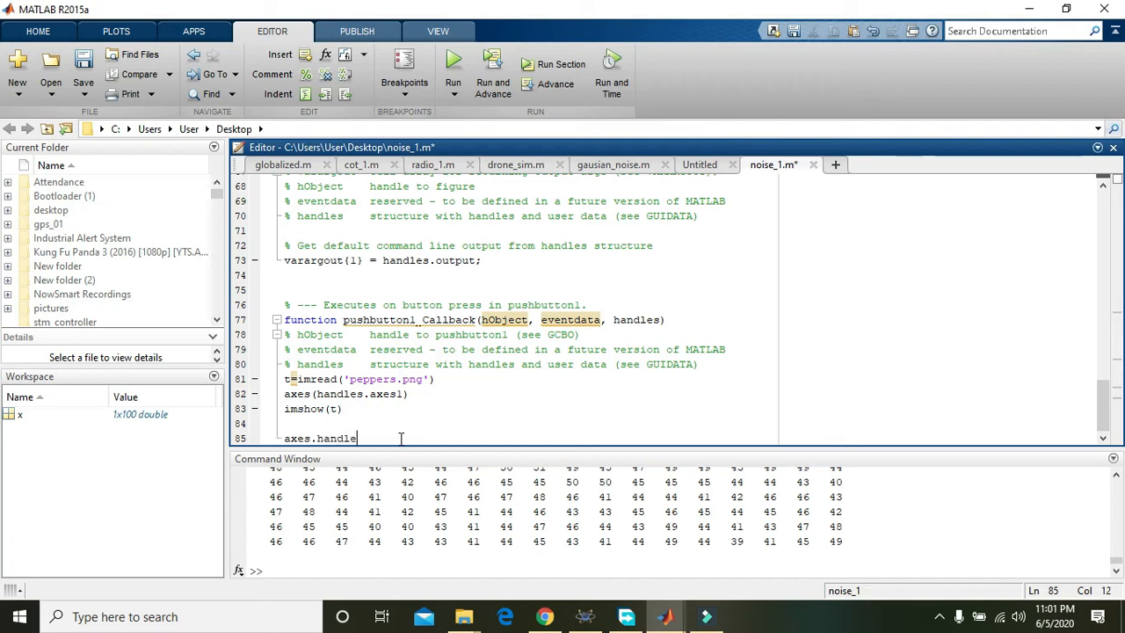
text(s)
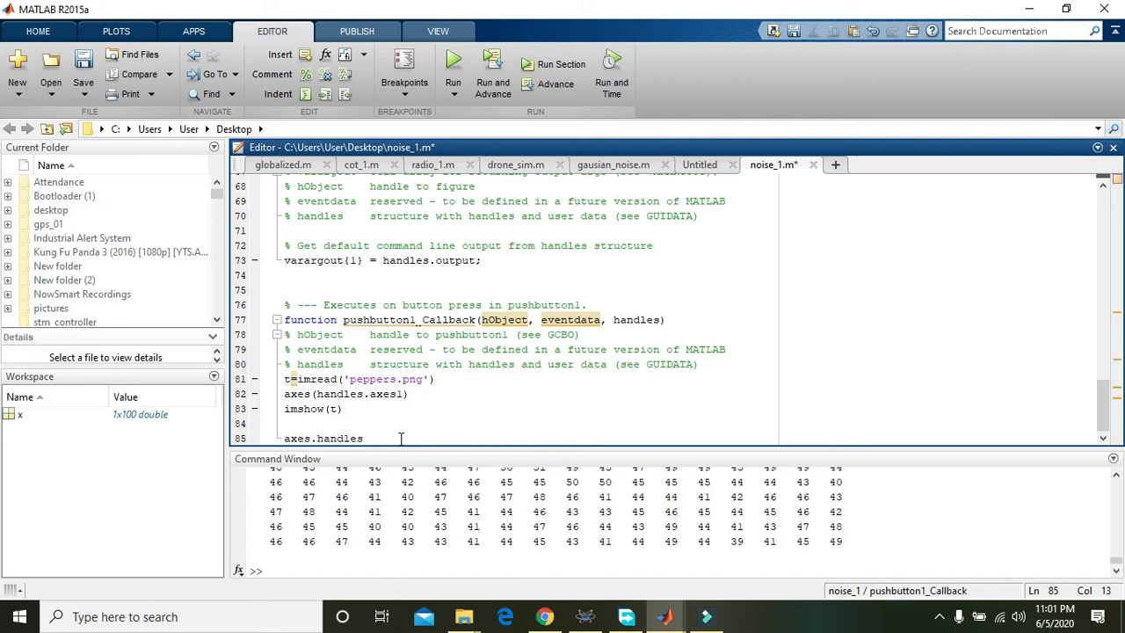
click(326, 438)
text(()
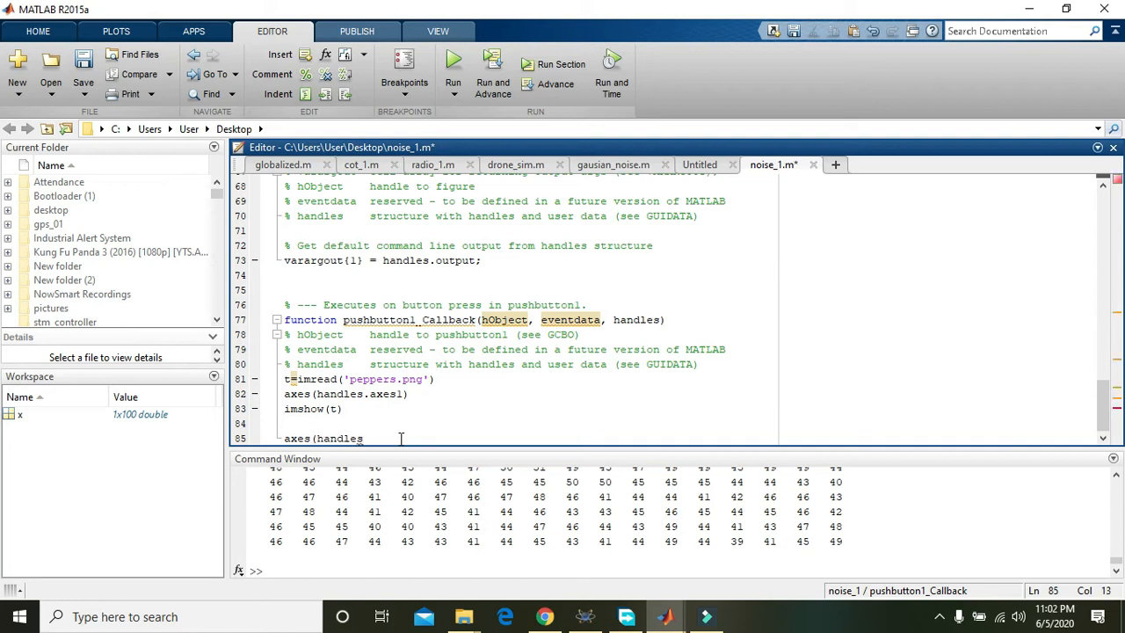
text(.axes)
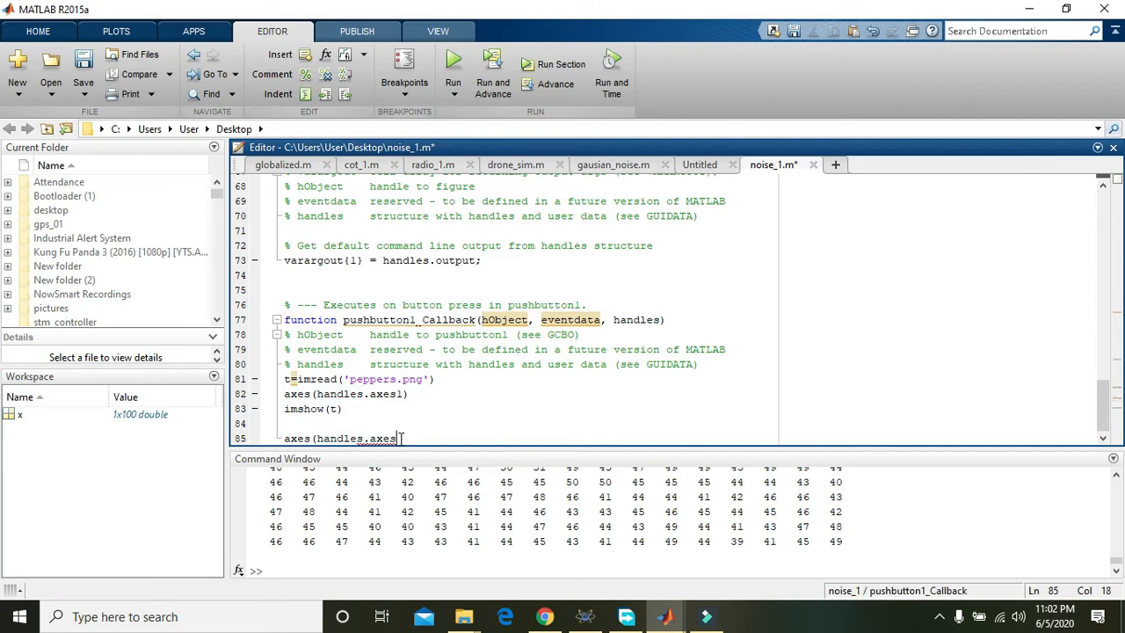
text(2))
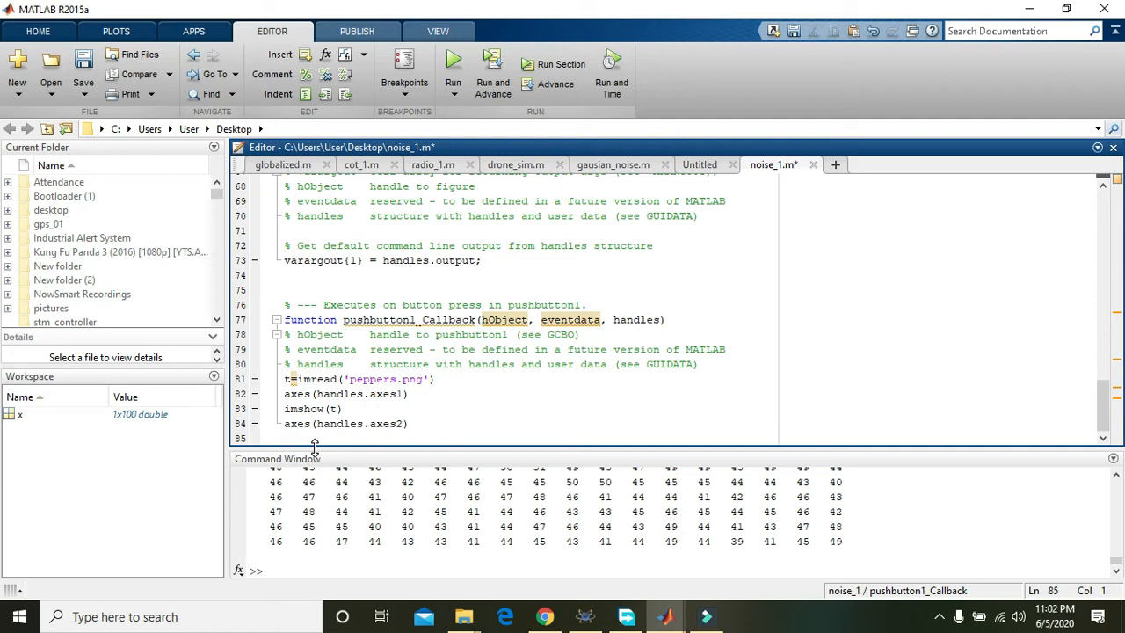
- Add u=imnoise(t,'salt & pepper',0.02) and fix the noise type argument
text(u=)
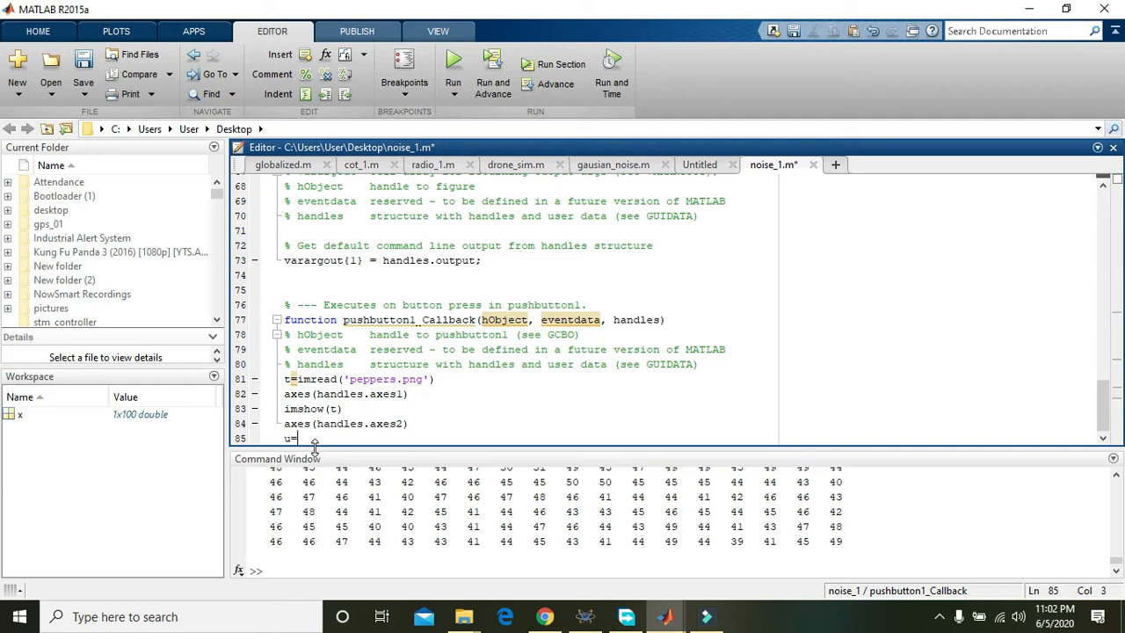
text(imnoise())
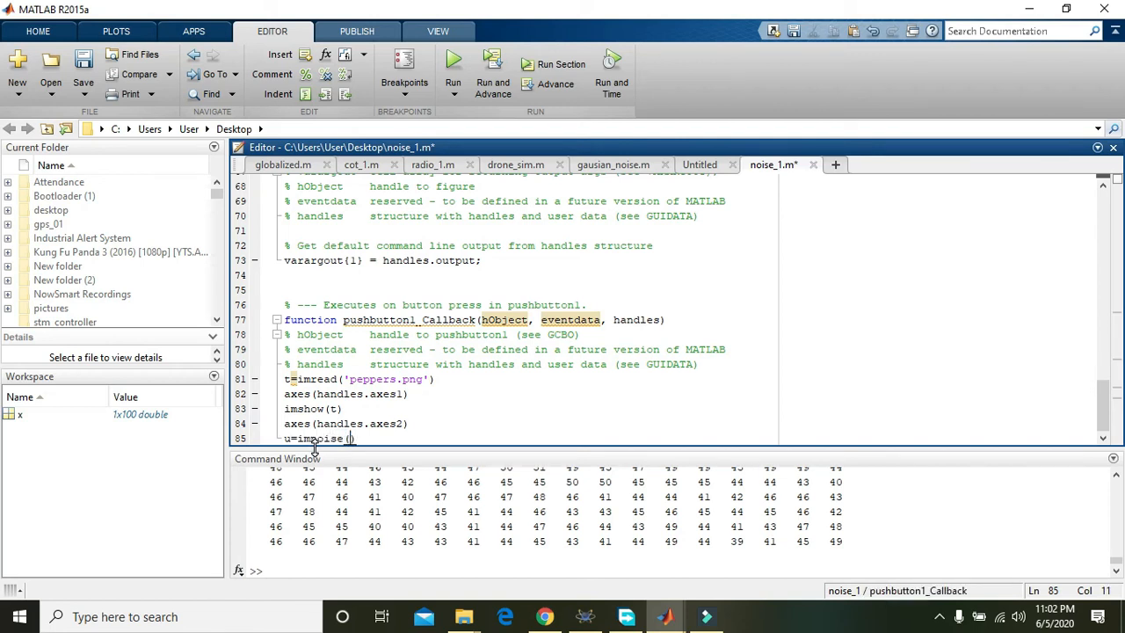
text(t,)
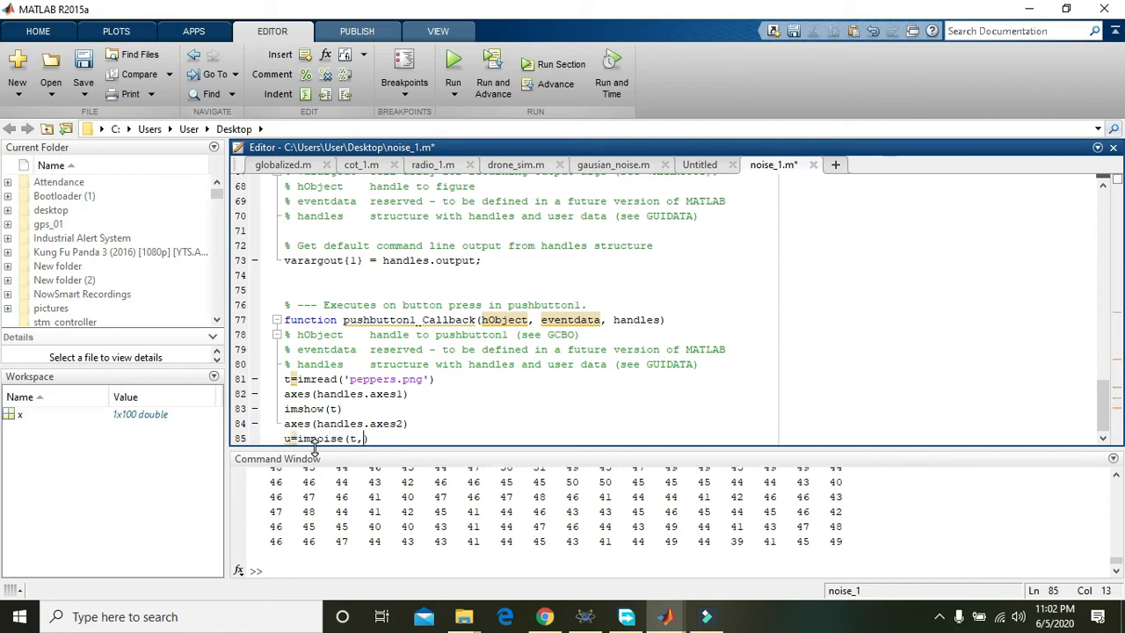
text(salt)
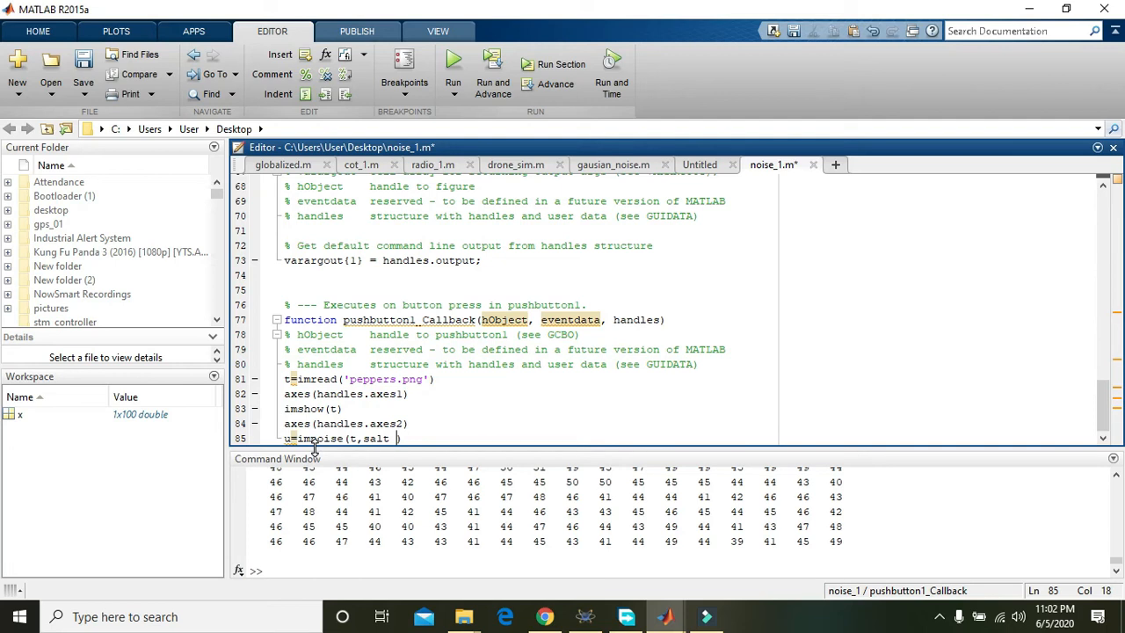
text(& p)
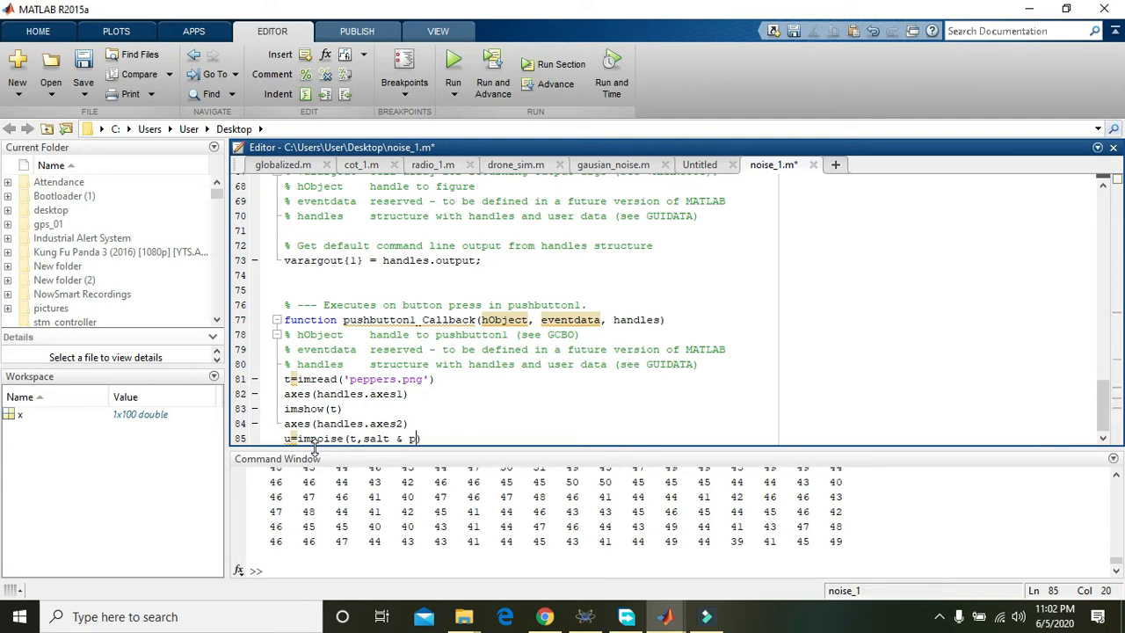
text(epper,)
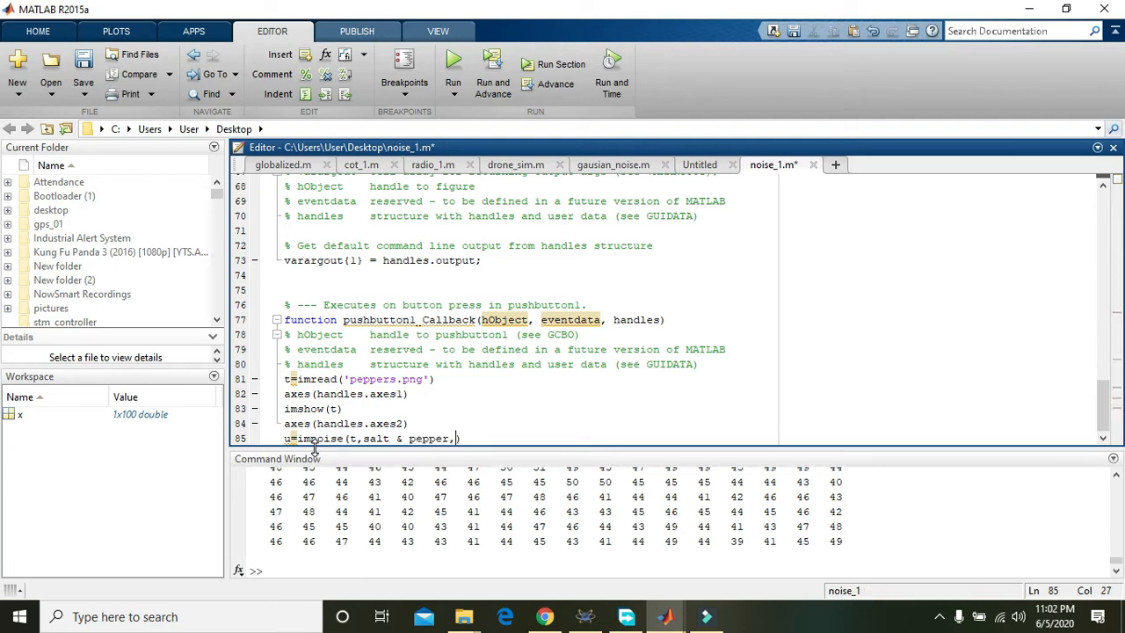
text(0.02)
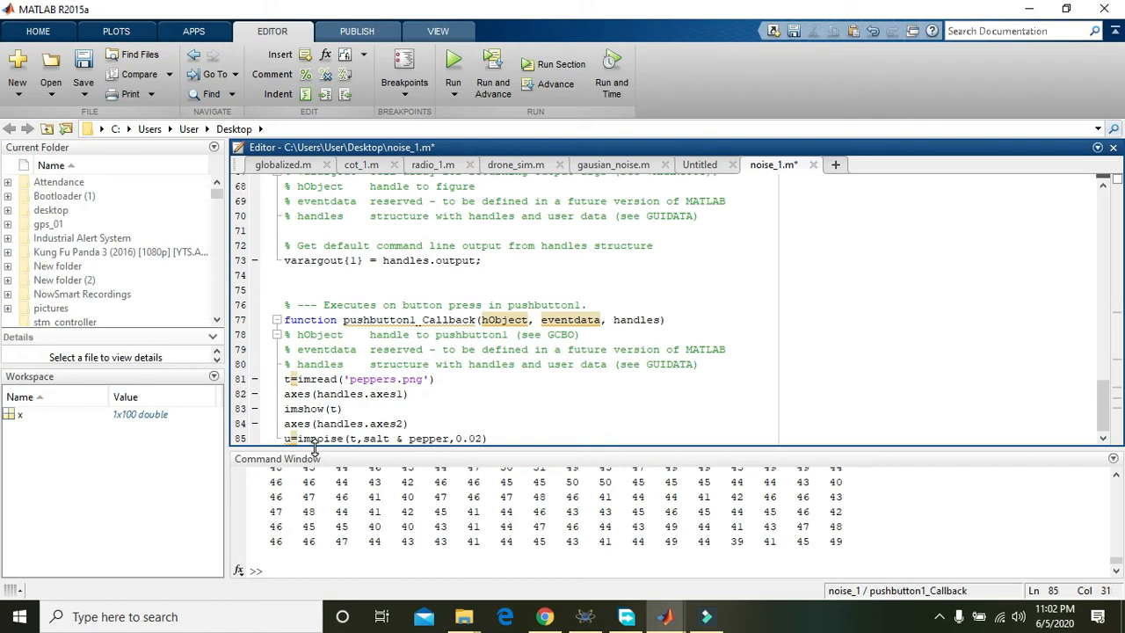
click(447, 438)
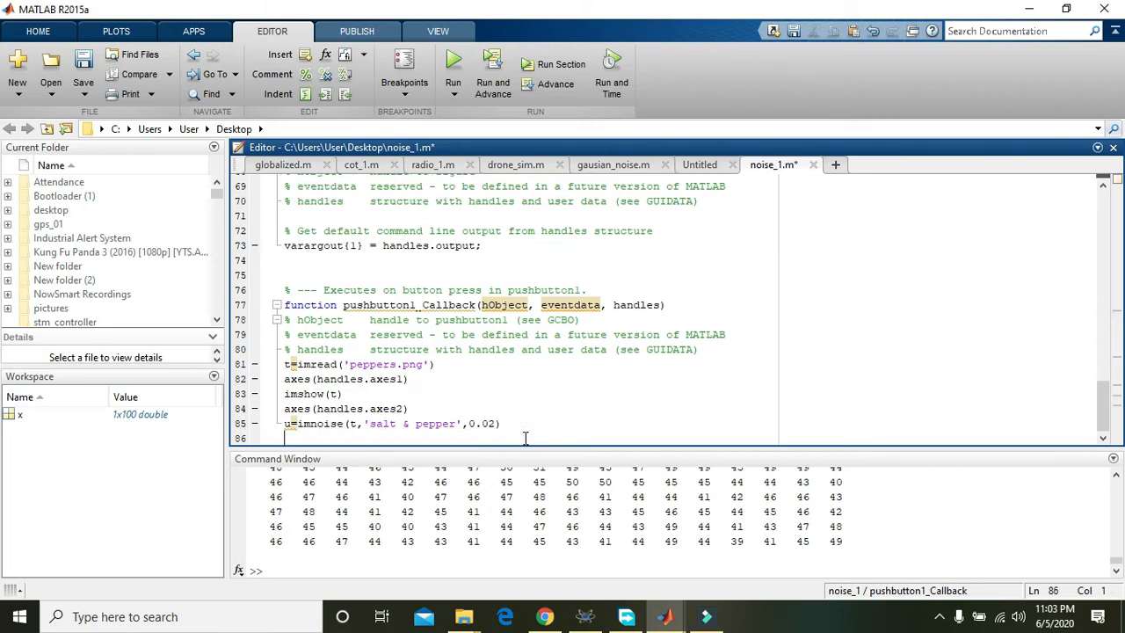
- Add imshow(u) to display the noisy image
text(imshow()
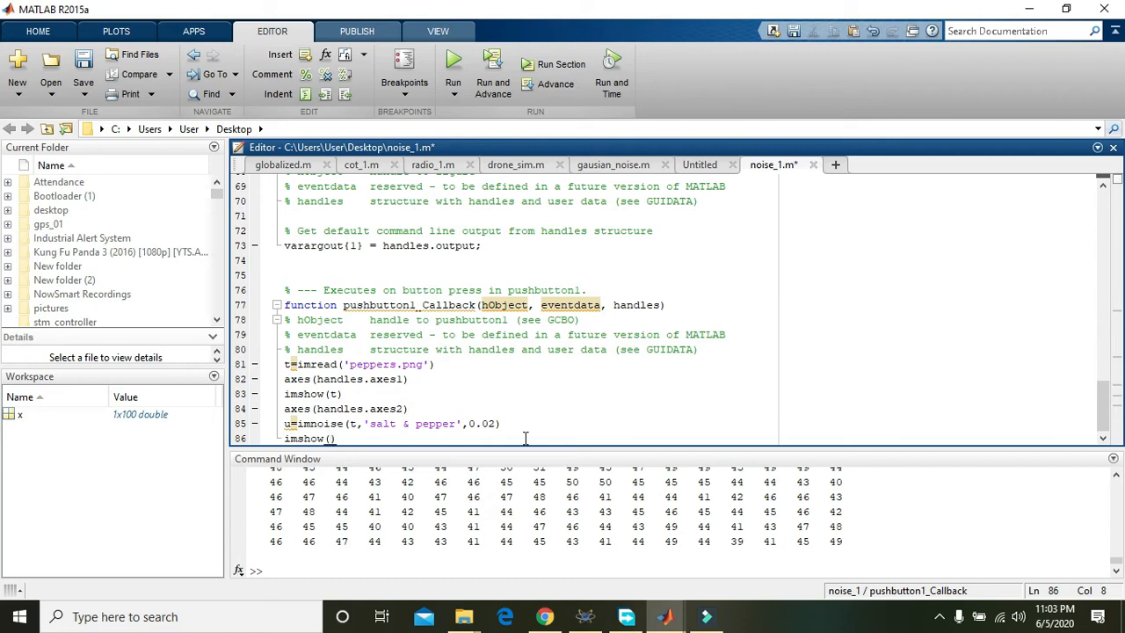
text(u)
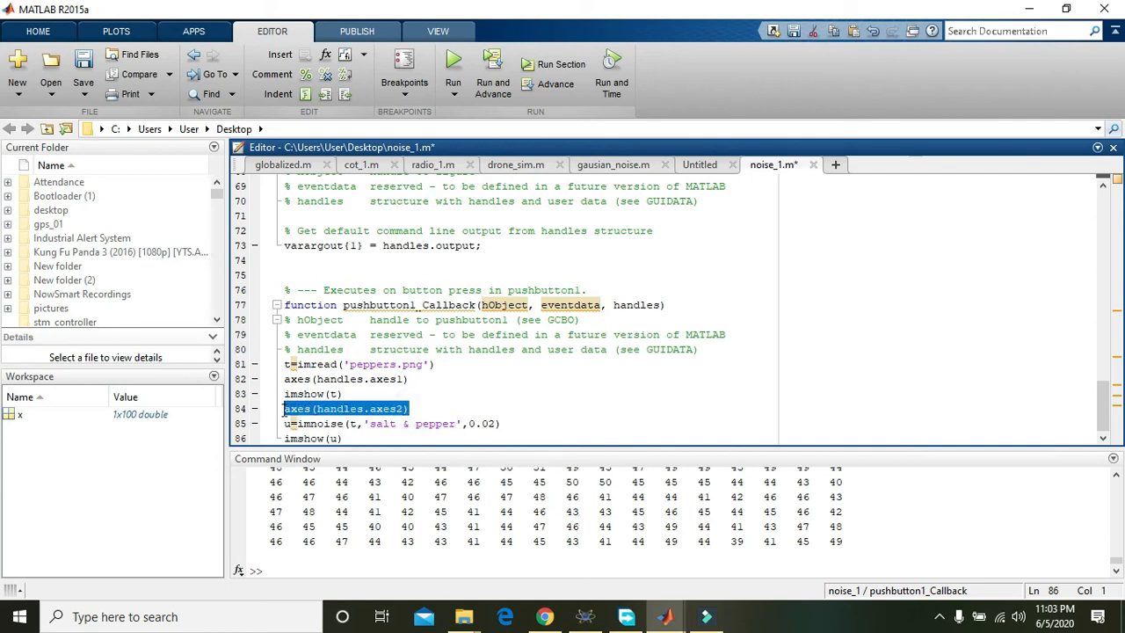
click(448, 363)
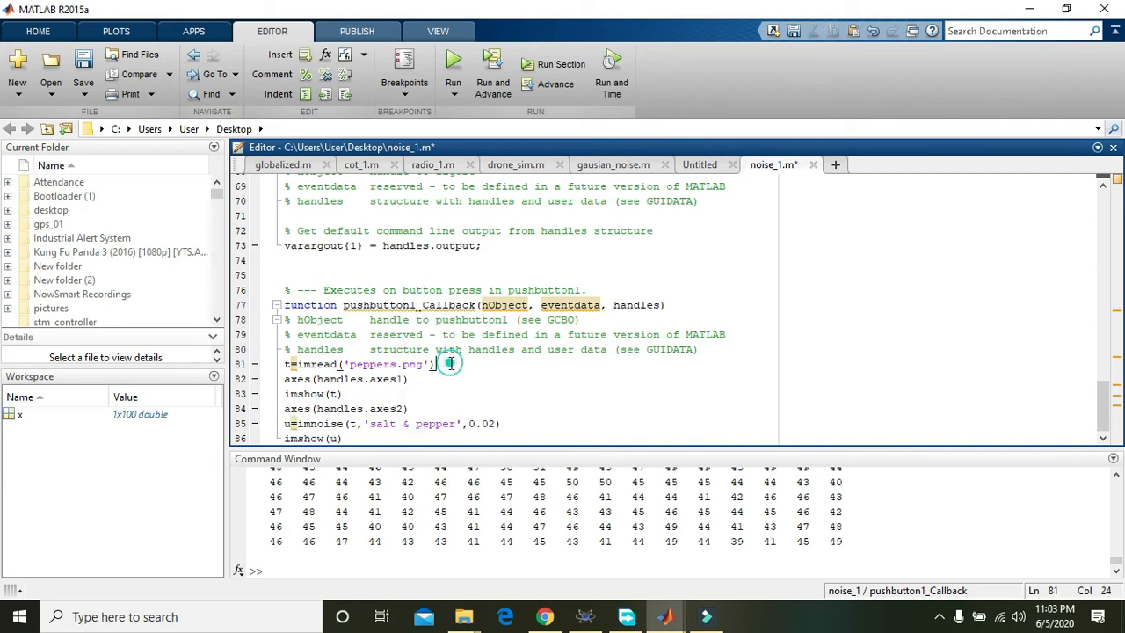
mouse_move(453, 63)
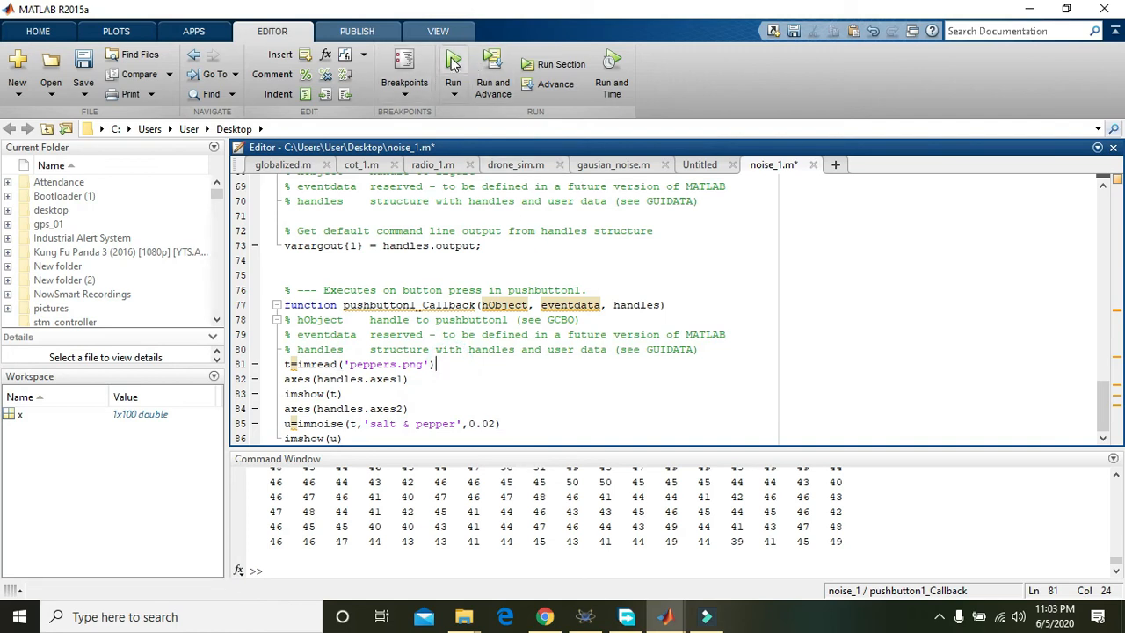
mouse_move(452, 64)
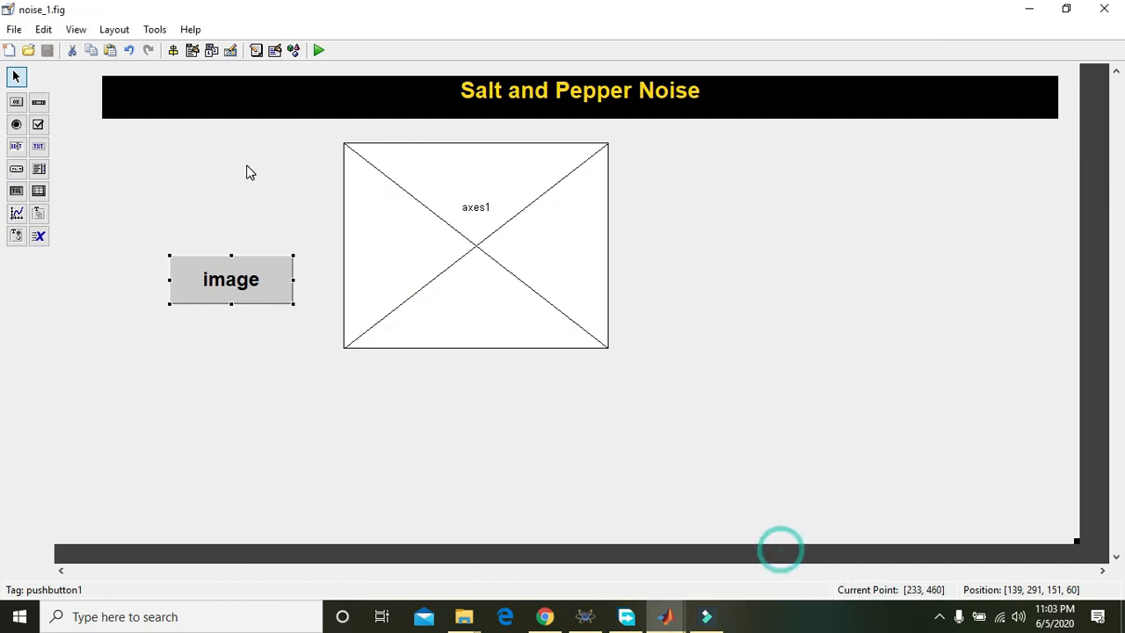
- Draw axes2 right of axes1, then save the noise_1 layout and run the GUI
click(563, 245)
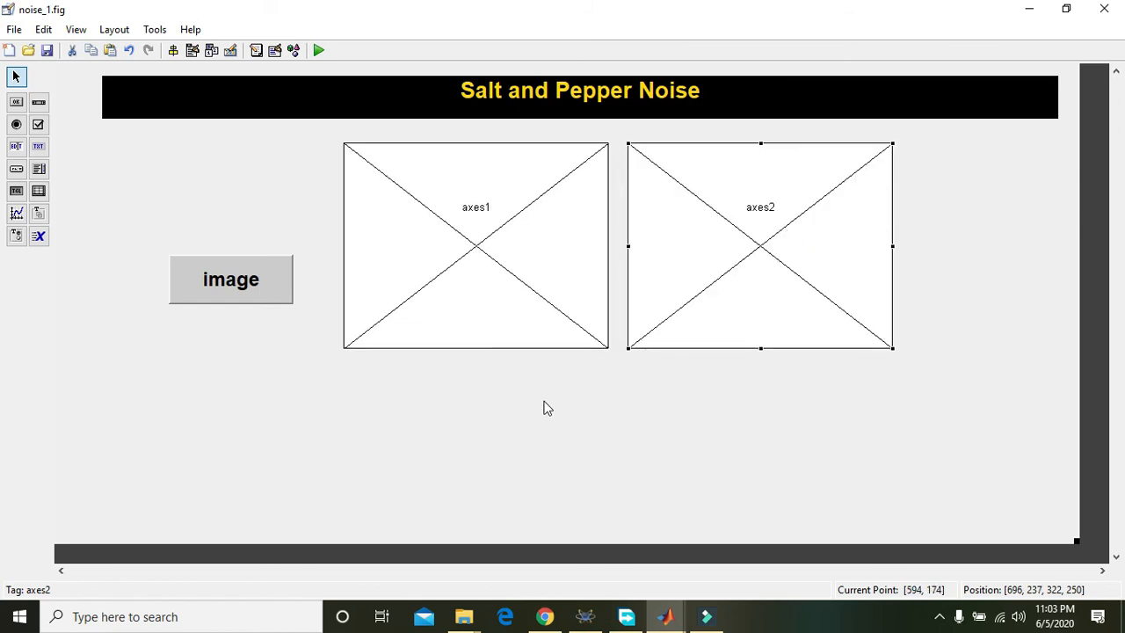
click(319, 50)
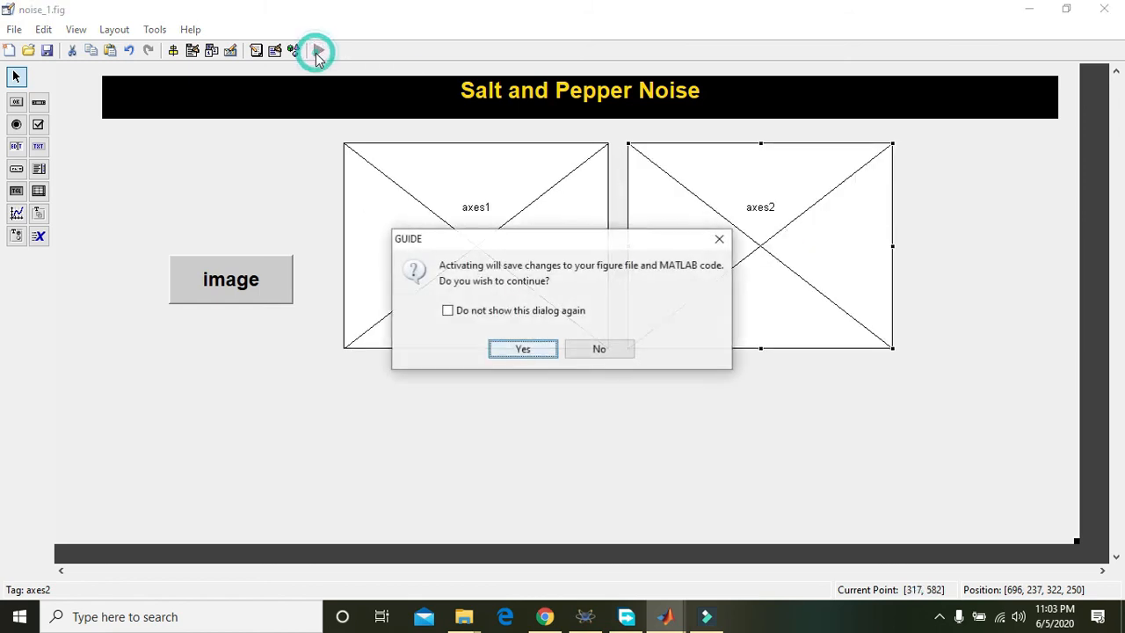
click(521, 349)
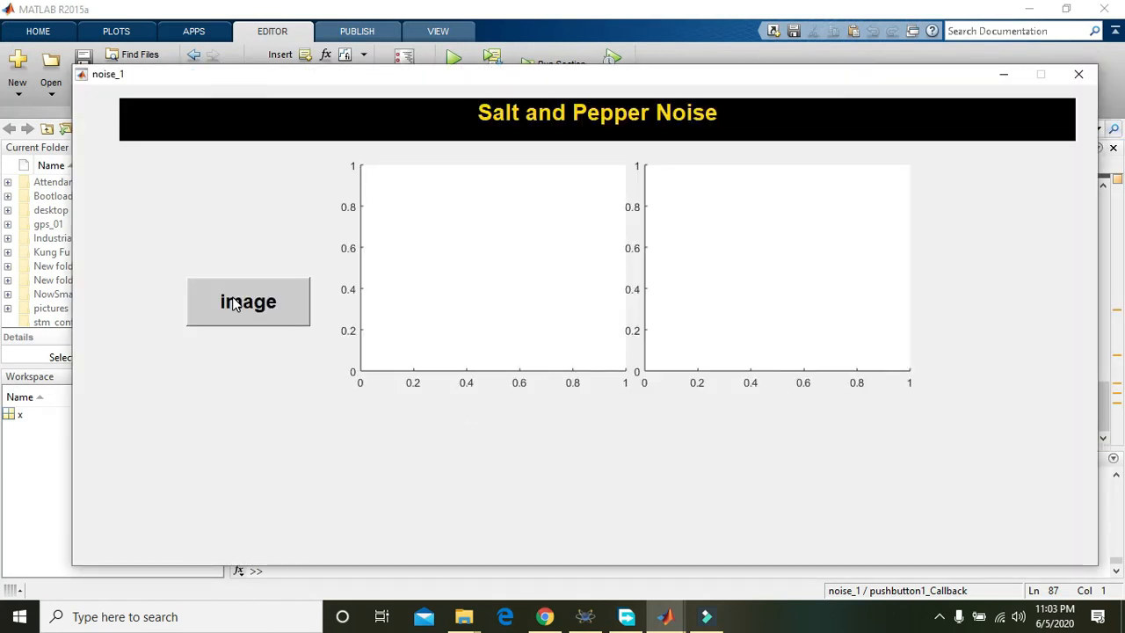
- Press 'image' to show peppers beside its noisy copy, then minimize the GUI
click(248, 302)
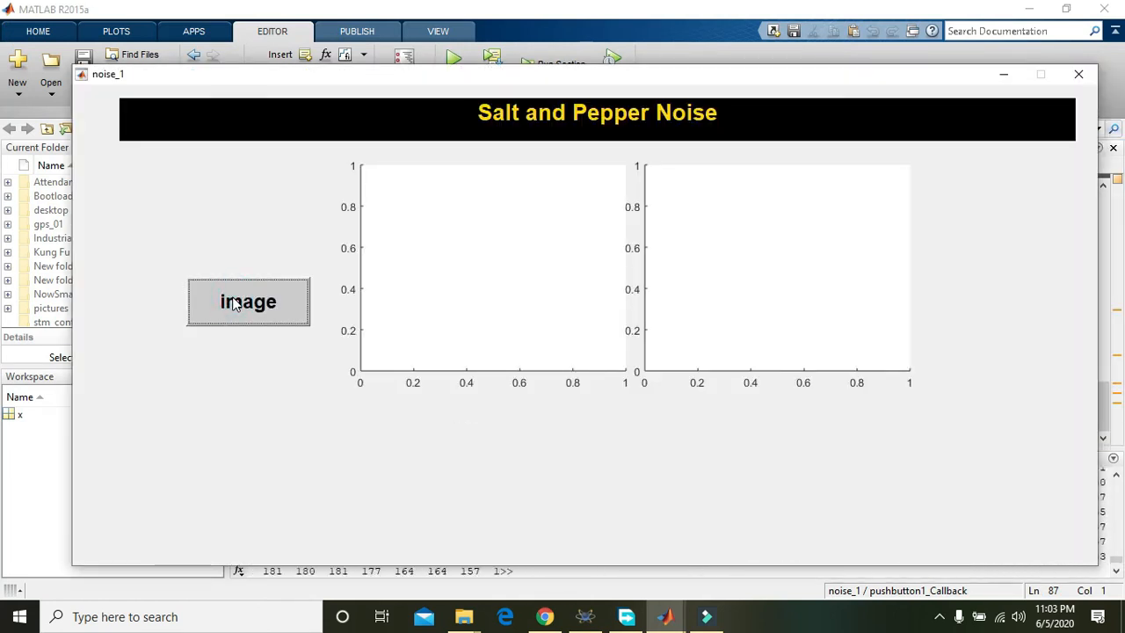
click(248, 301)
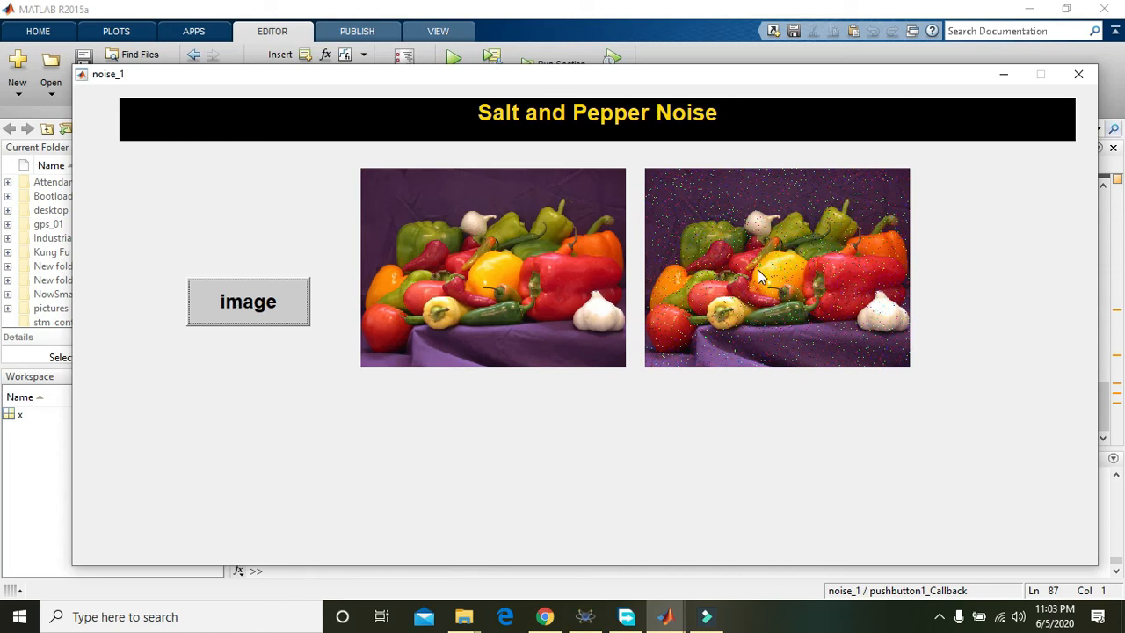
mouse_move(723, 257)
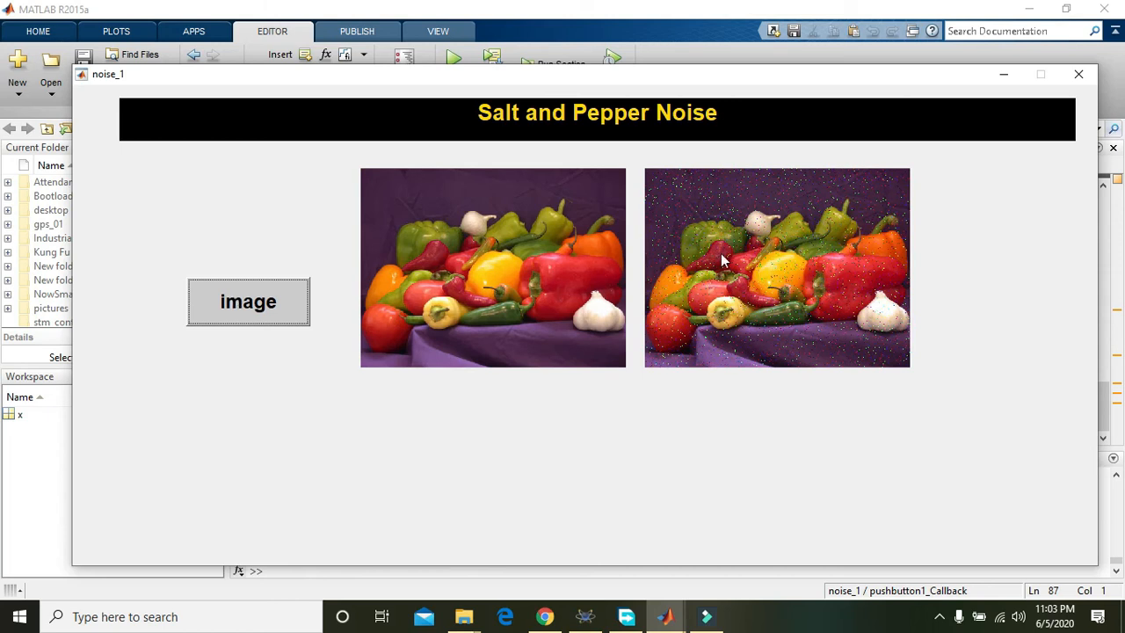
mouse_move(826, 309)
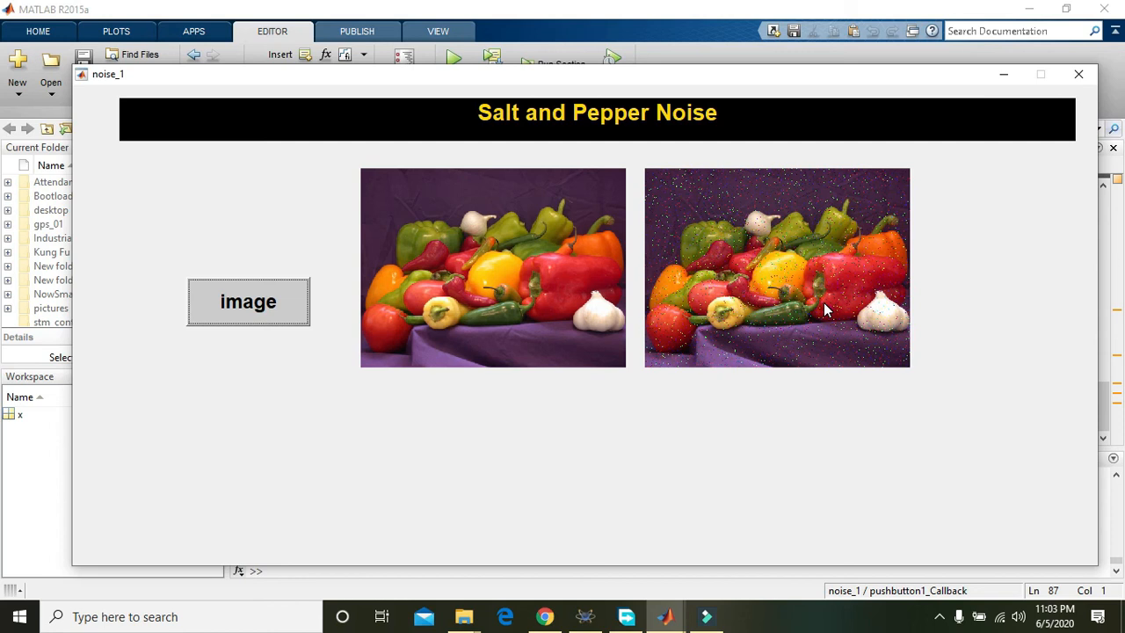
mouse_move(832, 270)
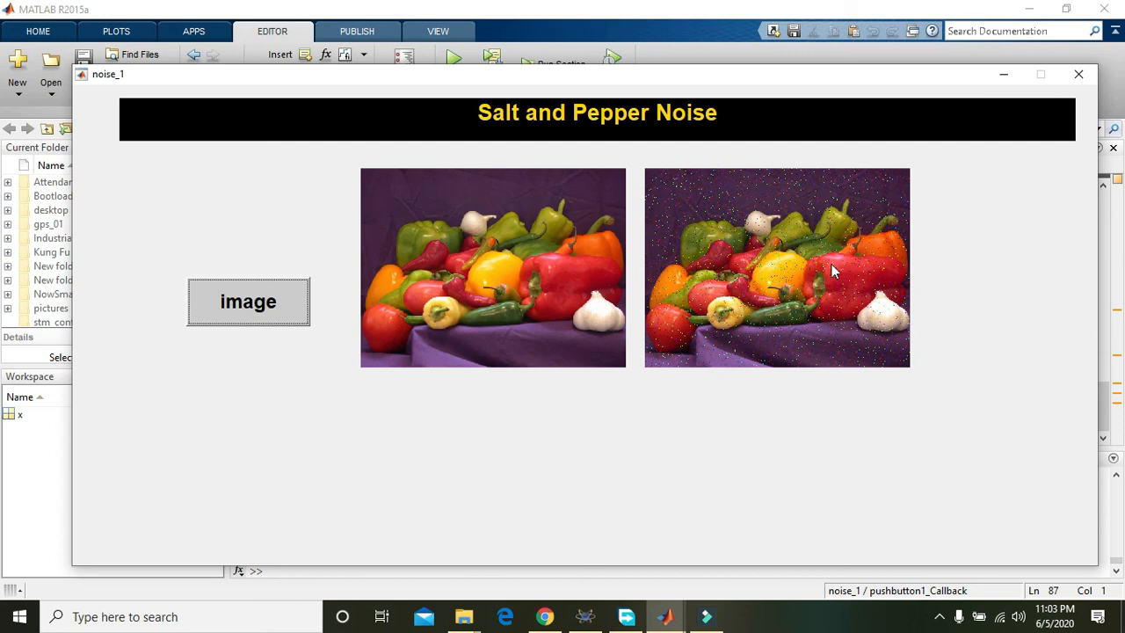
mouse_move(757, 309)
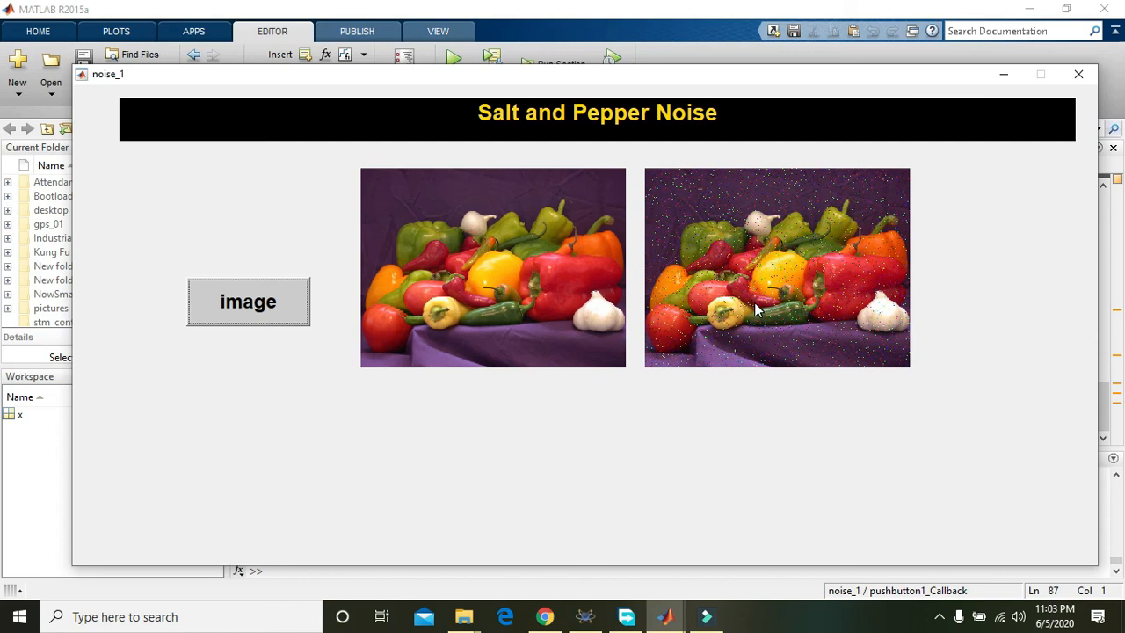
mouse_move(744, 348)
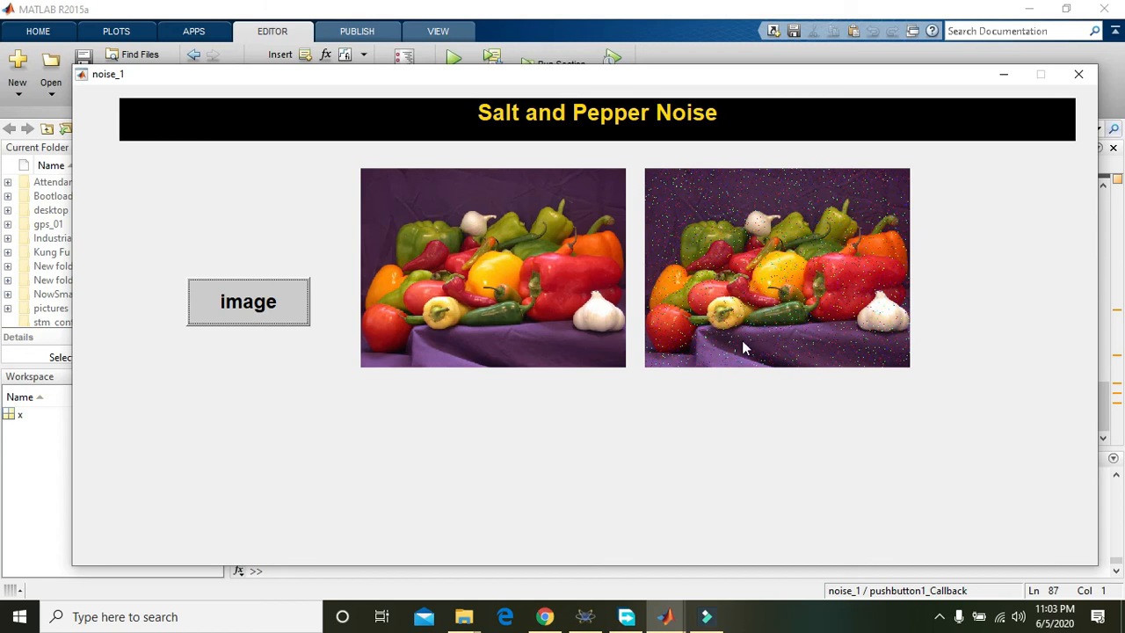
mouse_move(1006, 78)
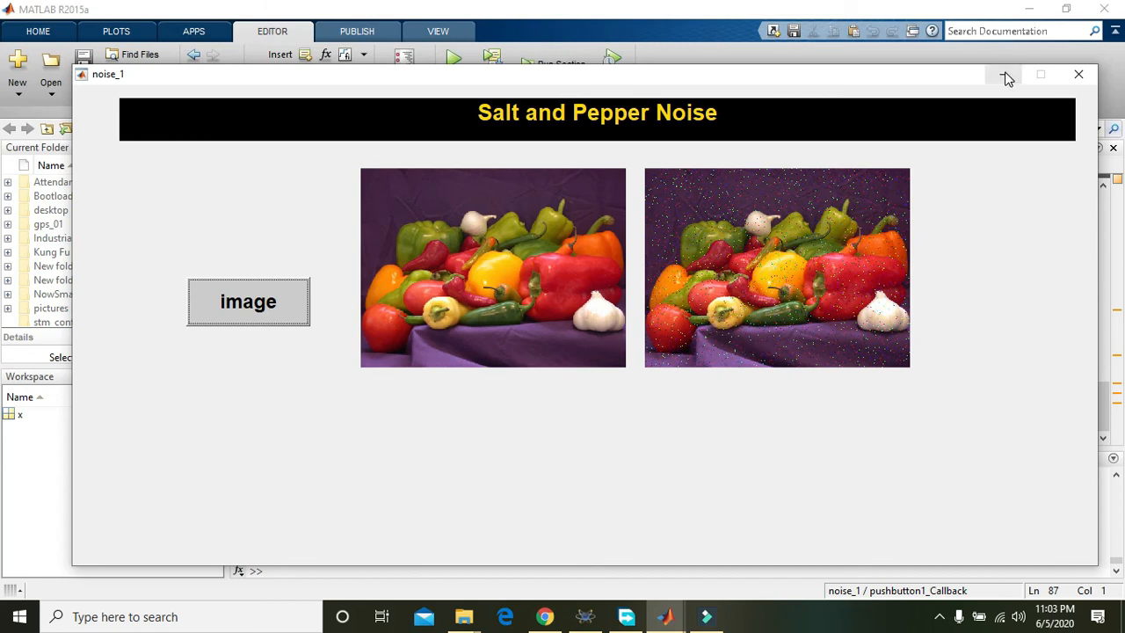
click(1078, 74)
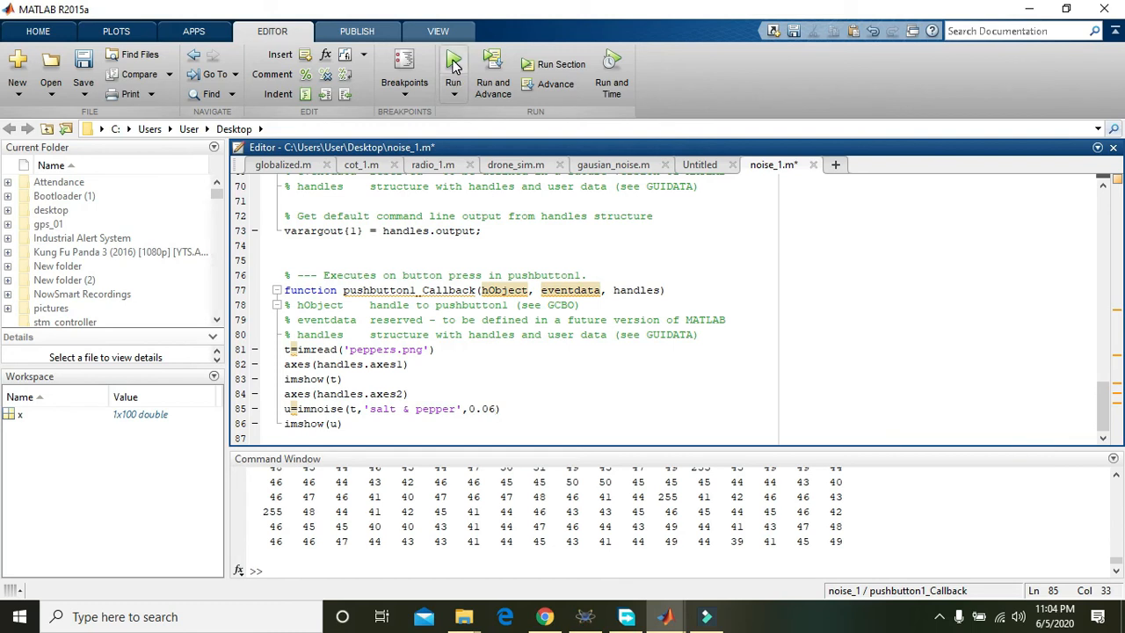
- Relaunch noise_1 and press 'image' to redisplay peppers with 0.06-density noise
right_click(451, 63)
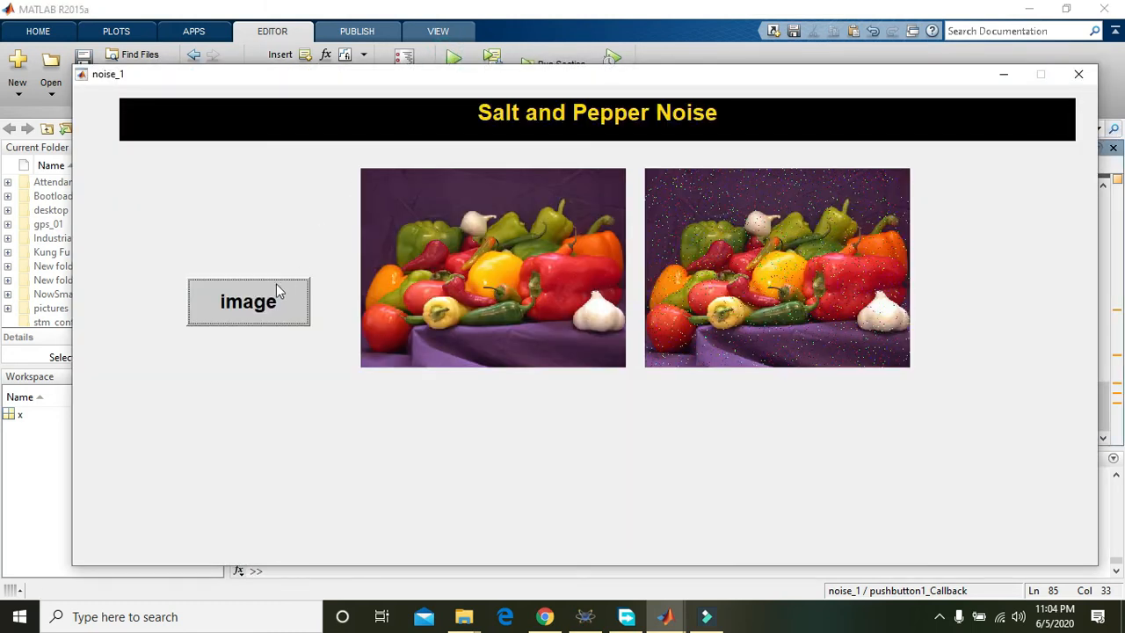
click(248, 301)
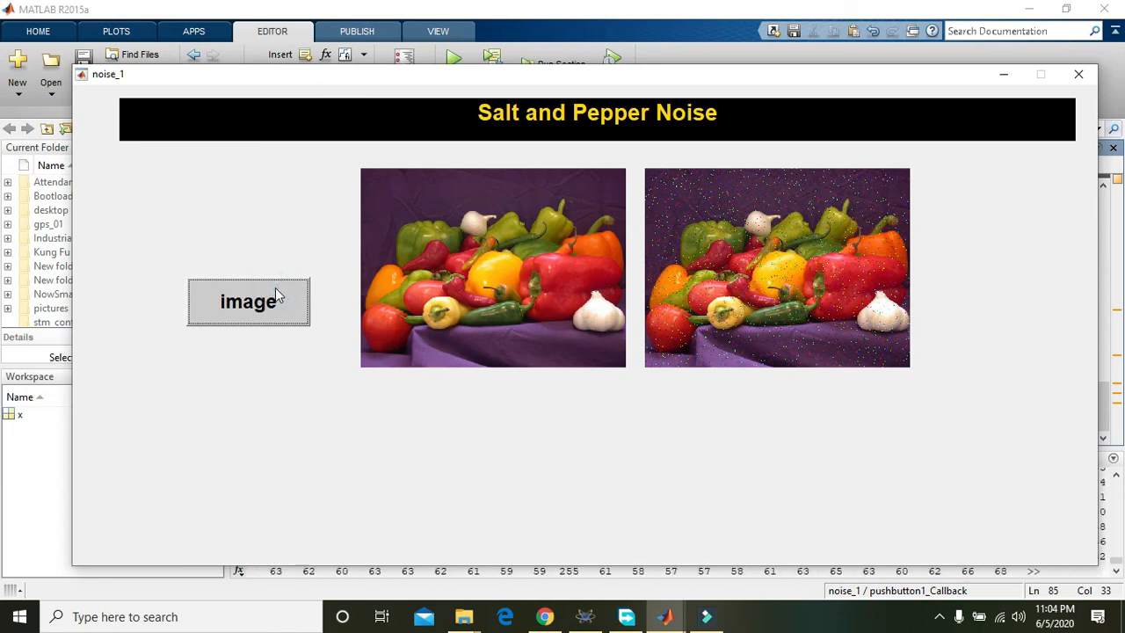
click(248, 301)
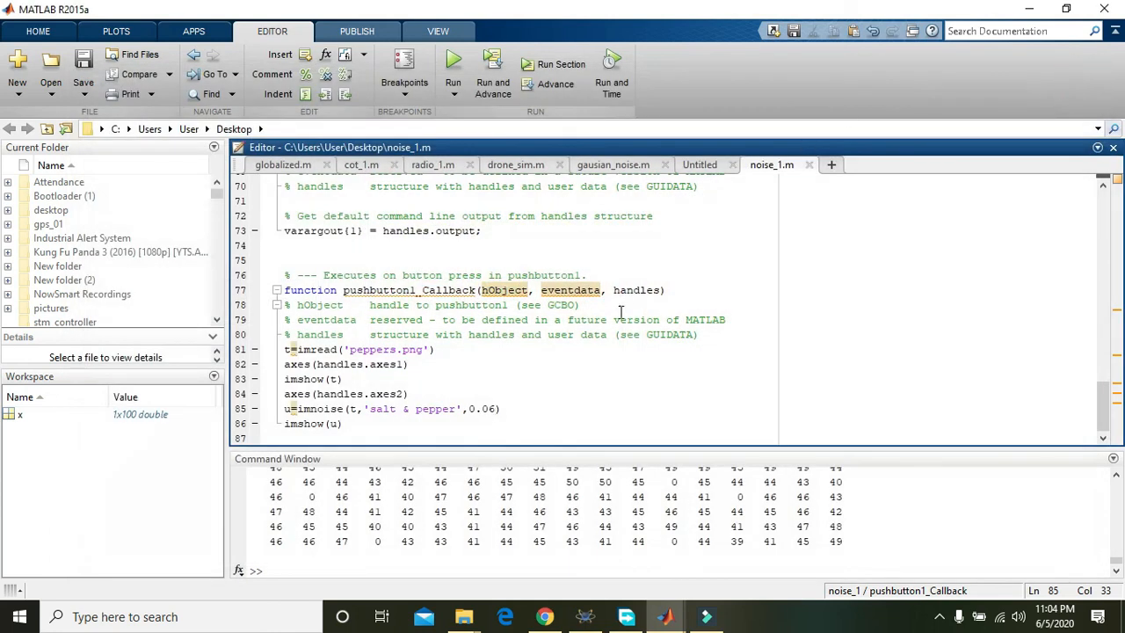
- Set the imnoise density to 0.09, rerun noise_1, and press 'image' for heavier speckle
key(Backspace)
text(9)
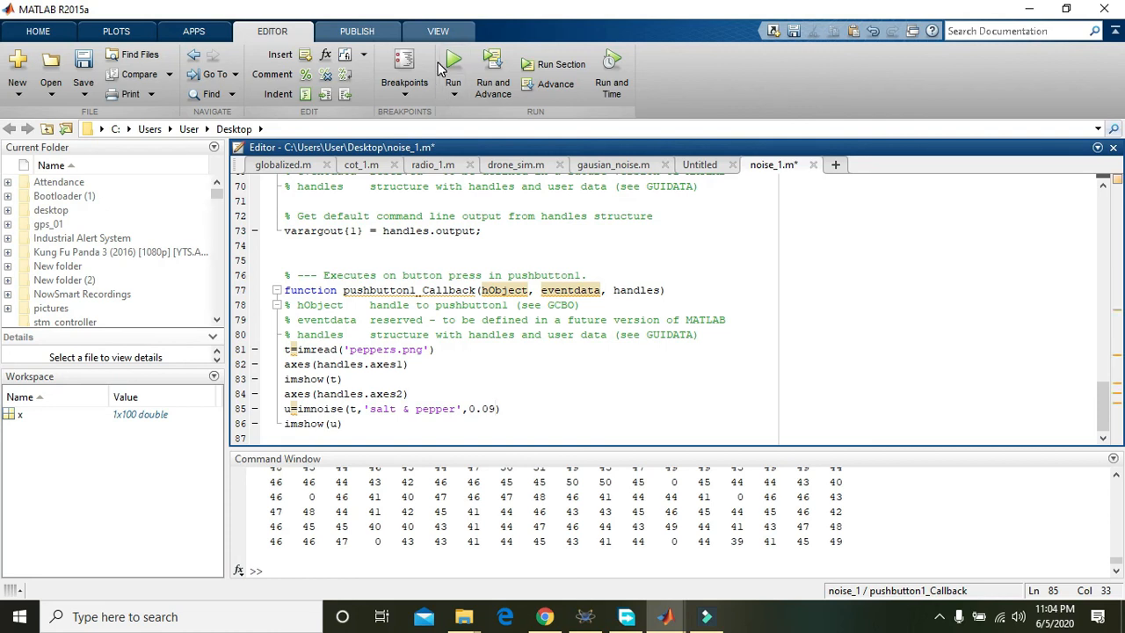
click(452, 63)
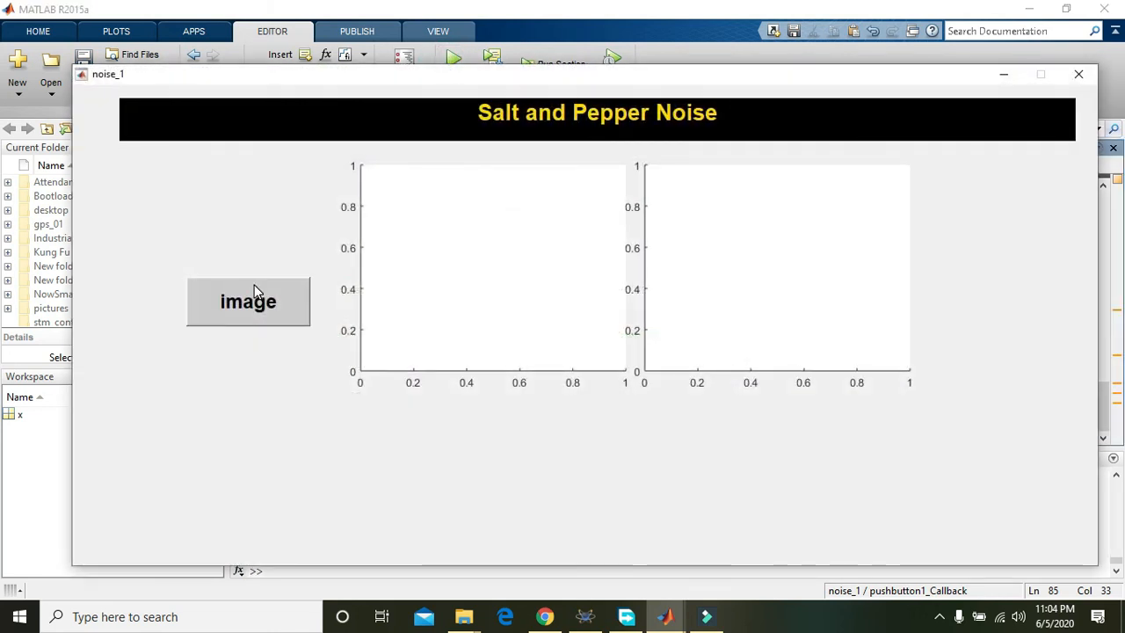
click(248, 302)
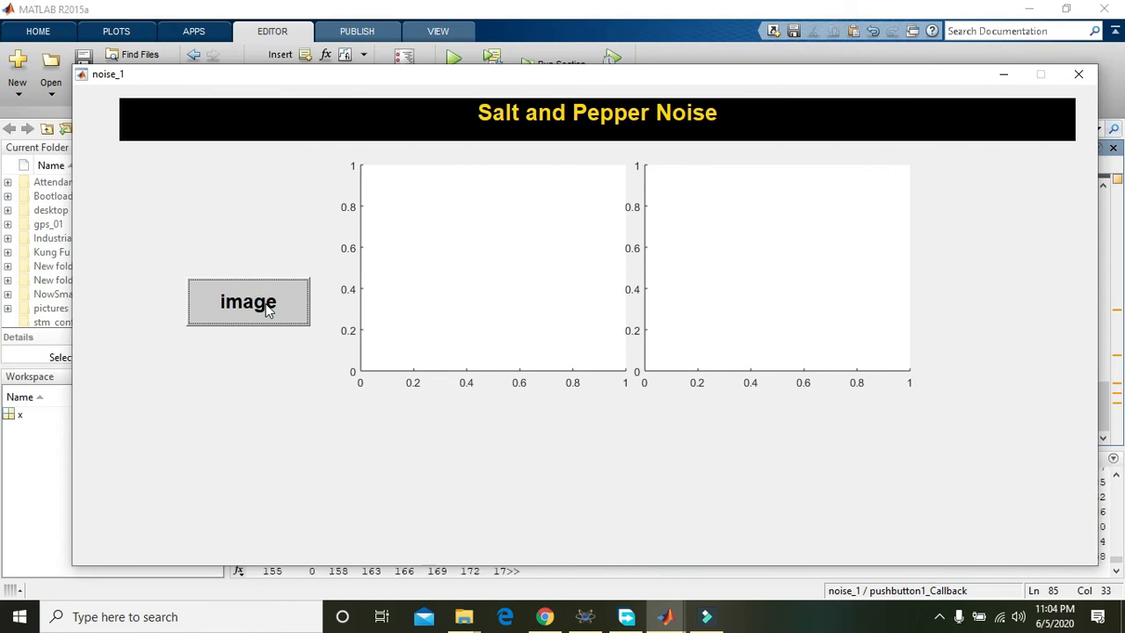
click(248, 302)
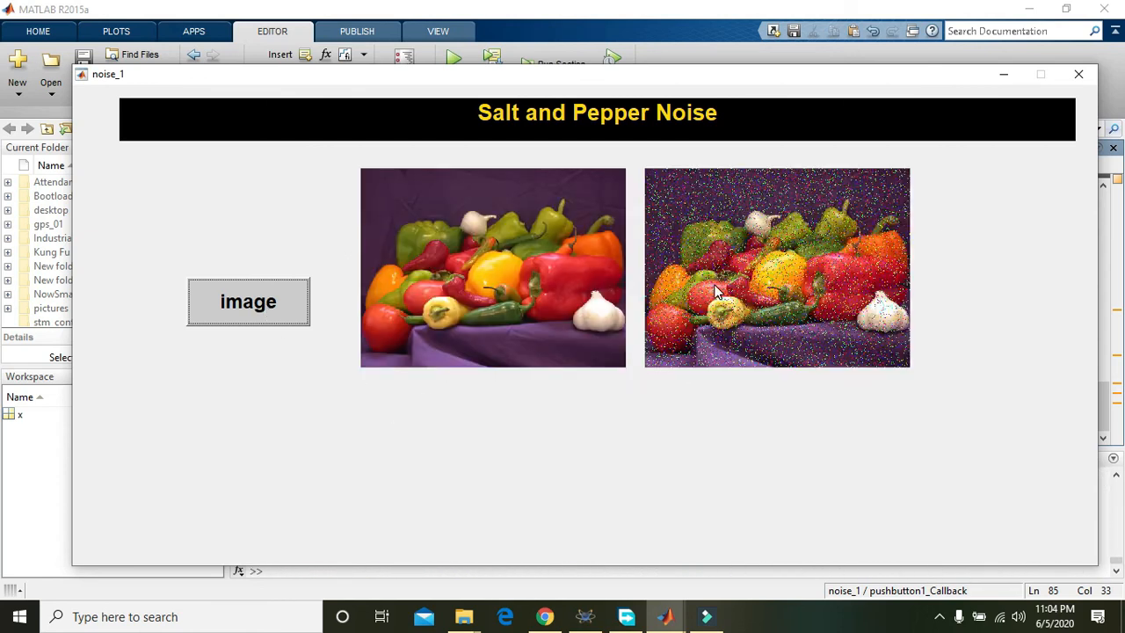
mouse_move(697, 336)
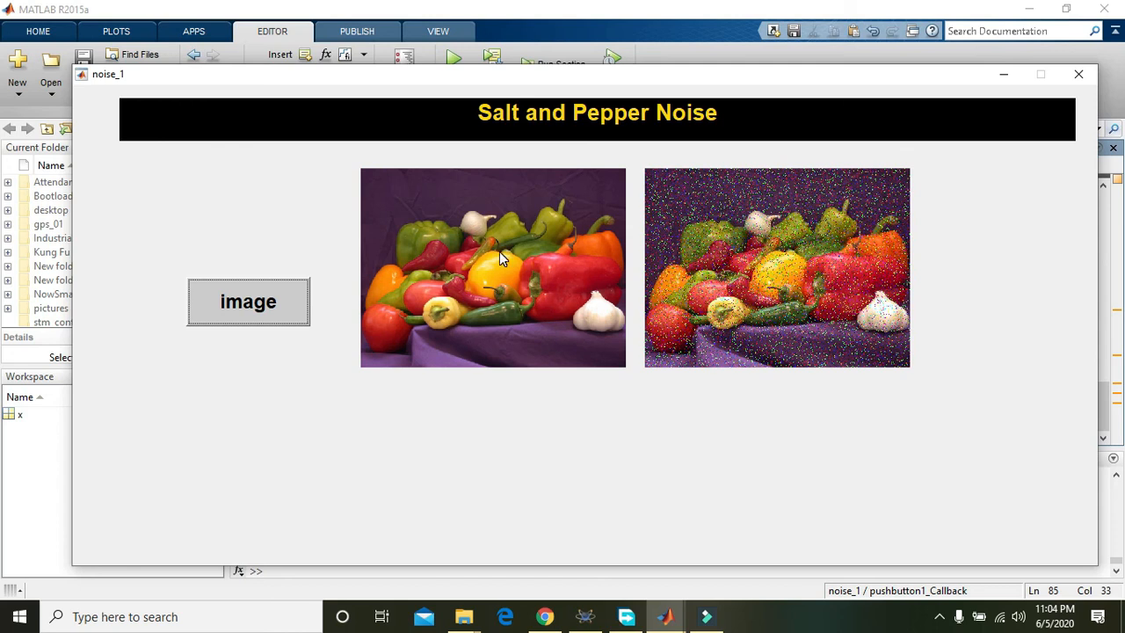
mouse_move(776, 323)
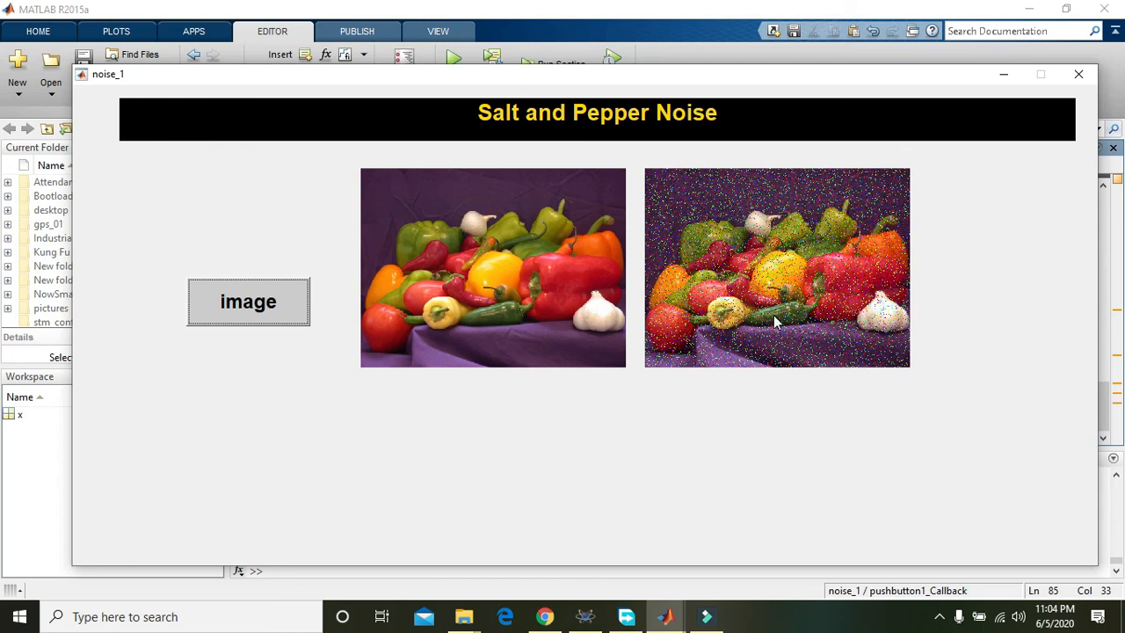
mouse_move(637, 247)
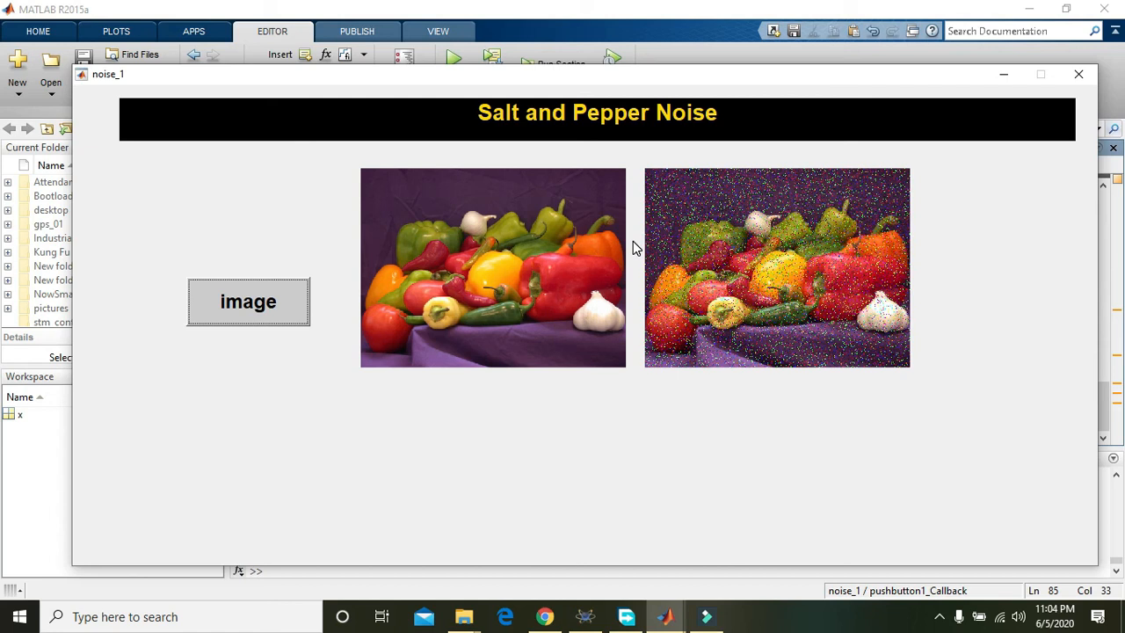
mouse_move(637, 281)
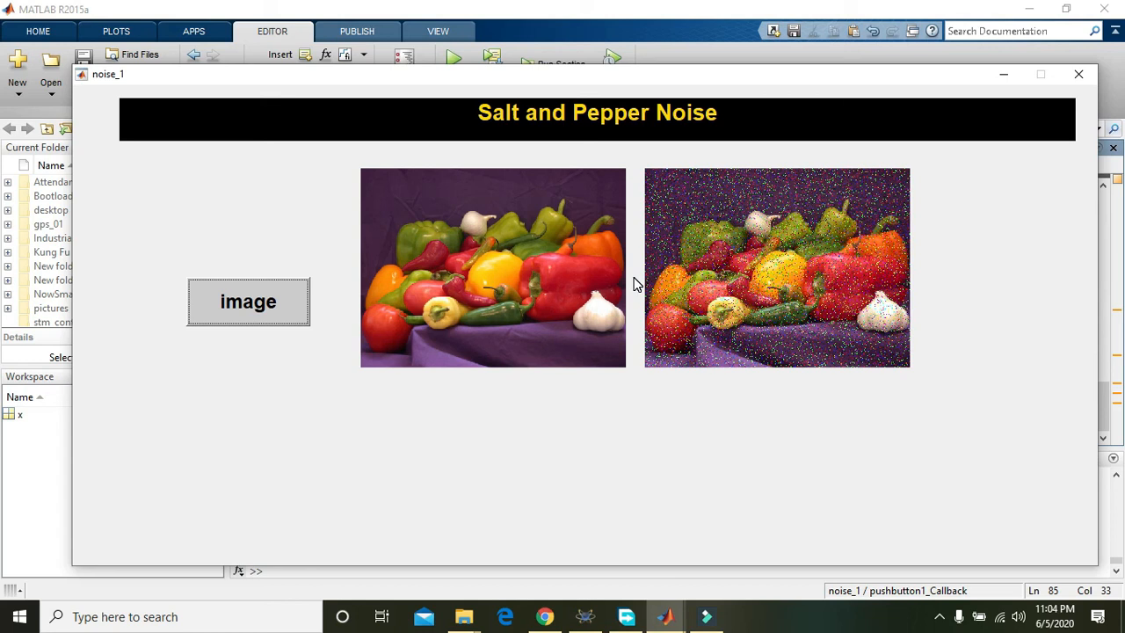
mouse_move(621, 96)
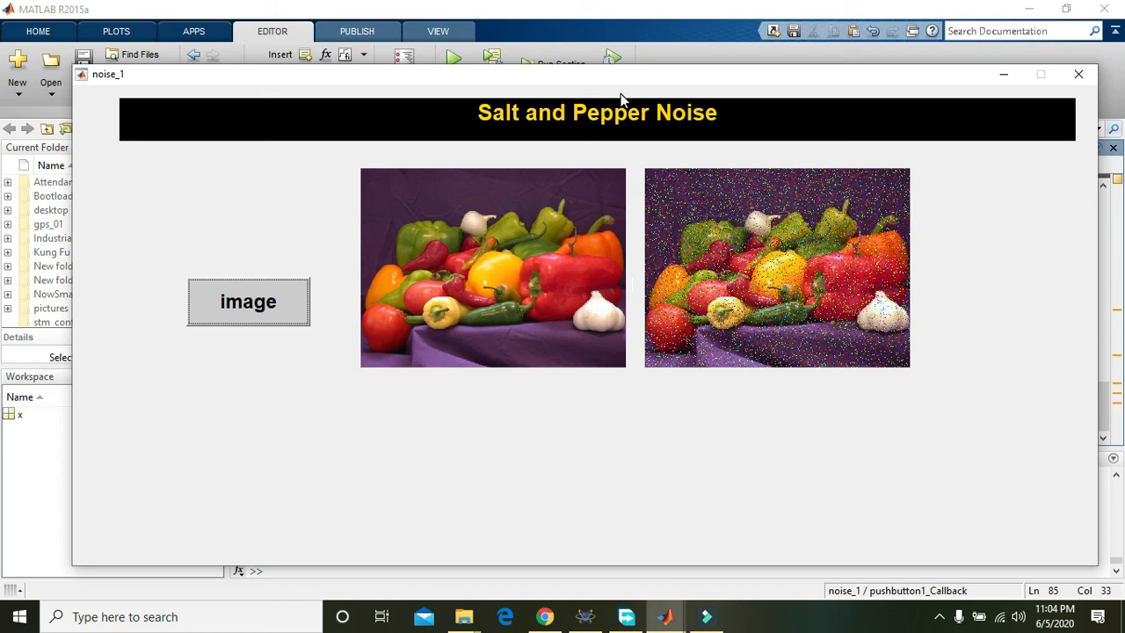